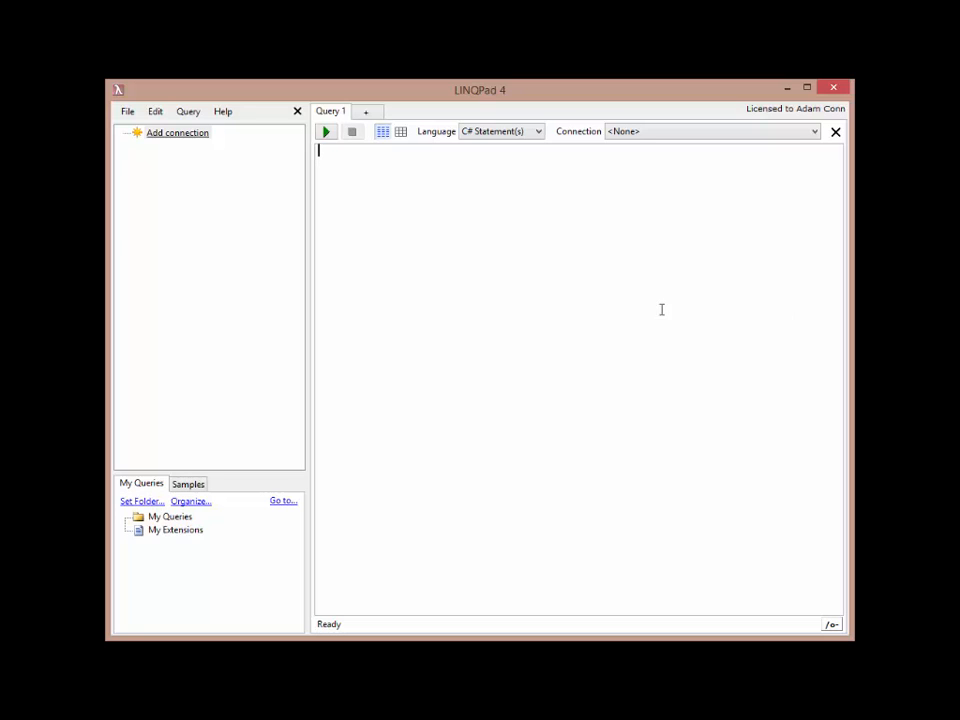
mouse_move(180, 143)
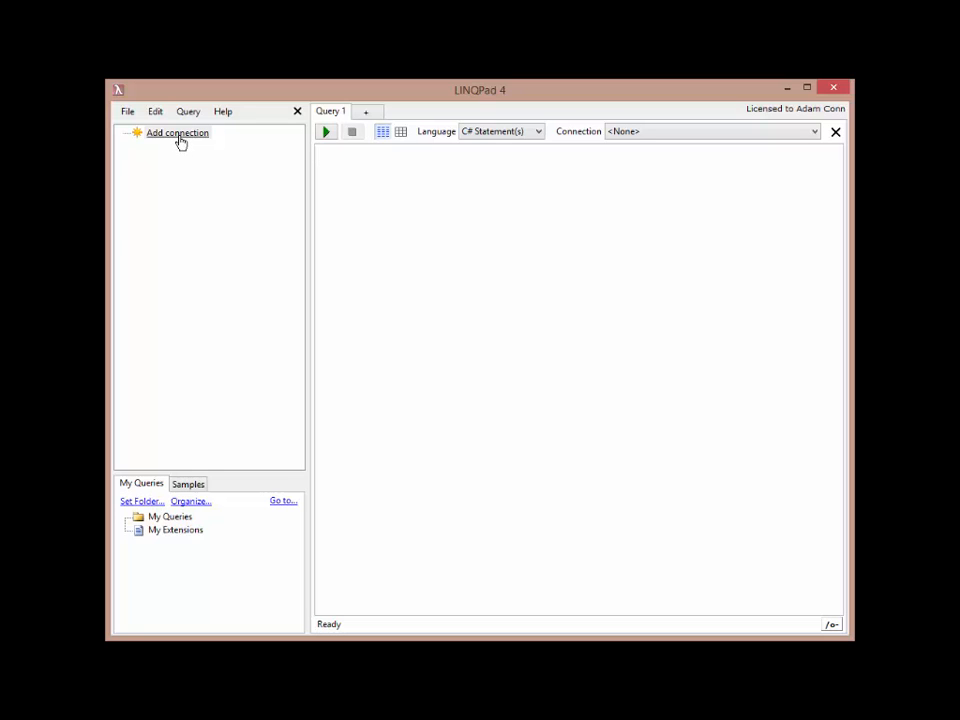
Start a new connection to bring up the Choose Data Context driver list.
left_click(177, 132)
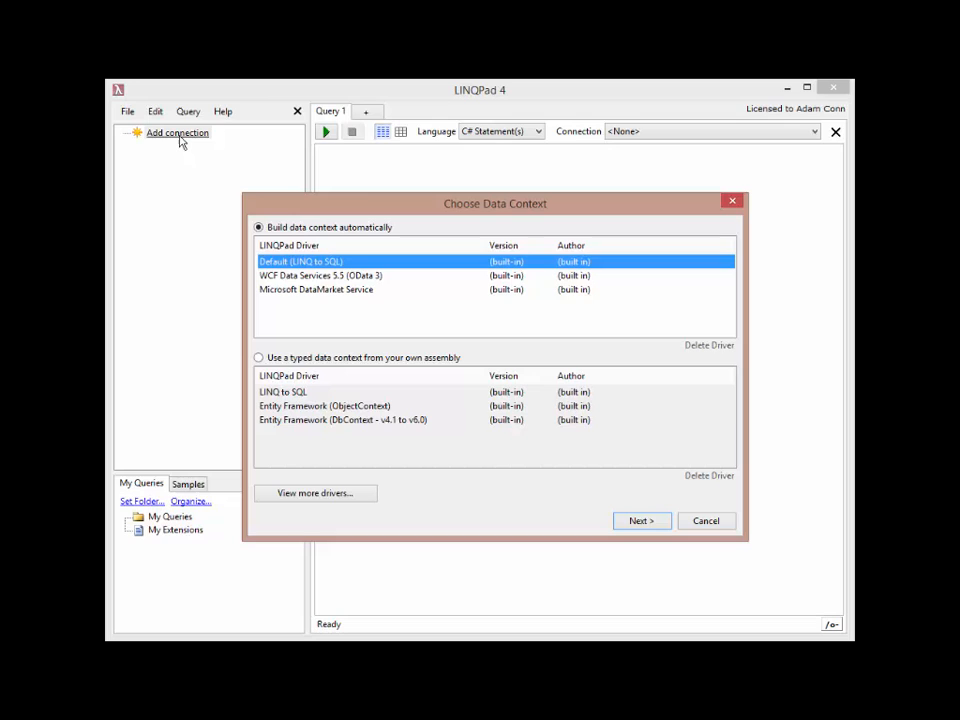
mouse_move(405, 463)
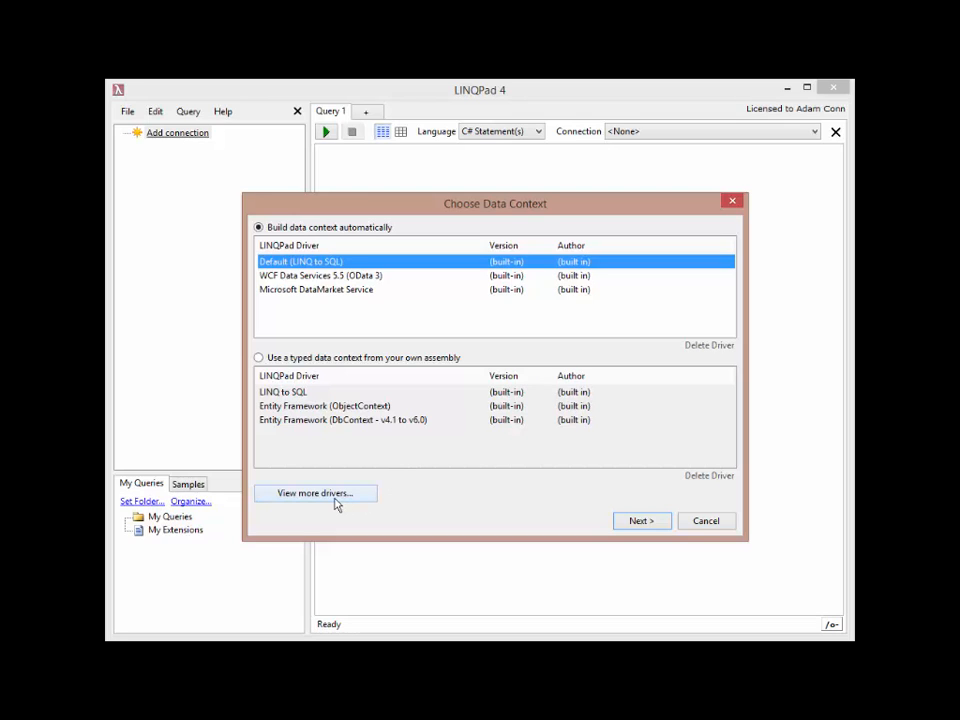
Install the Sitecore 1.5.0.0 driver from Sitecore.Linqpad-1.5.lpx on the Desktop.
left_click(314, 492)
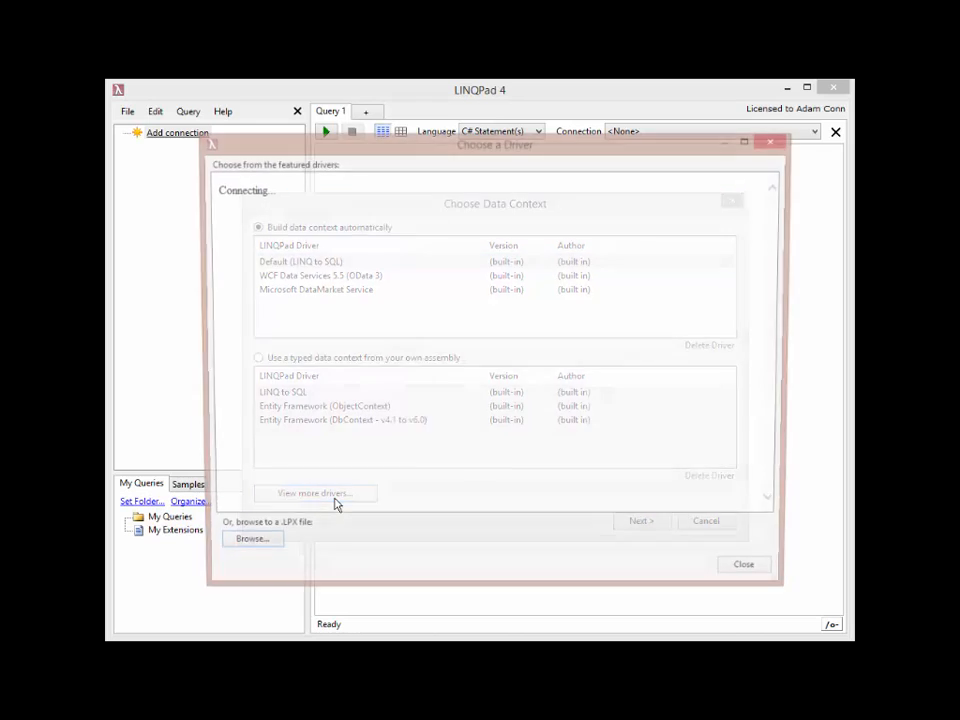
left_click(313, 492)
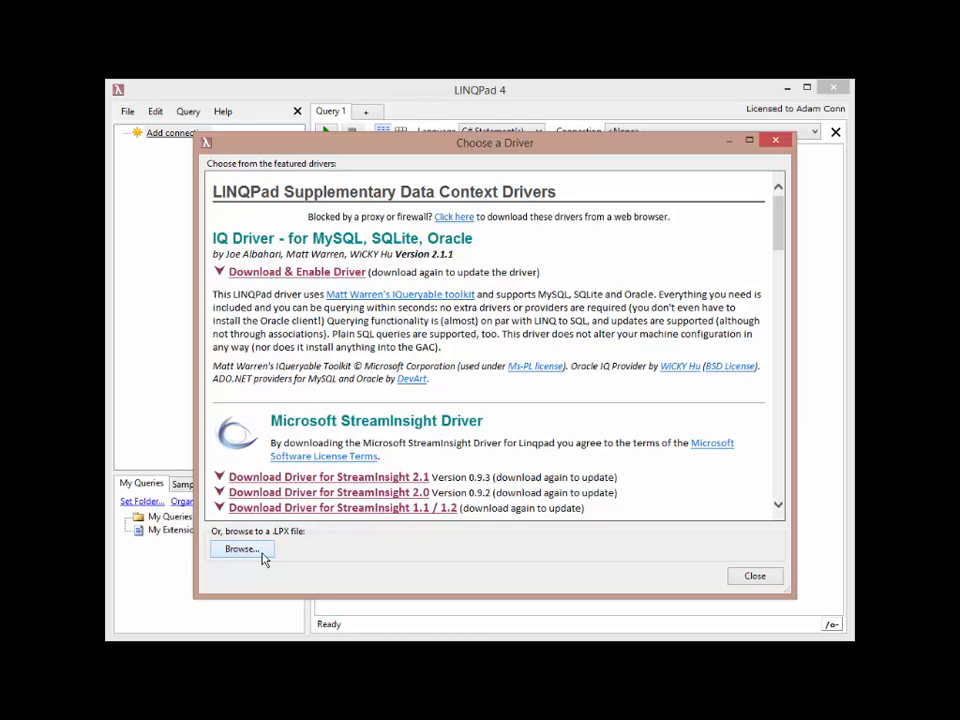
left_click(240, 549)
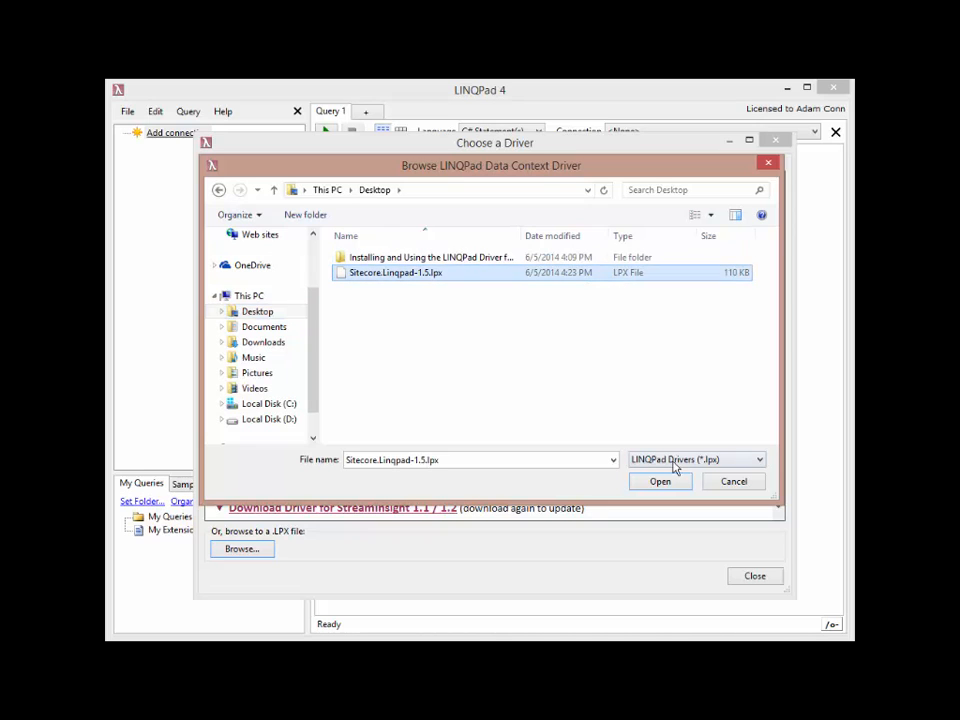
left_click(659, 481)
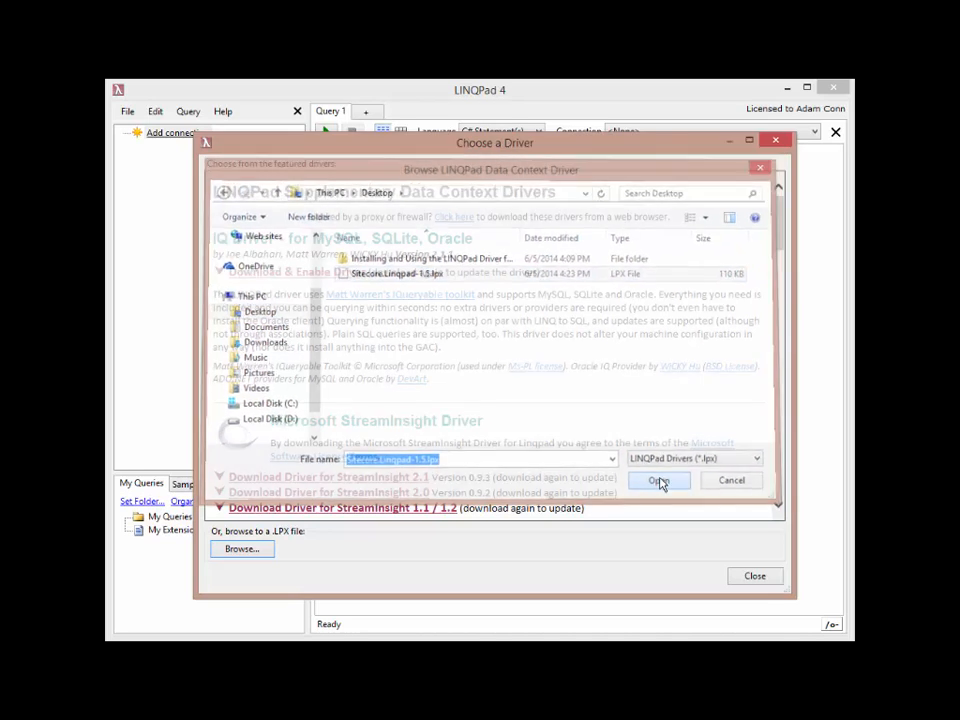
left_click(659, 481)
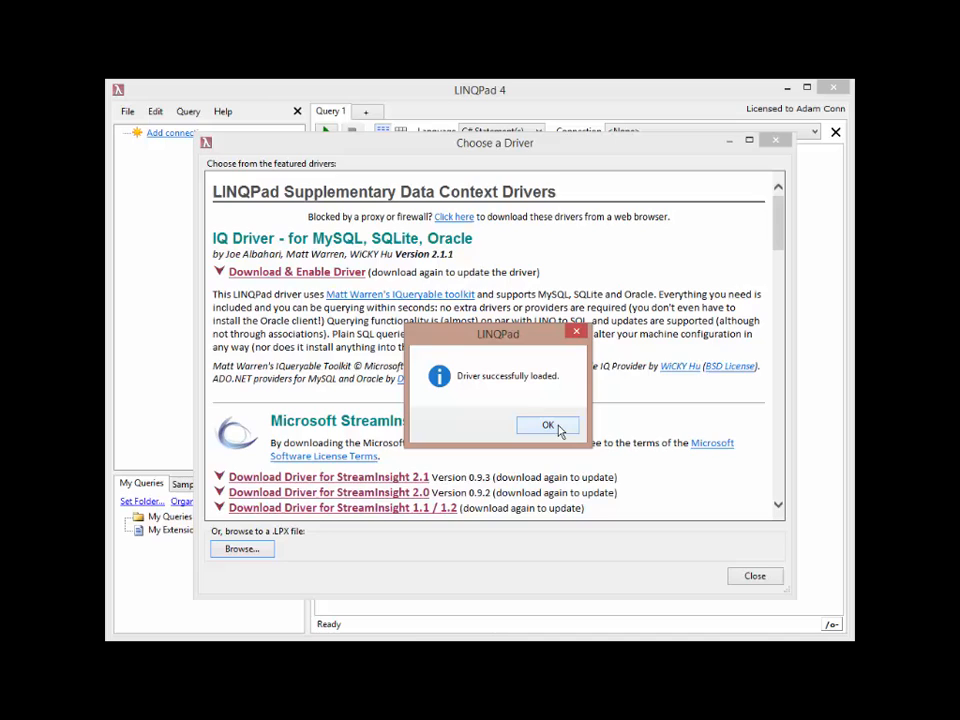
left_click(547, 425)
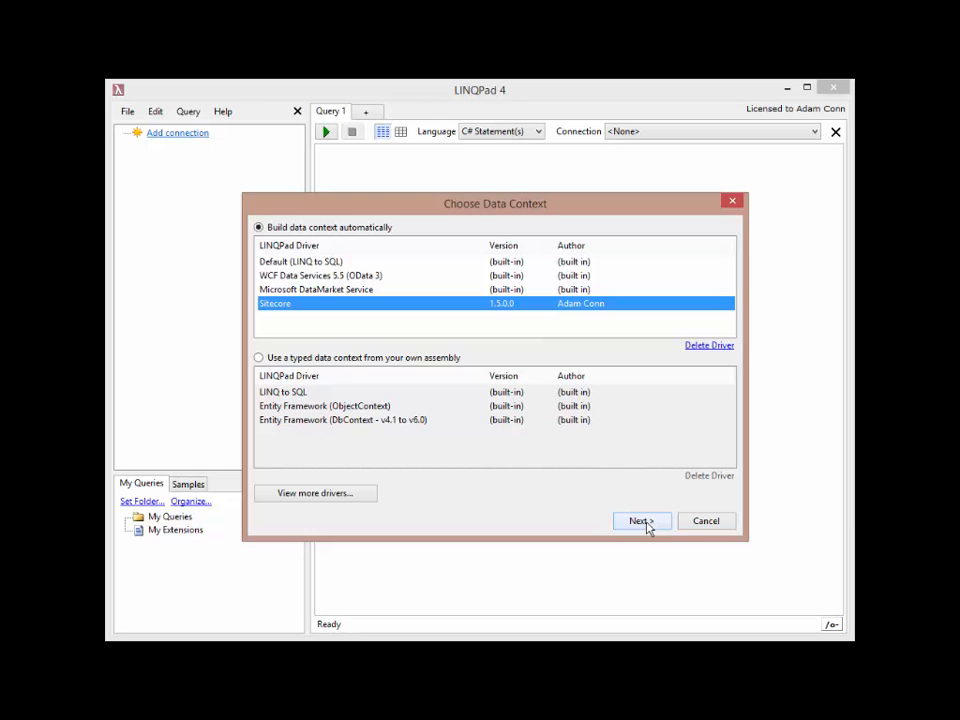
left_click(638, 521)
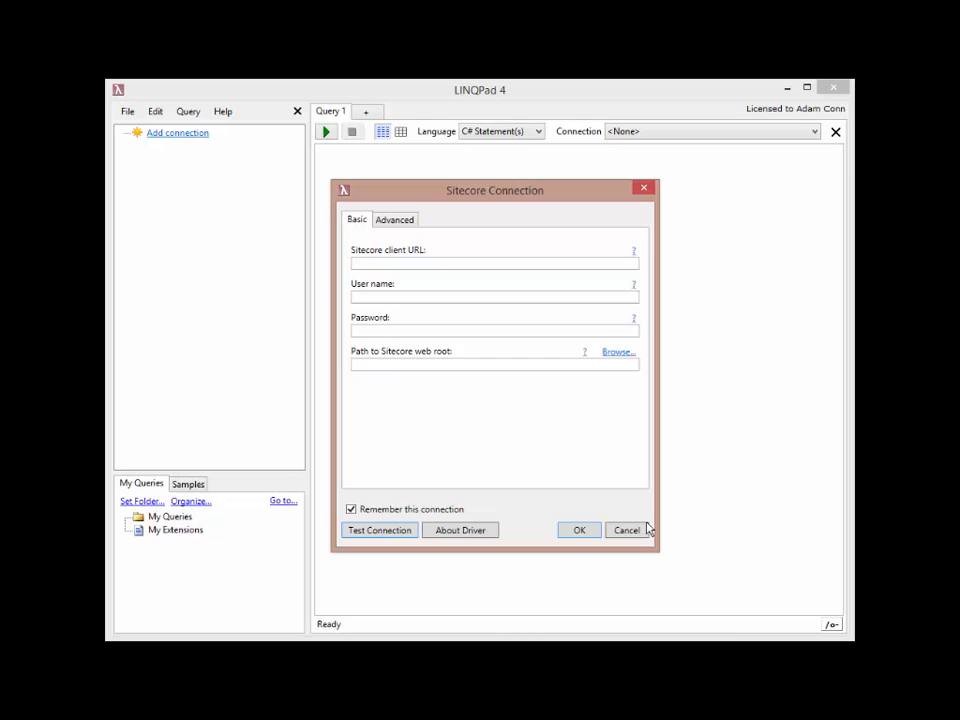
left_click(494, 263)
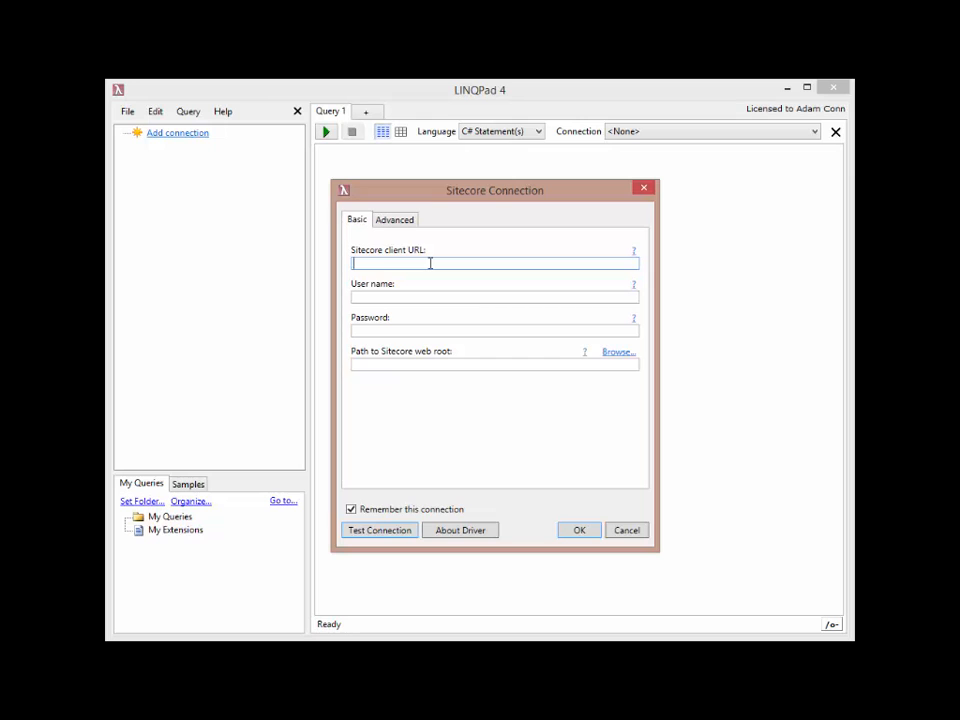
type("http://sc72/sitecore")
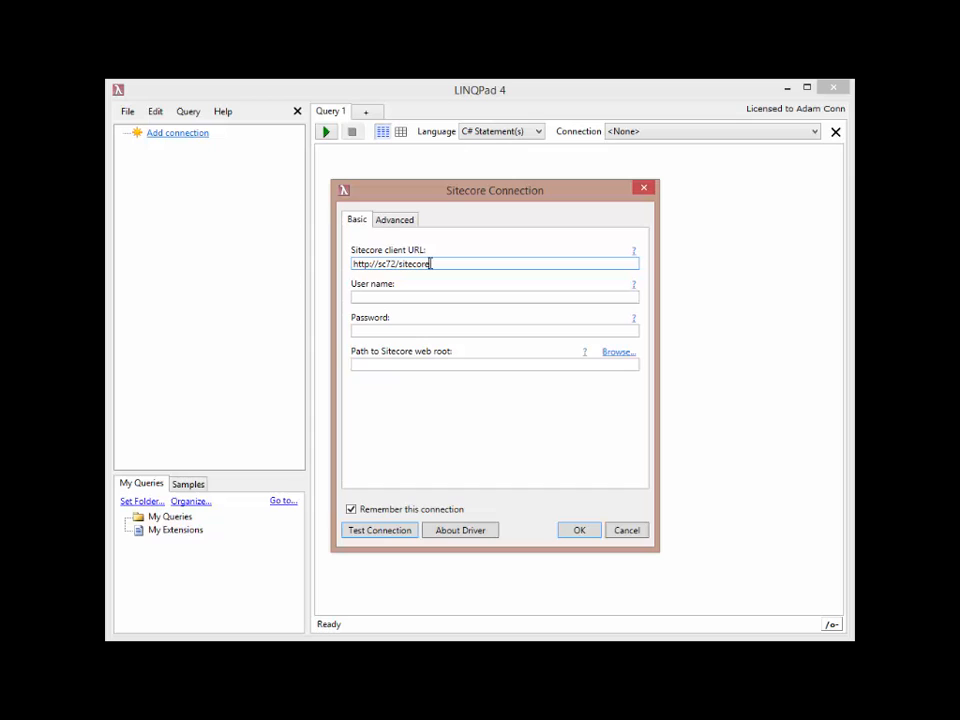
type("sitecore\\admin")
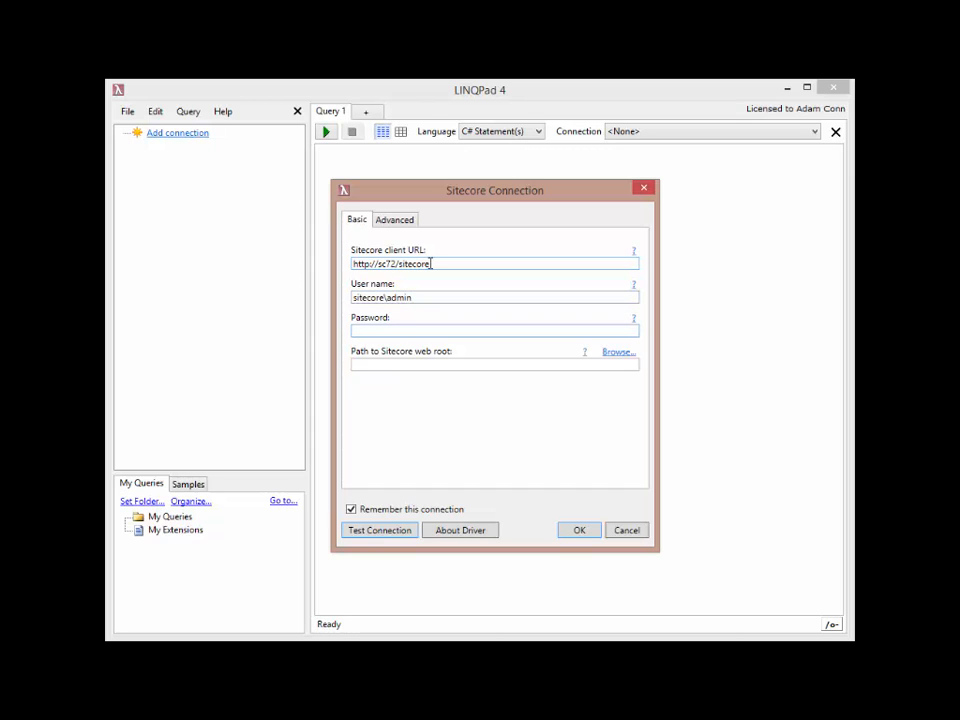
type("b")
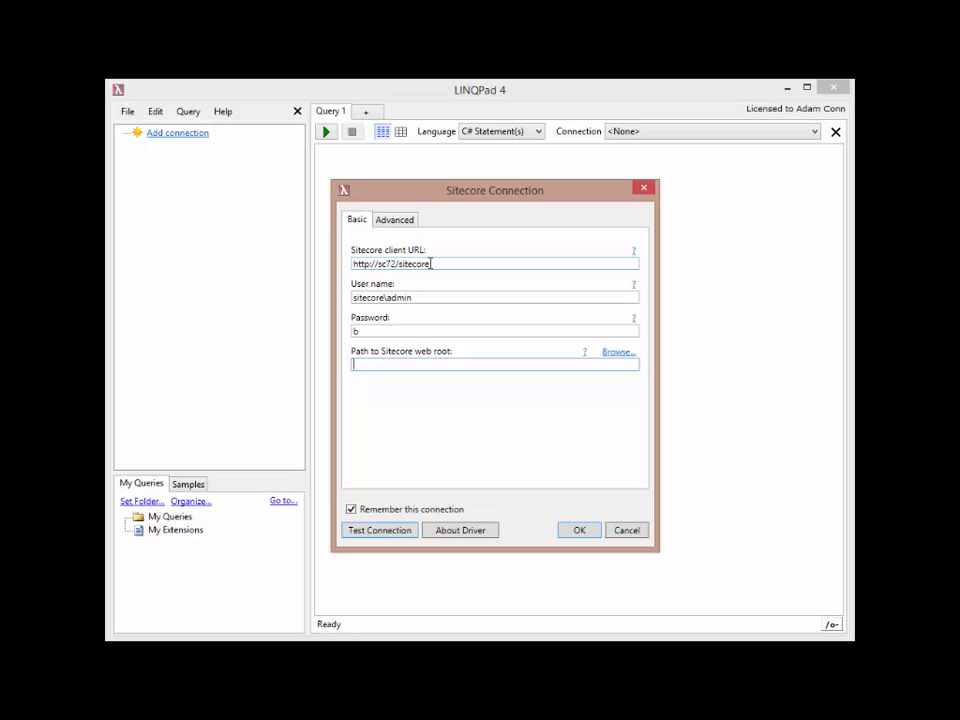
mouse_move(488, 280)
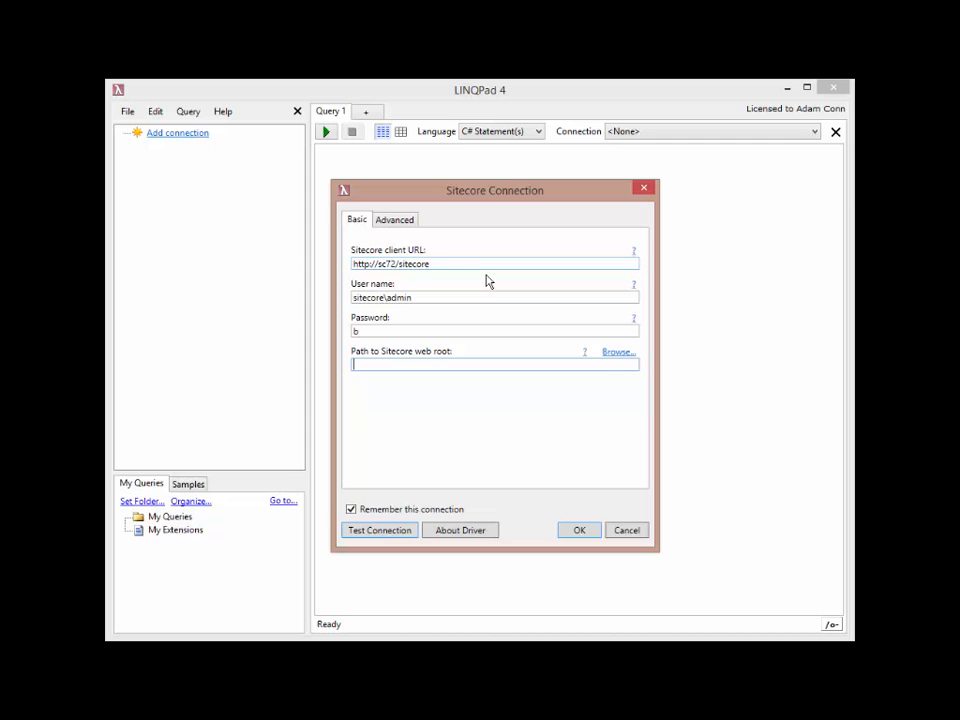
Browse to C:\Sitecore\sc72\Website and set it as the Sitecore web root path.
left_click(618, 351)
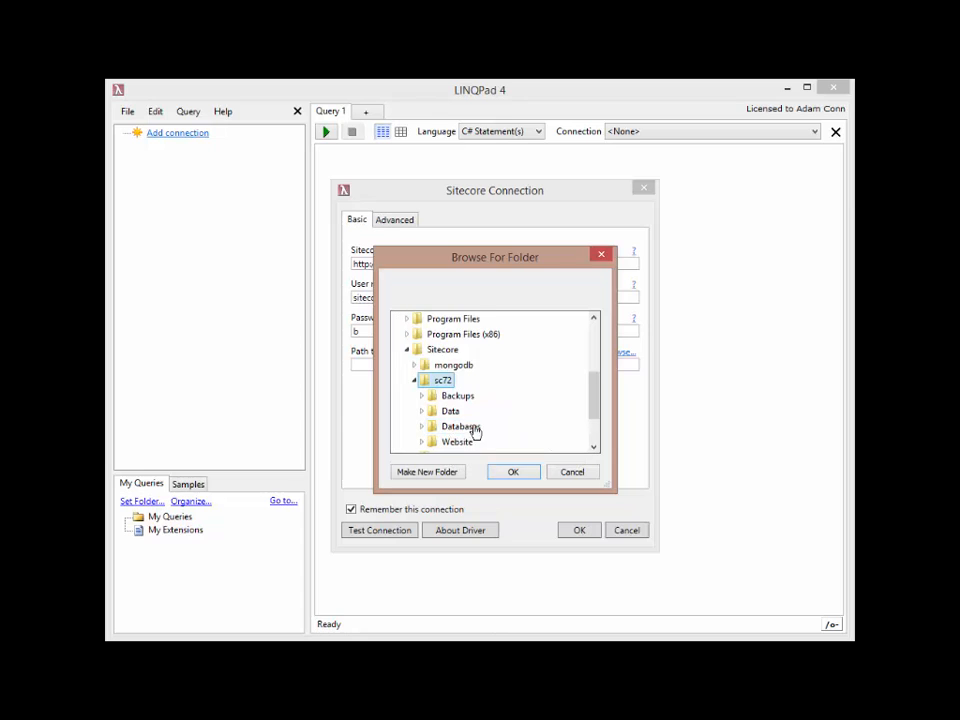
left_click(513, 471)
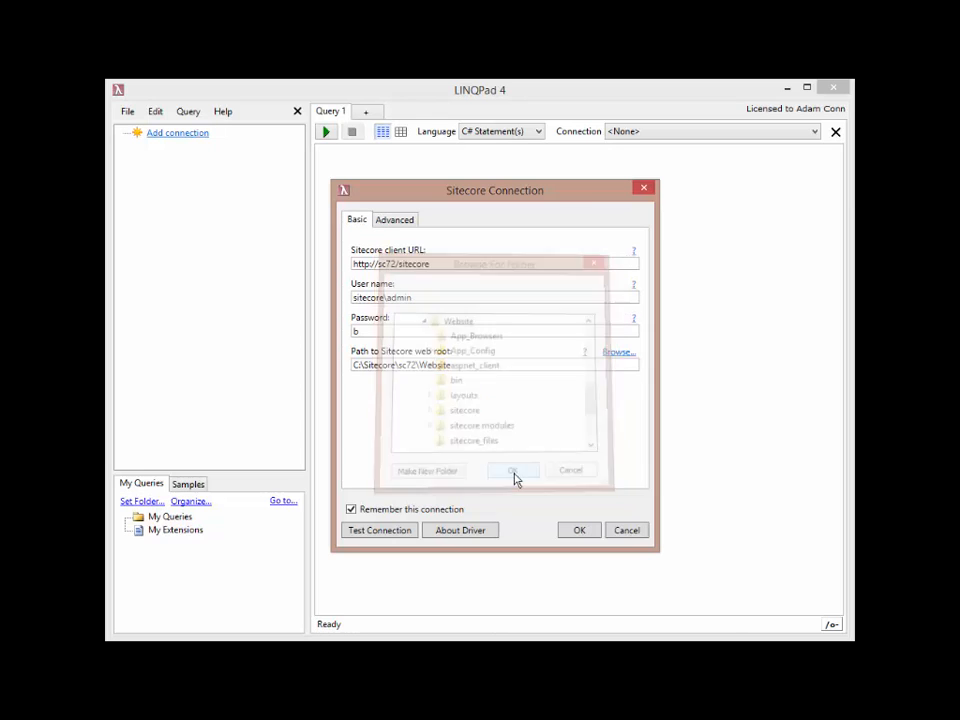
left_click(513, 470)
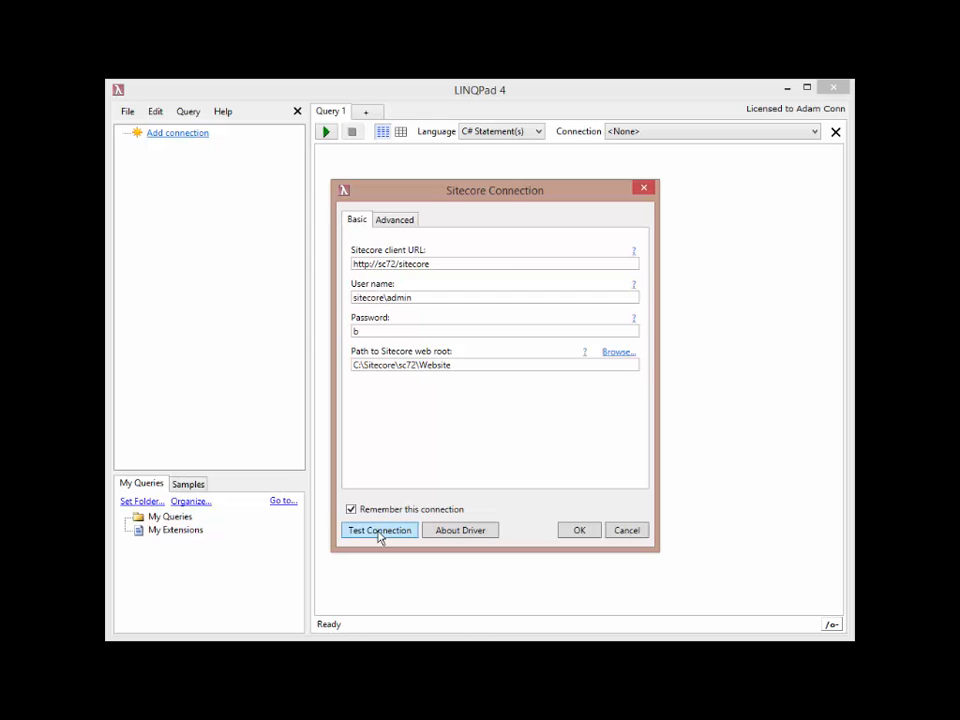
left_click(378, 530)
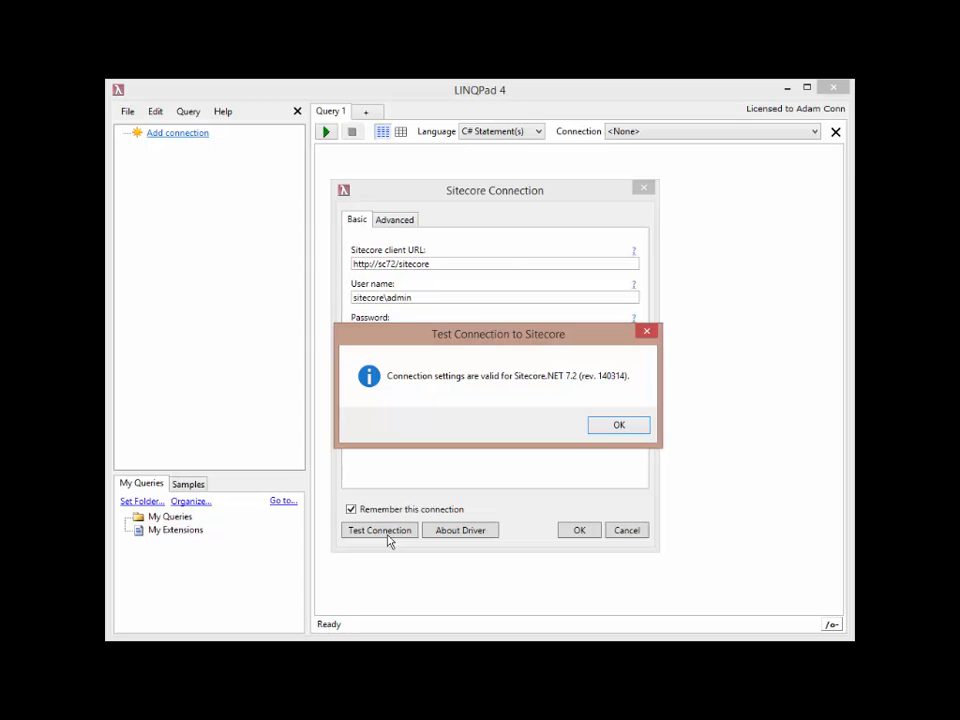
mouse_move(625, 444)
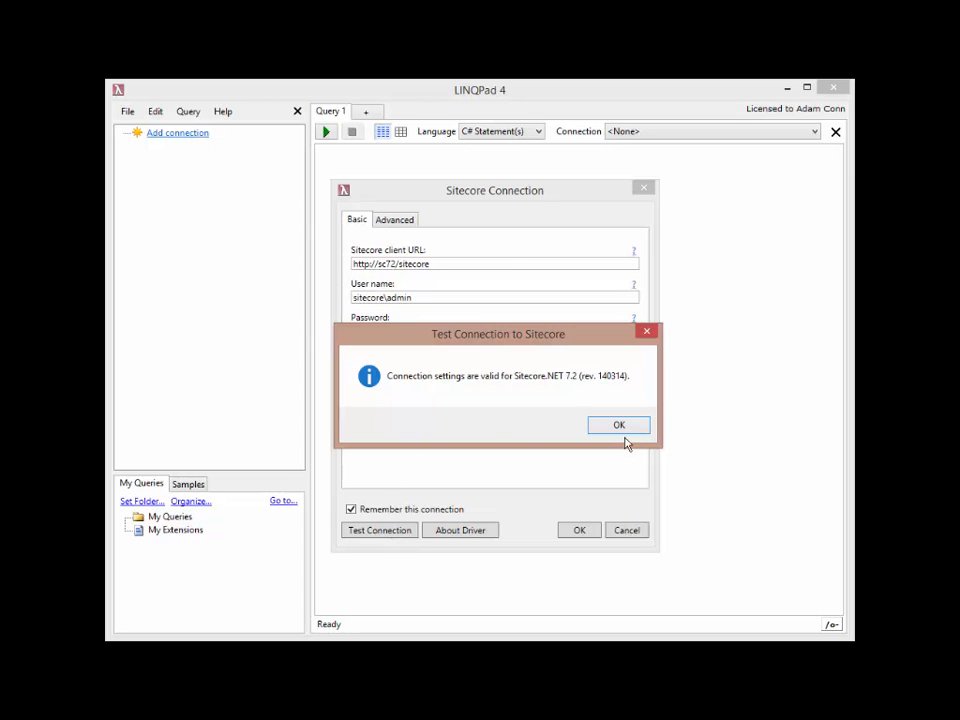
left_click(618, 424)
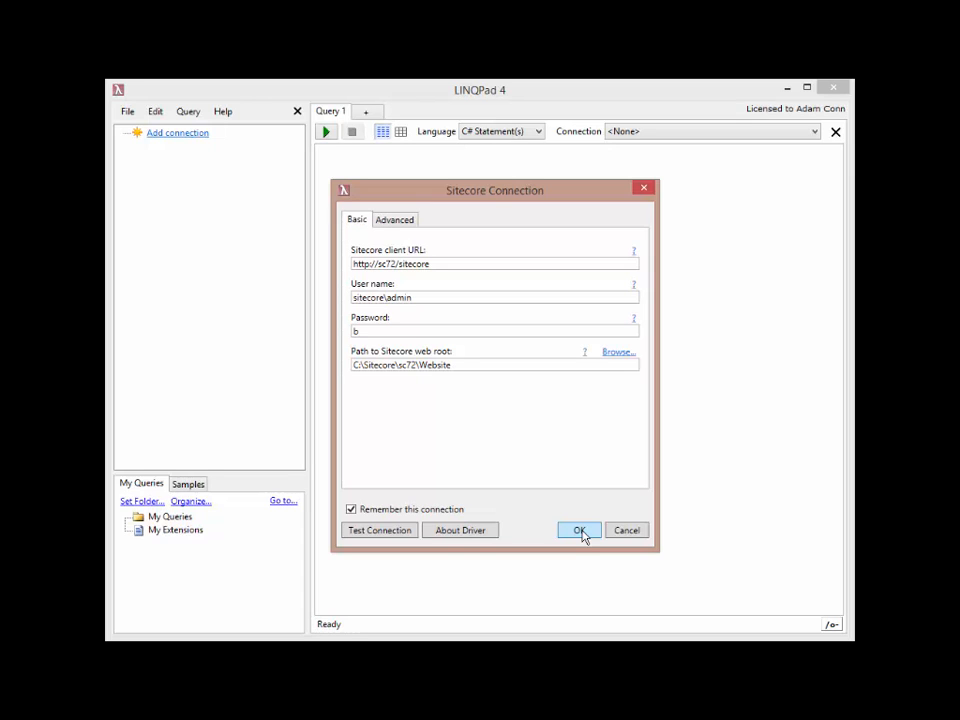
mouse_move(633, 251)
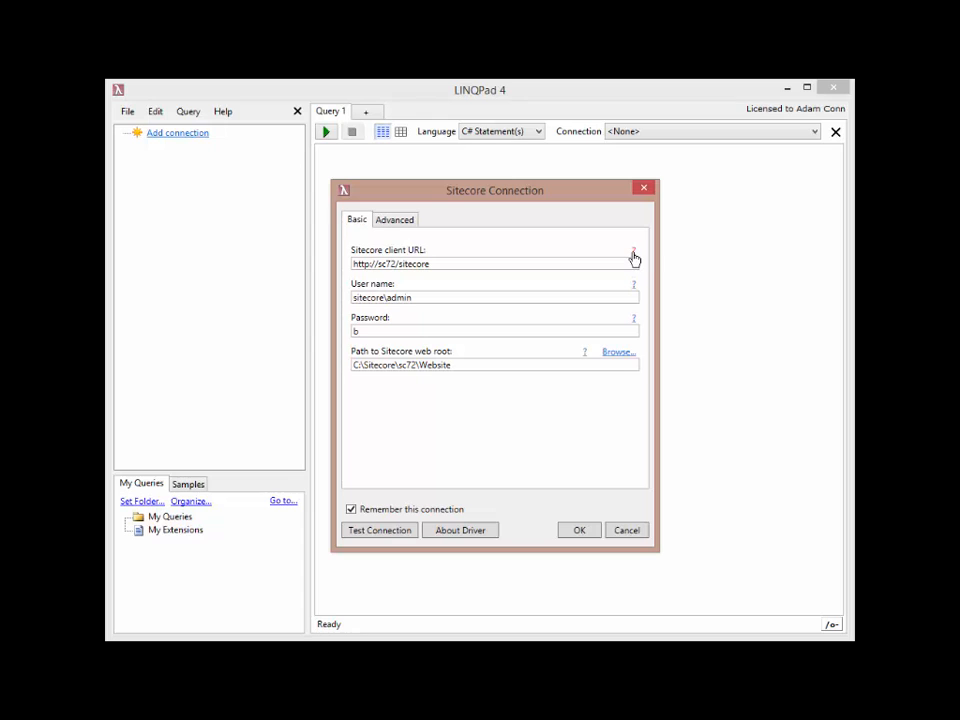
left_click(633, 253)
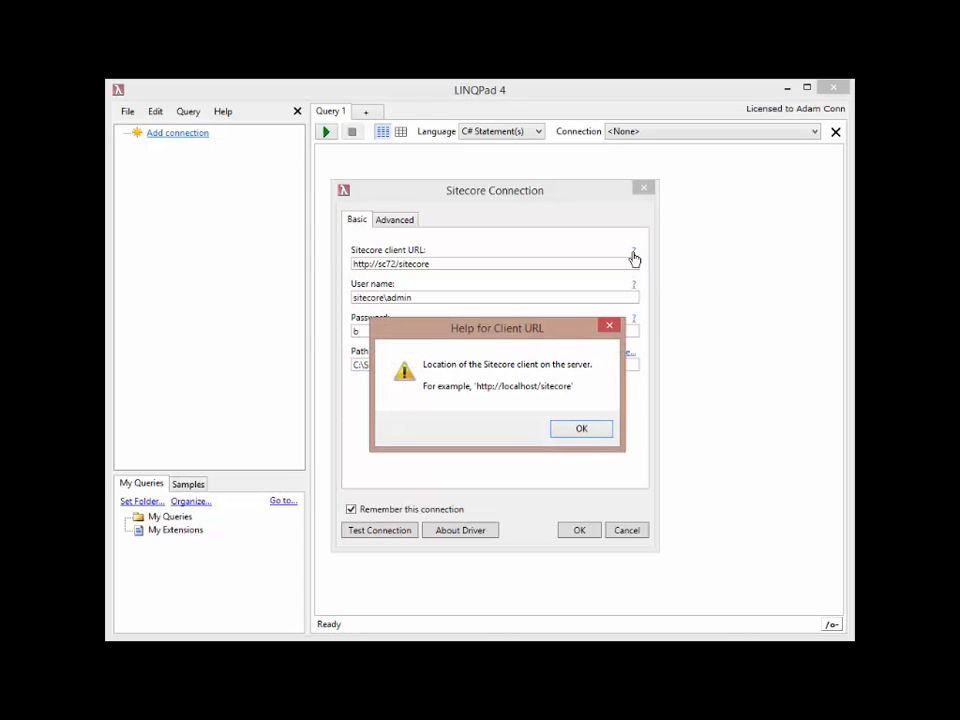
mouse_move(610, 328)
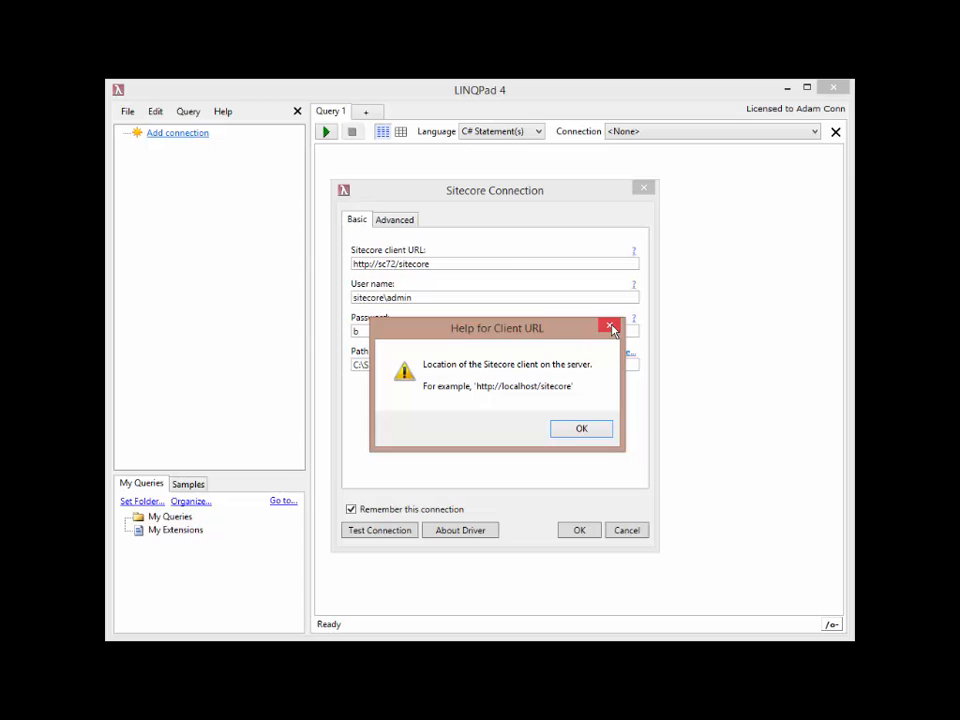
mouse_move(611, 328)
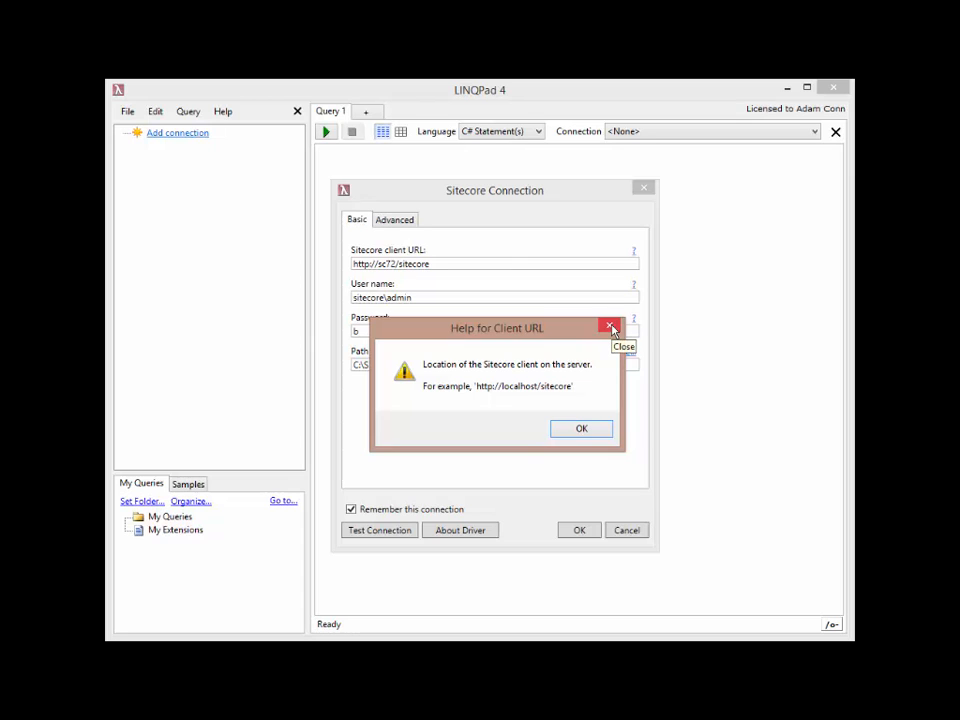
left_click(611, 328)
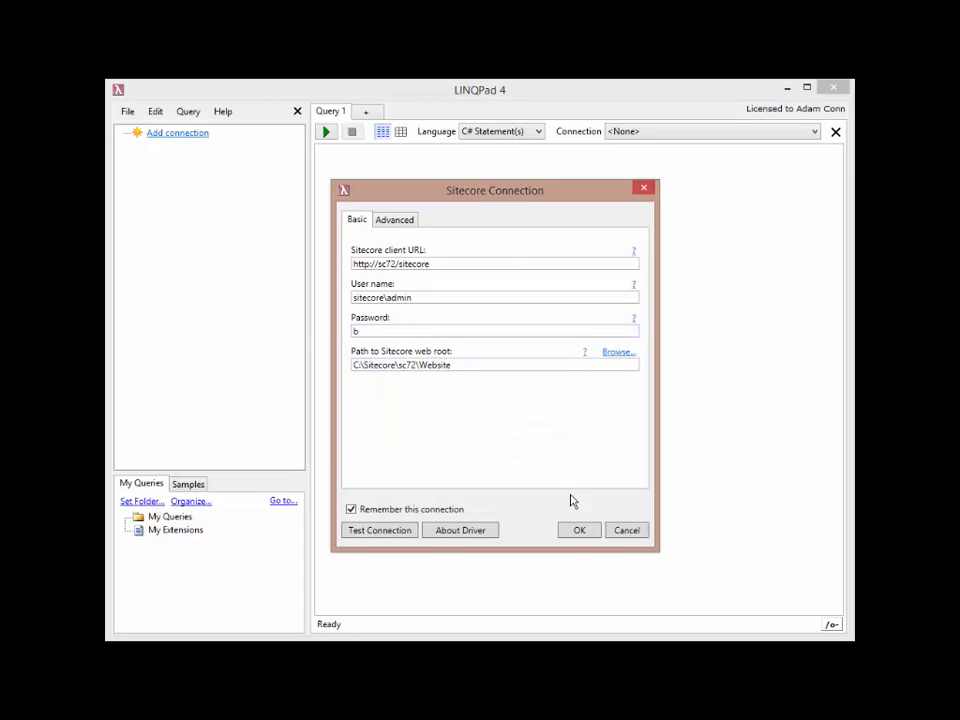
left_click(579, 530)
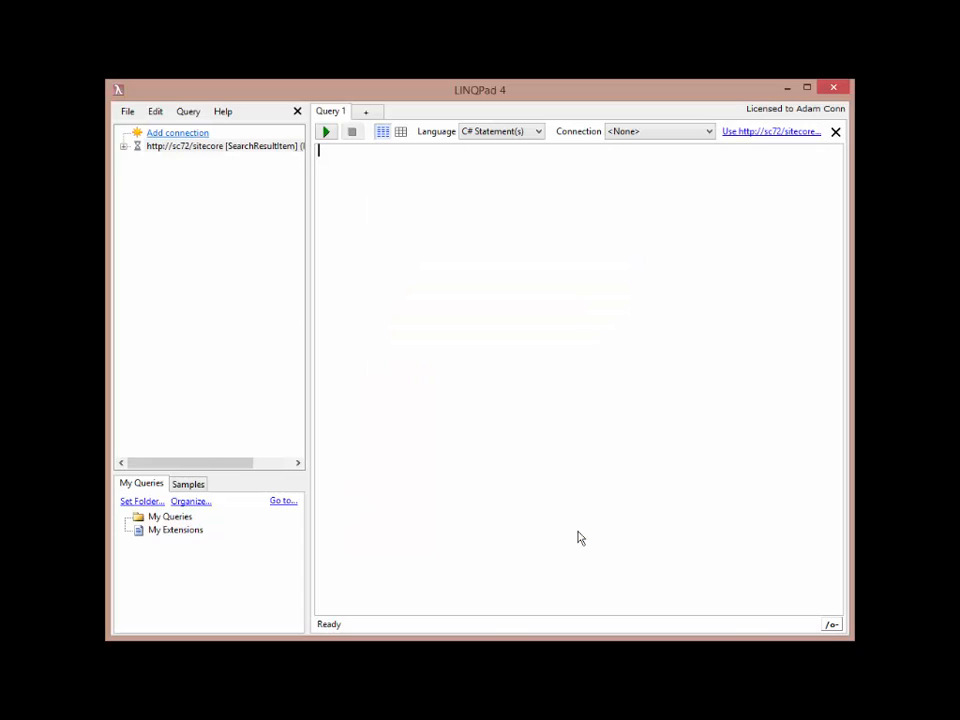
left_click(125, 146)
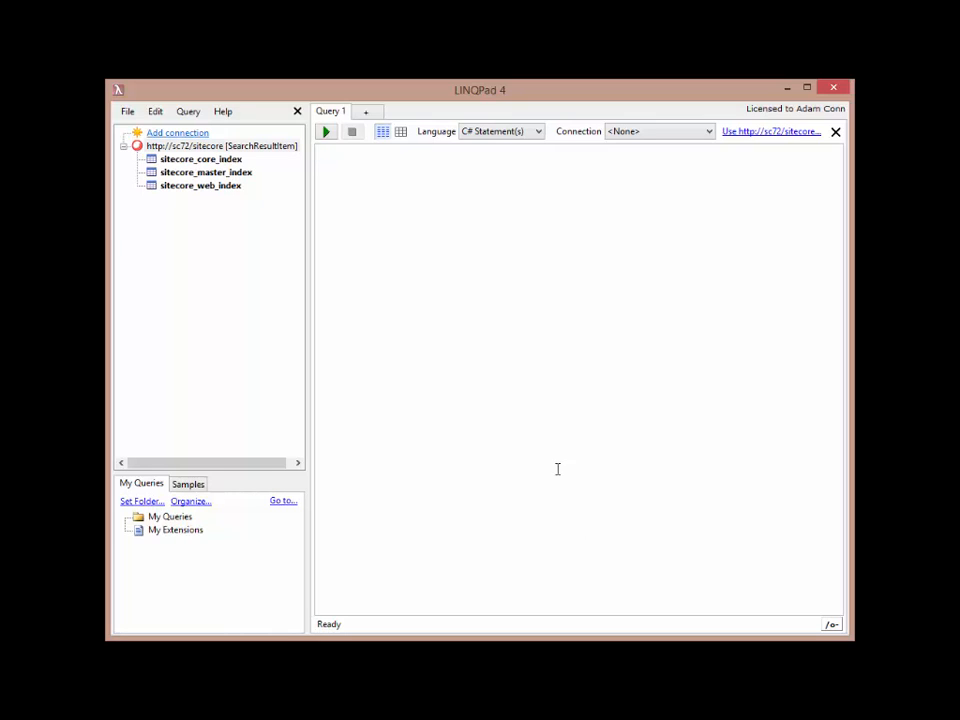
mouse_move(402, 238)
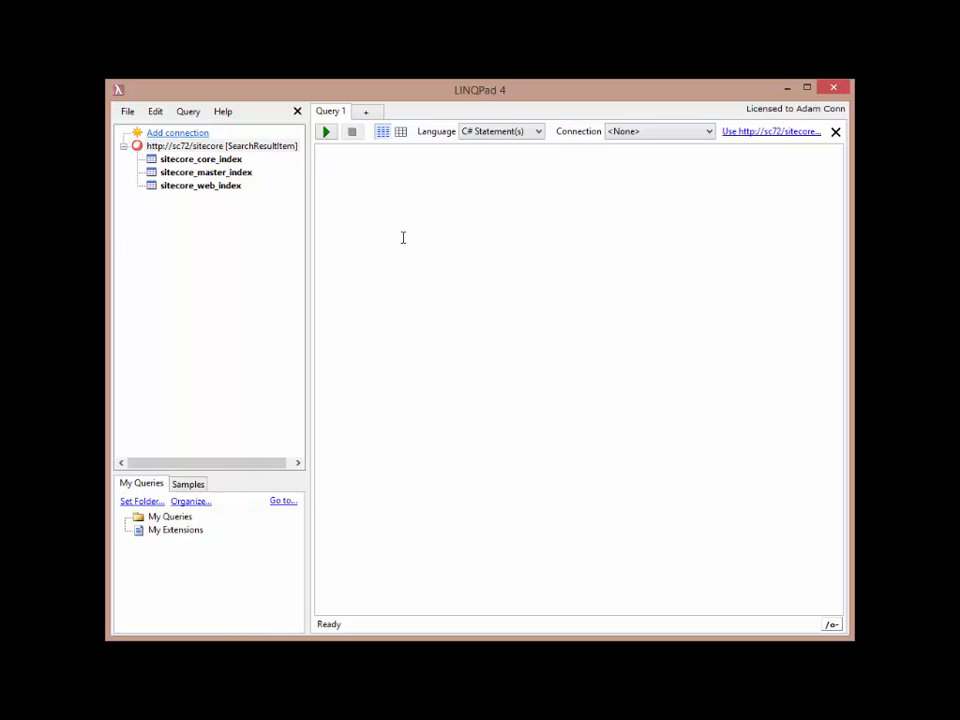
left_click(320, 149)
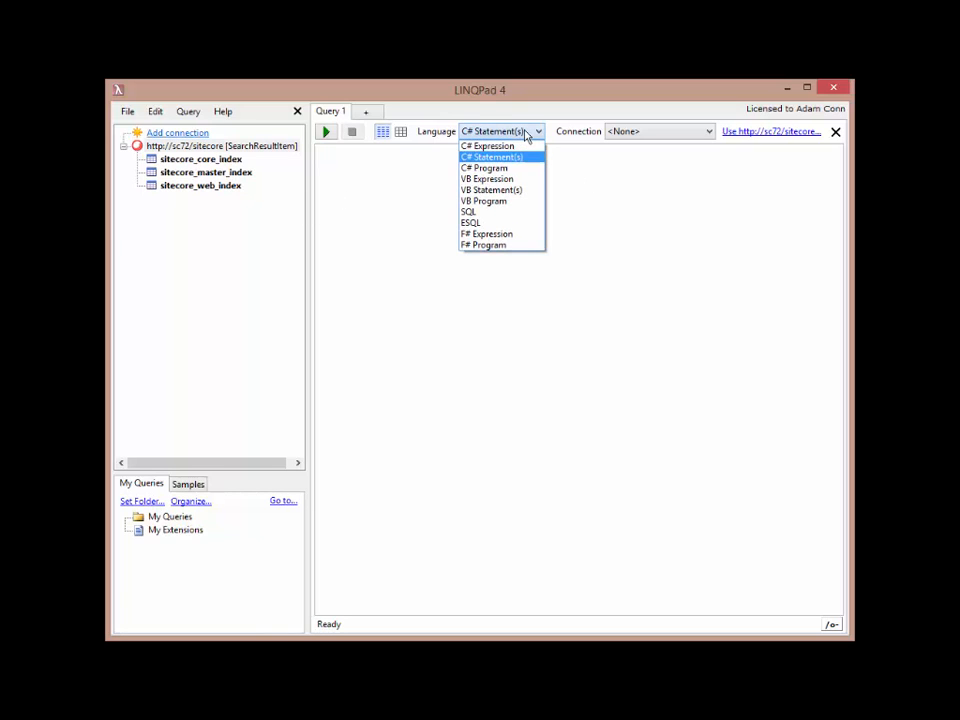
left_click(486, 146)
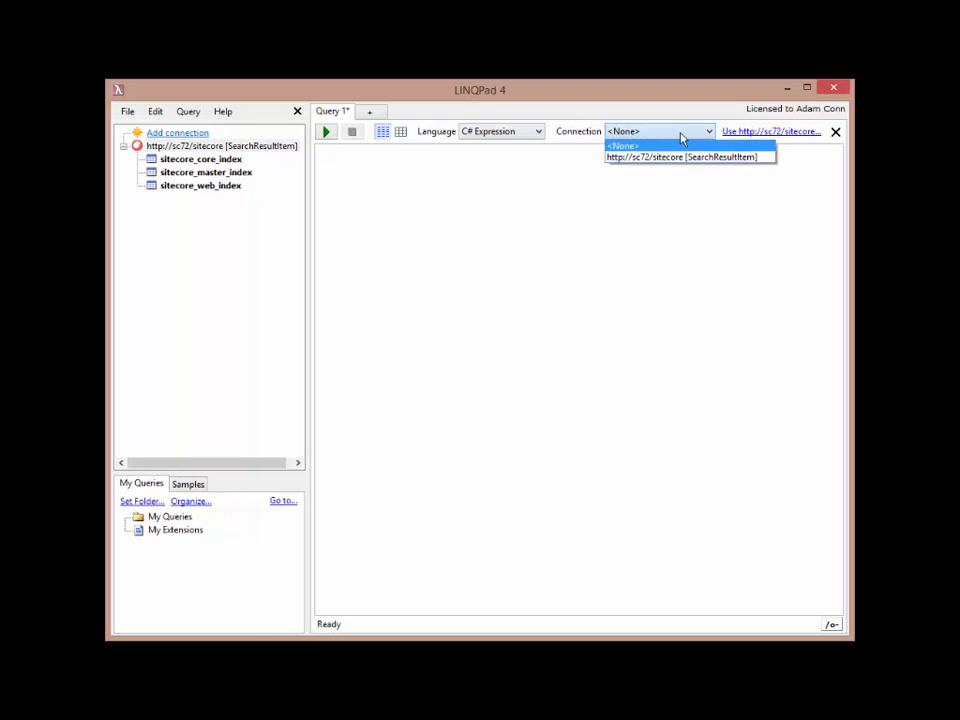
left_click(688, 156)
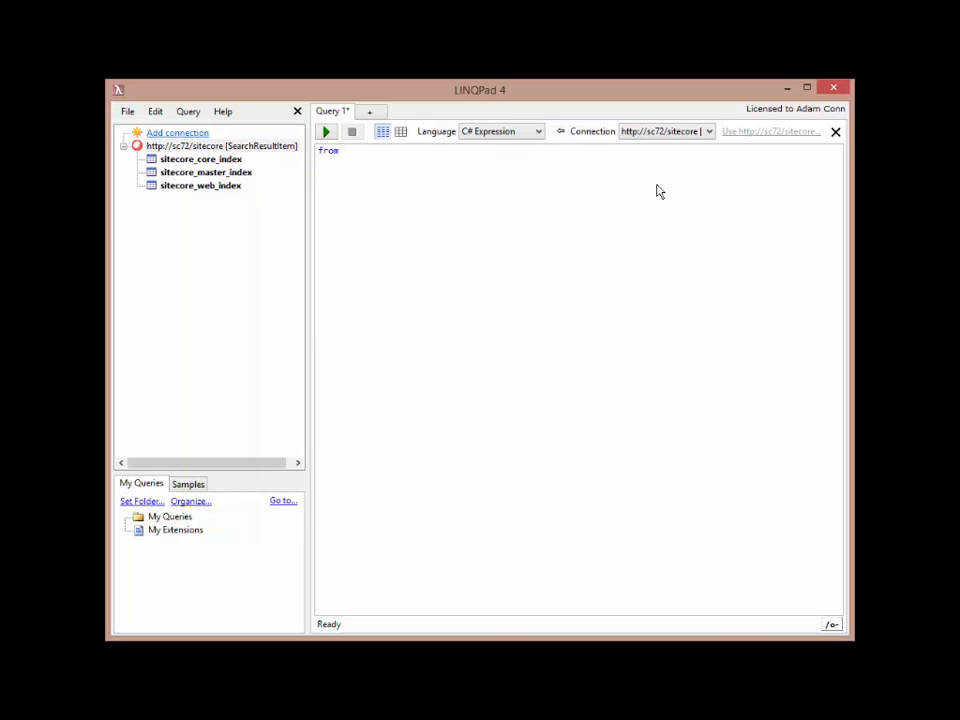
Run a sitecore_master_index query selecting ItemId where Name == "Home", yielding three GUIDs.
type("item in")
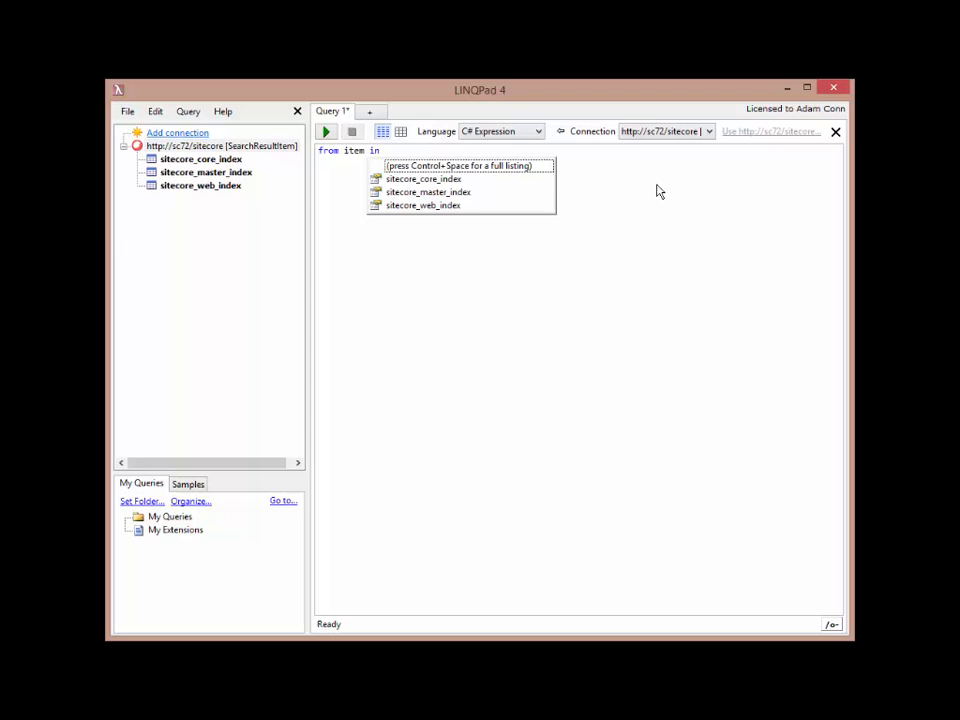
left_click(428, 192)
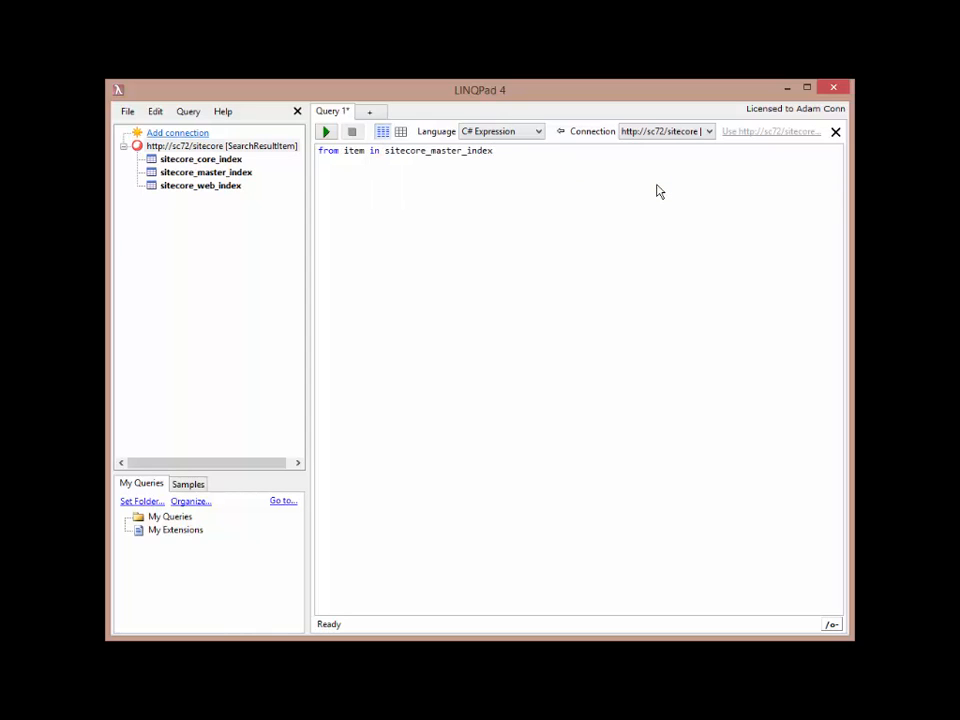
type("where item.")
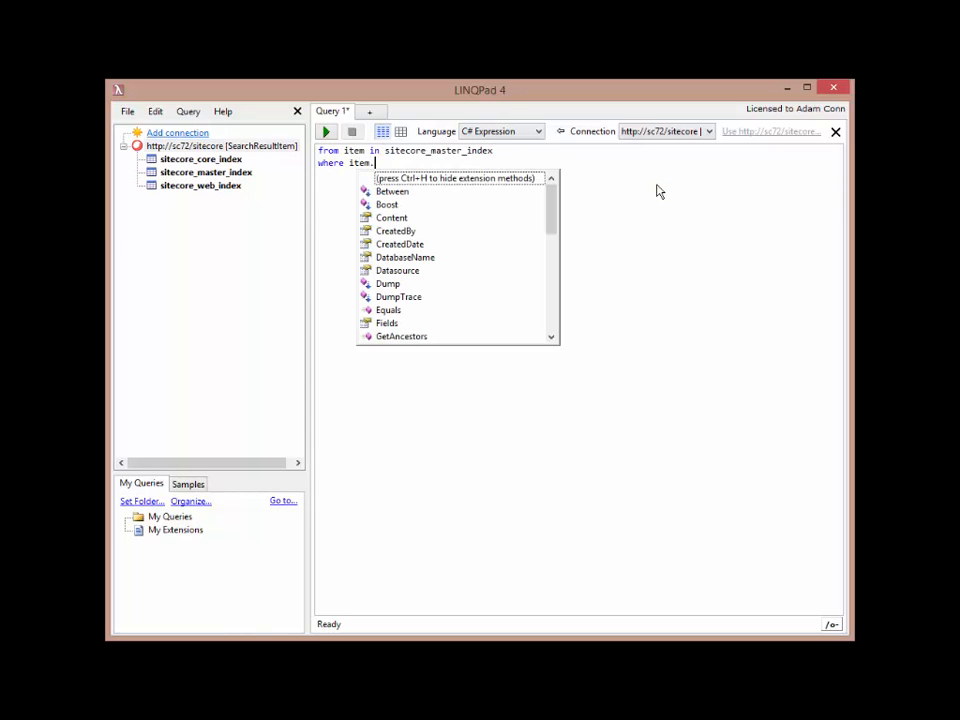
type("Name")
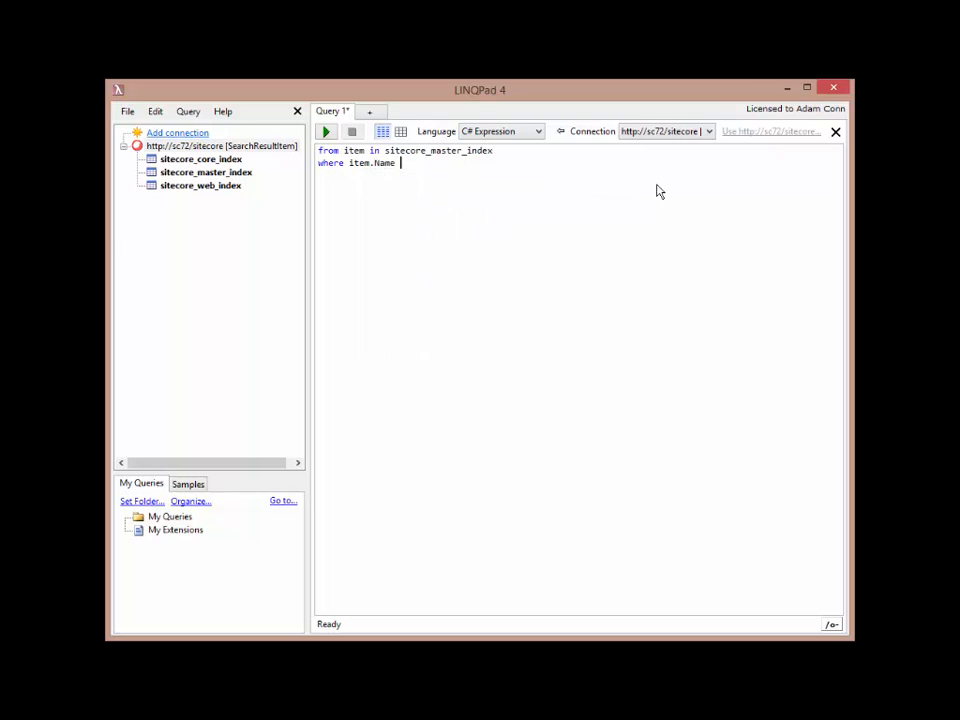
type("== \"Home\"")
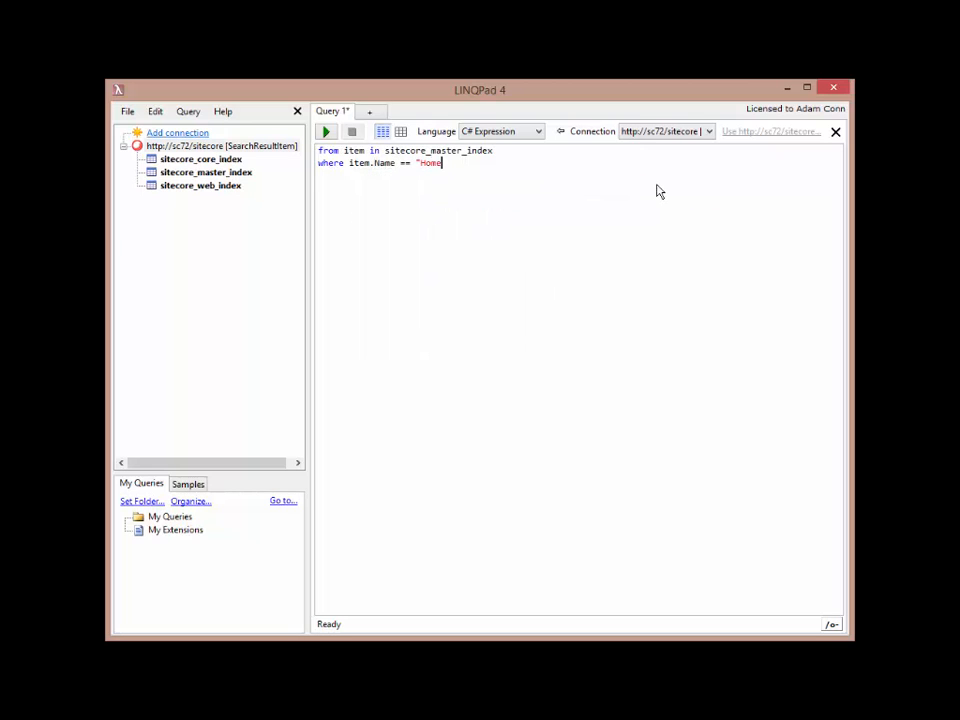
type("select")
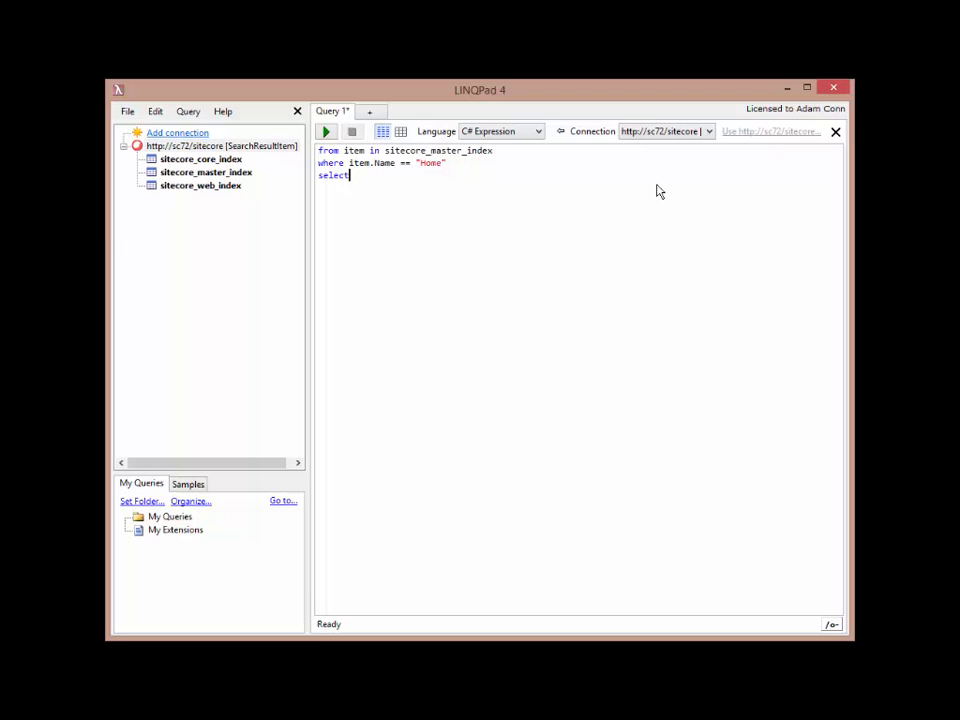
type("item.ID")
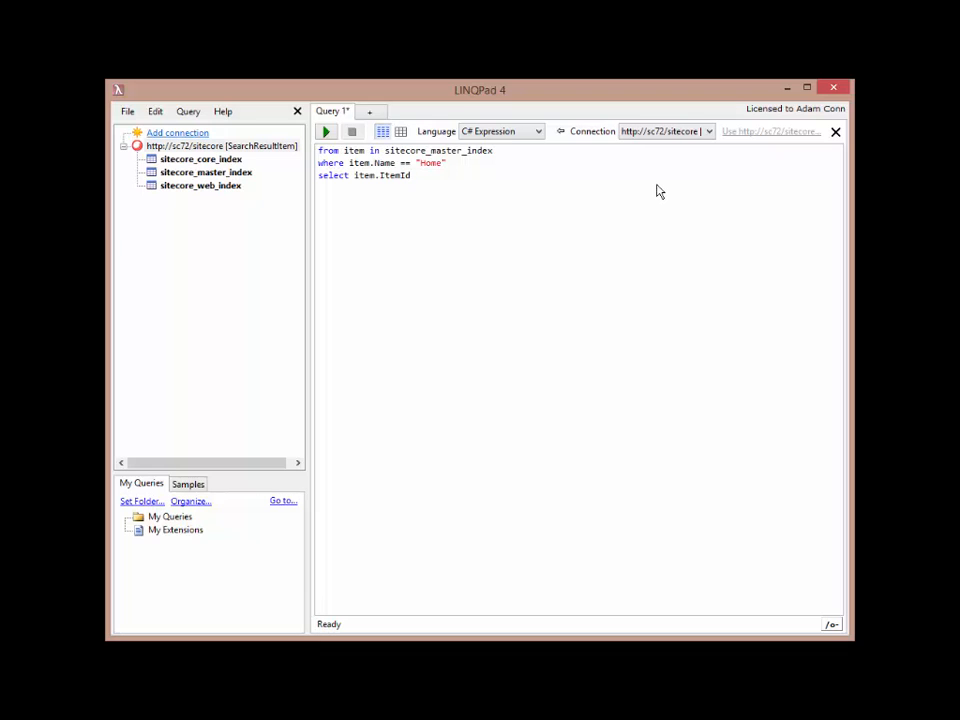
left_click(325, 131)
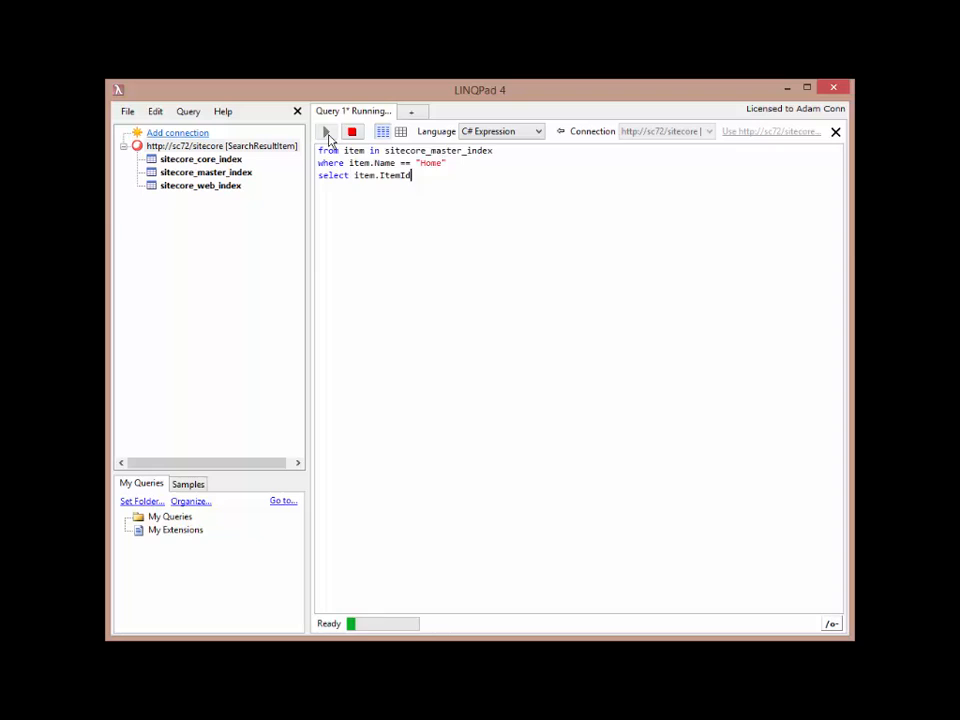
left_click(325, 131)
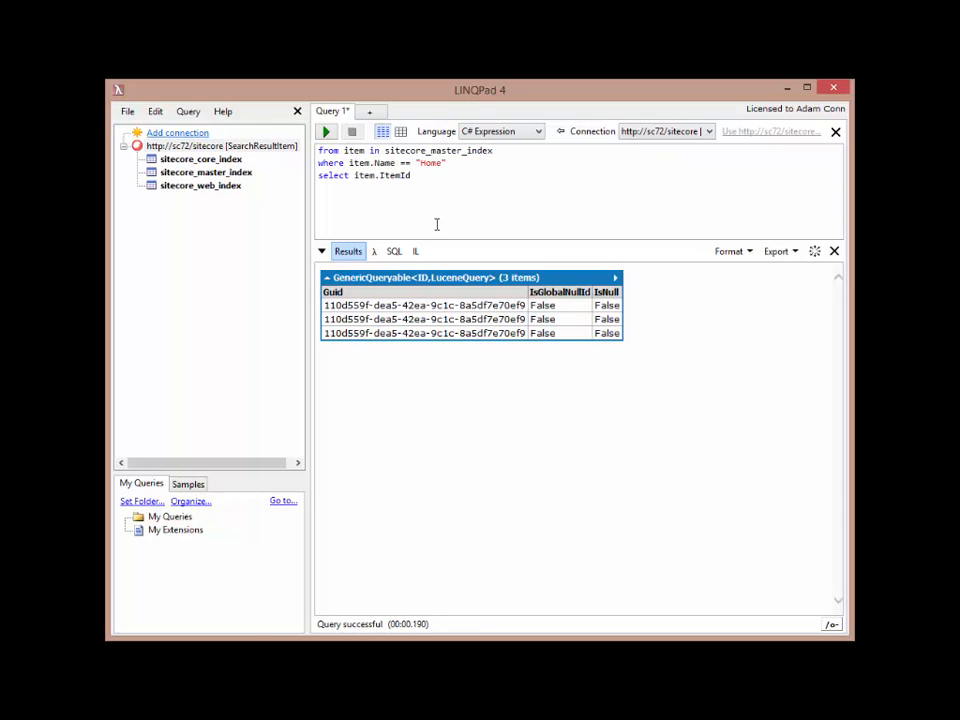
mouse_move(419, 210)
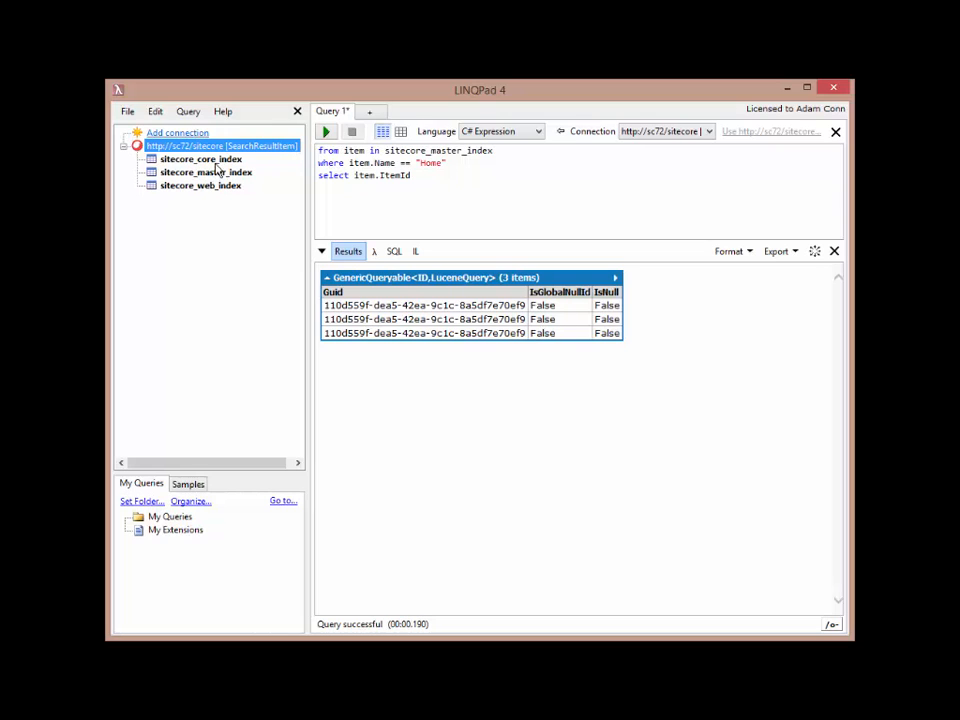
mouse_move(254, 178)
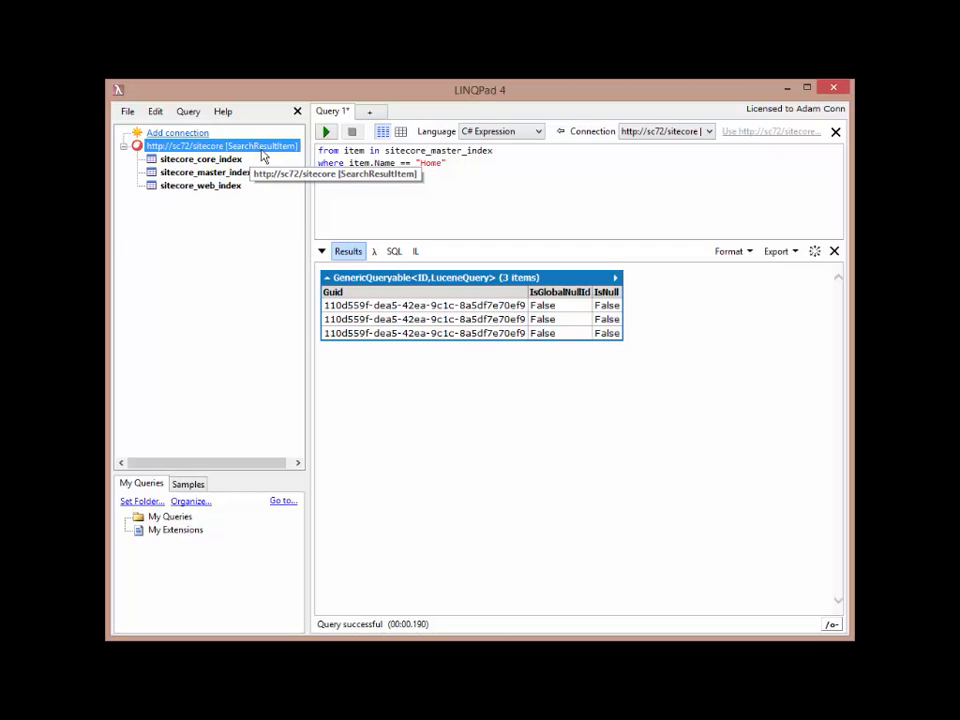
Reopen the Sitecore connection's advanced settings and bring up the result item type picker.
right_click(220, 145)
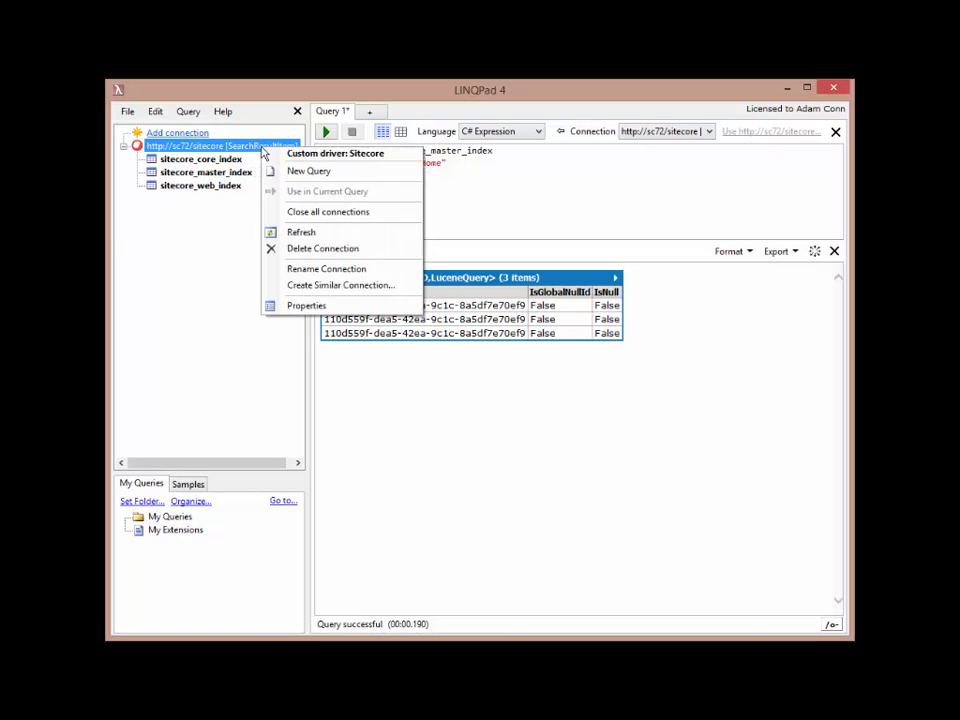
mouse_move(306, 305)
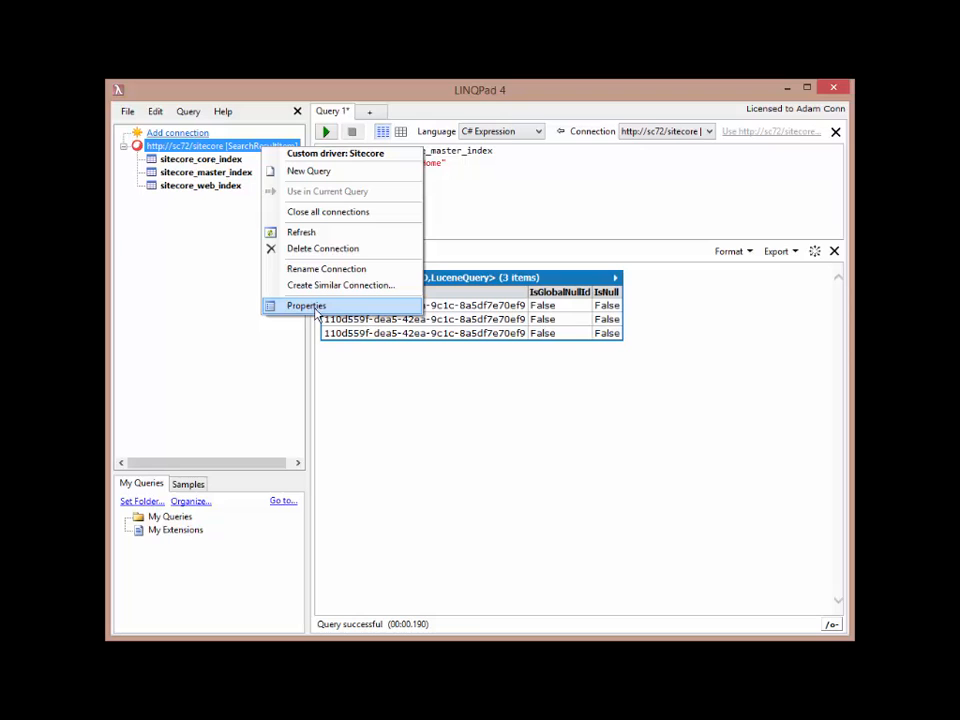
left_click(307, 305)
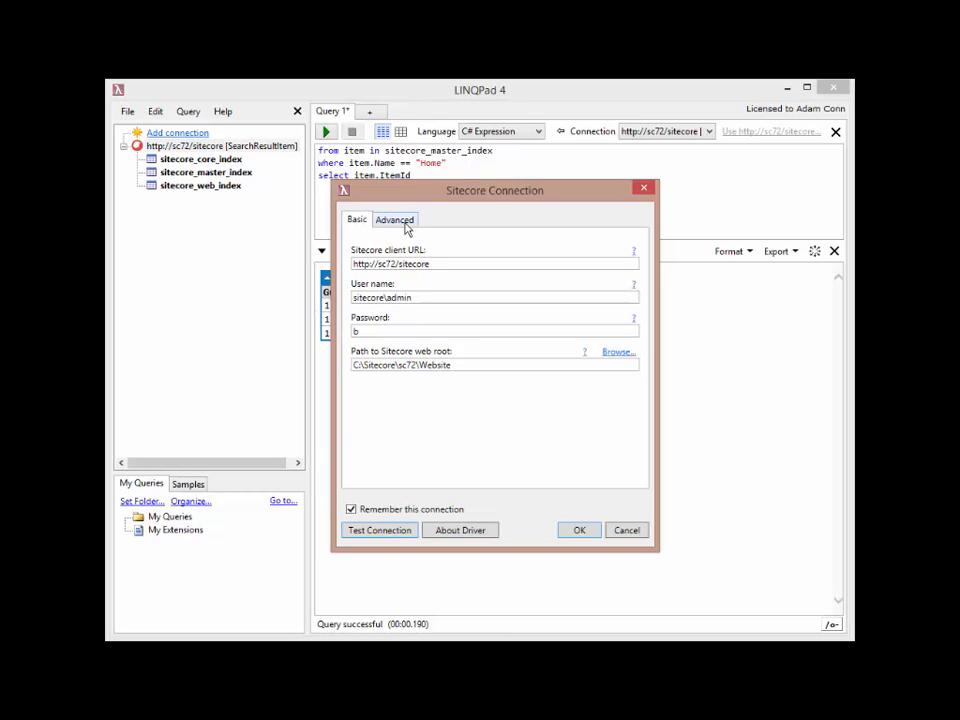
left_click(394, 219)
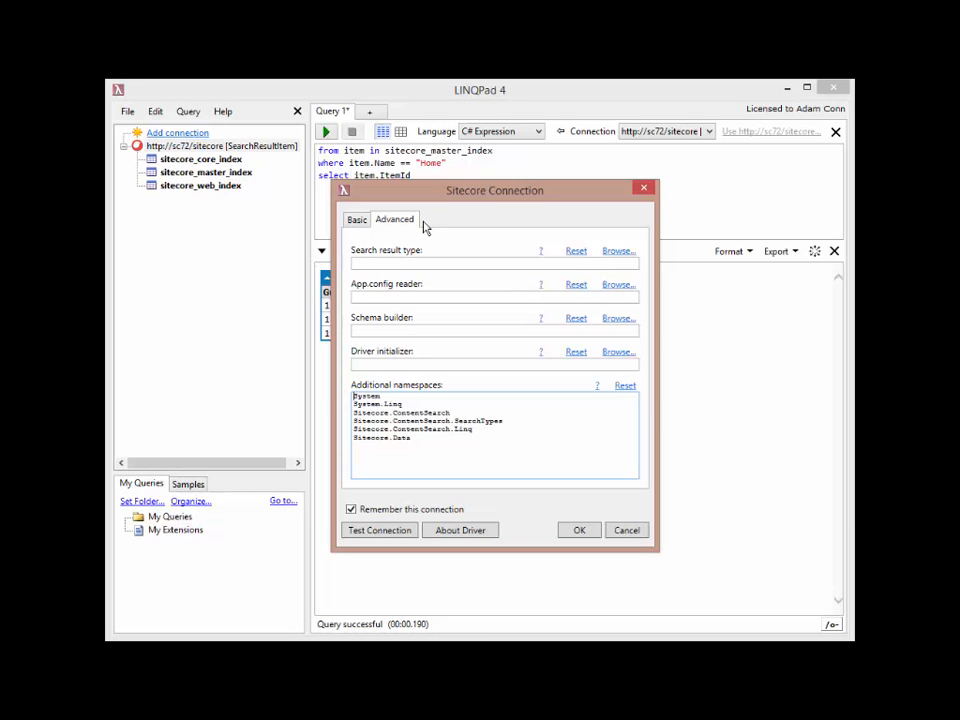
mouse_move(489, 235)
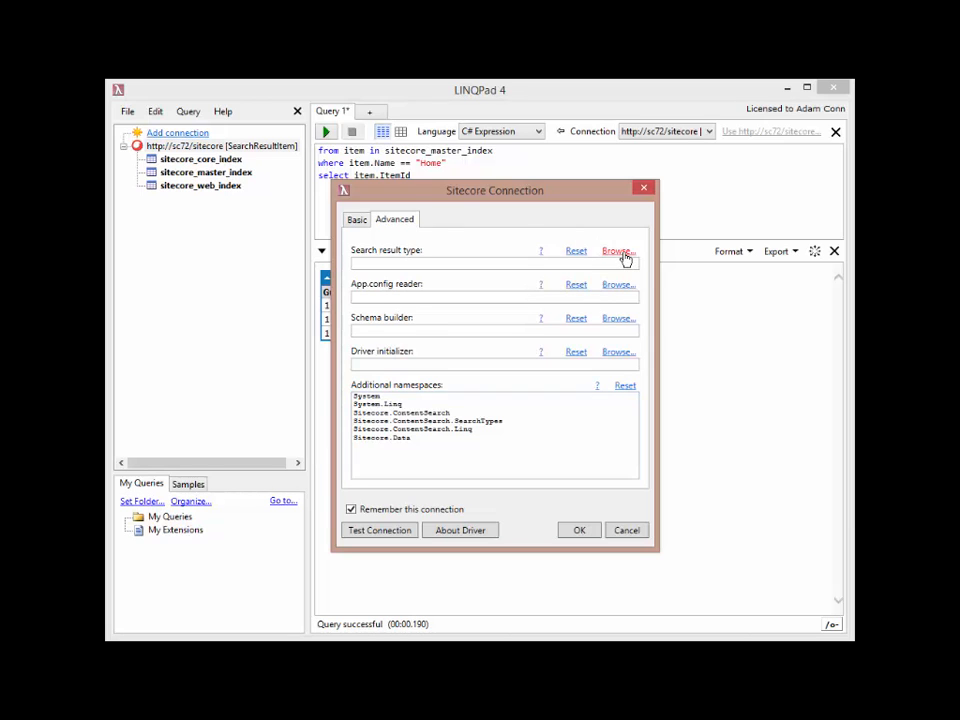
left_click(617, 250)
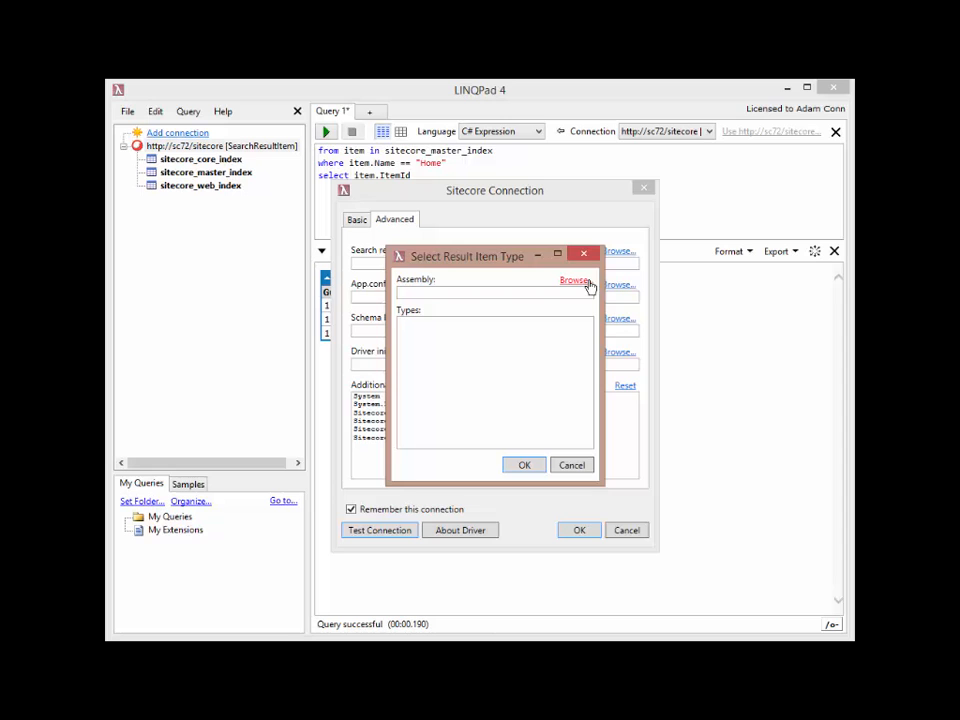
Load C:\Sitecore\sc72\Website\bin\Sitecore.Kernel.dll into the type picker.
left_click(575, 280)
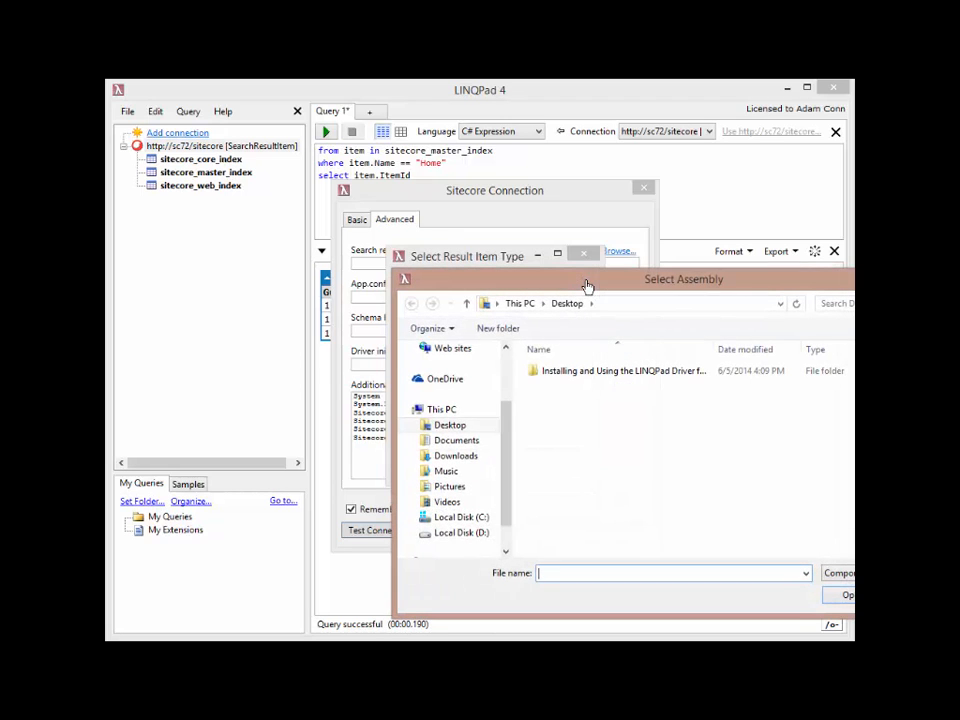
left_click(462, 517)
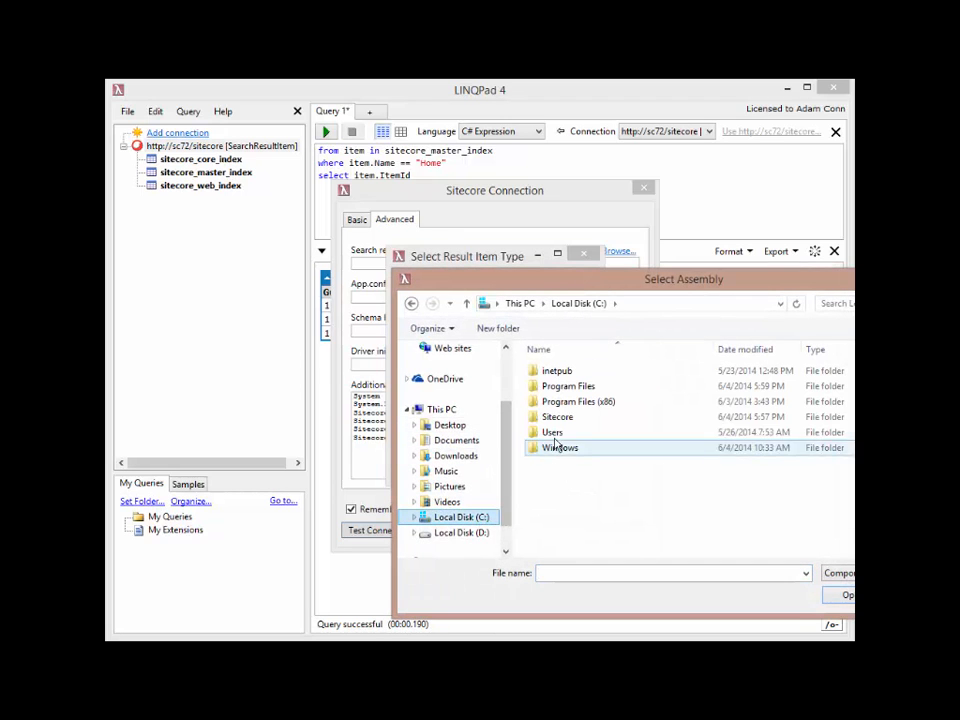
double_click(557, 416)
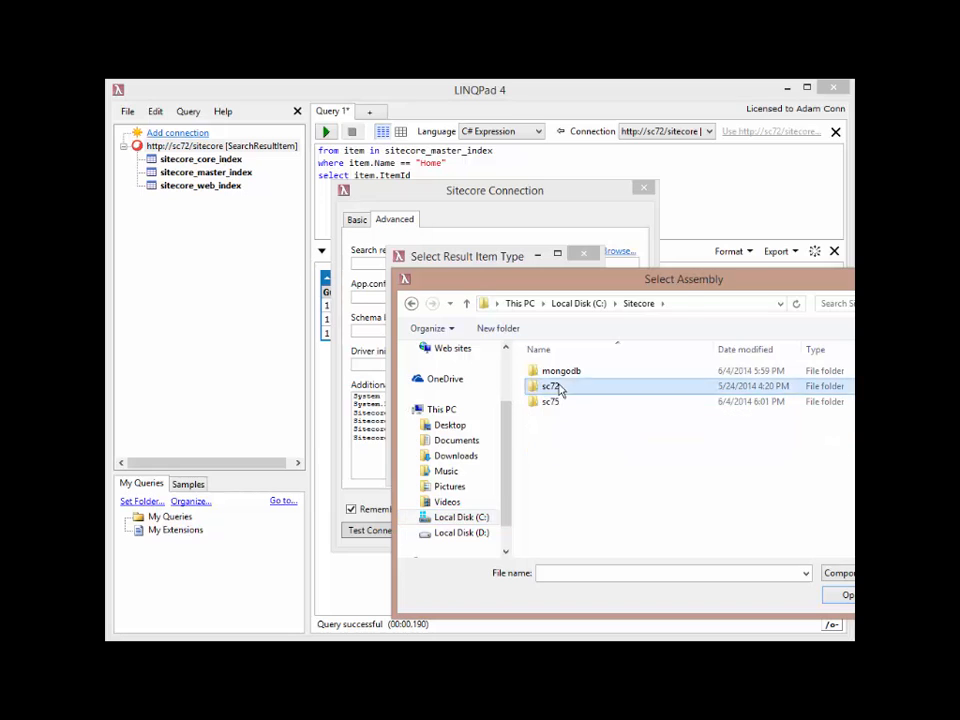
double_click(550, 386)
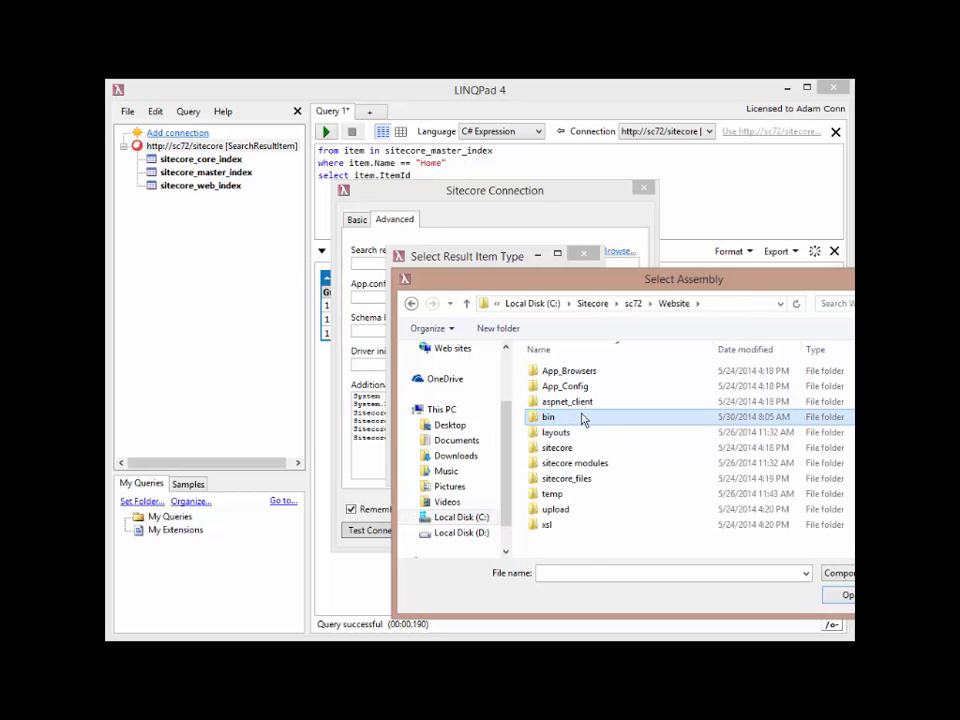
double_click(548, 416)
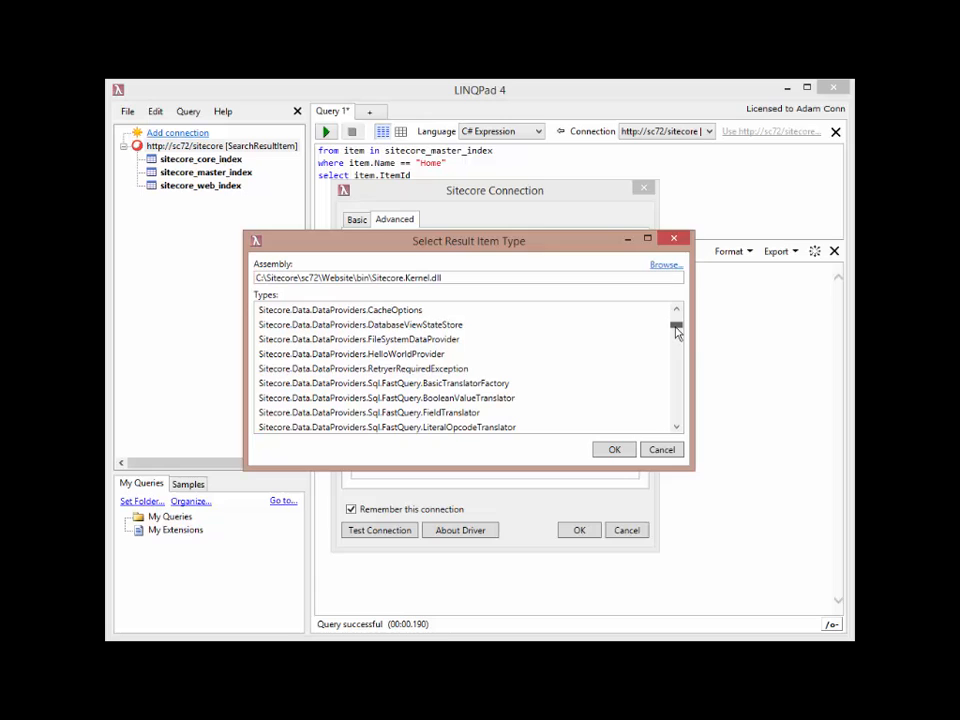
Choose Sitecore.Data.ID from the Types list as the search result type.
scroll("down", 3)
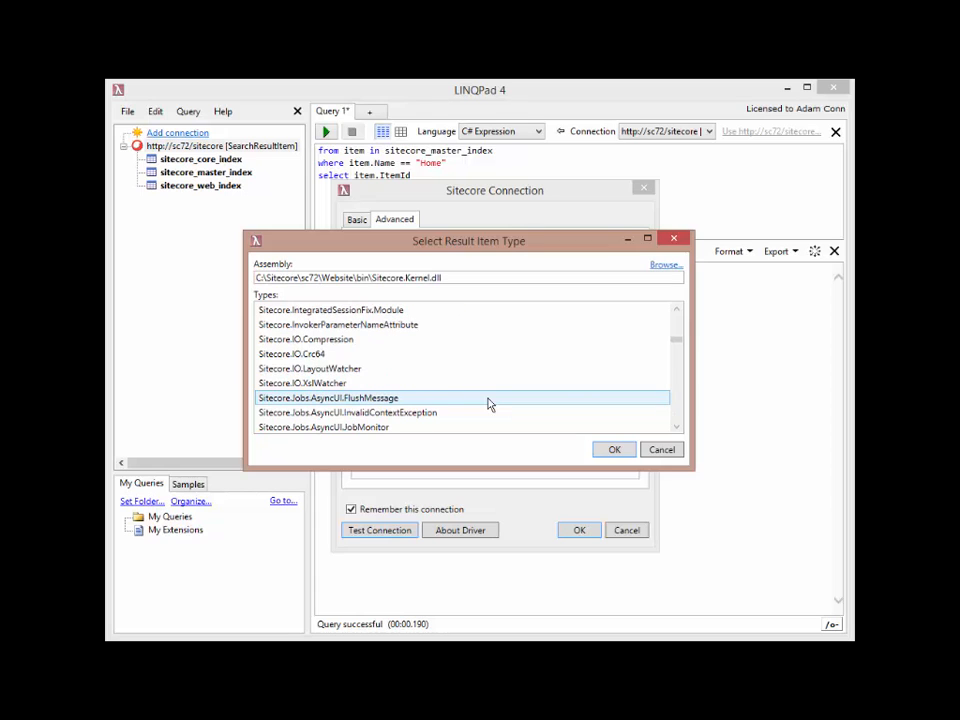
scroll("down", 3)
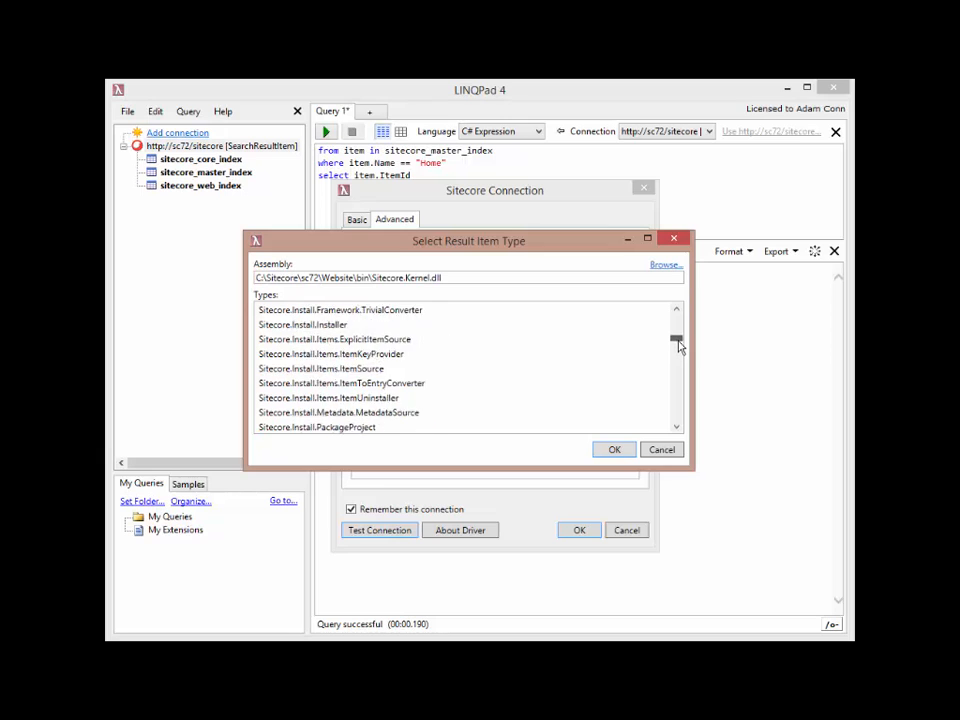
left_click_drag(677, 345, 677, 415)
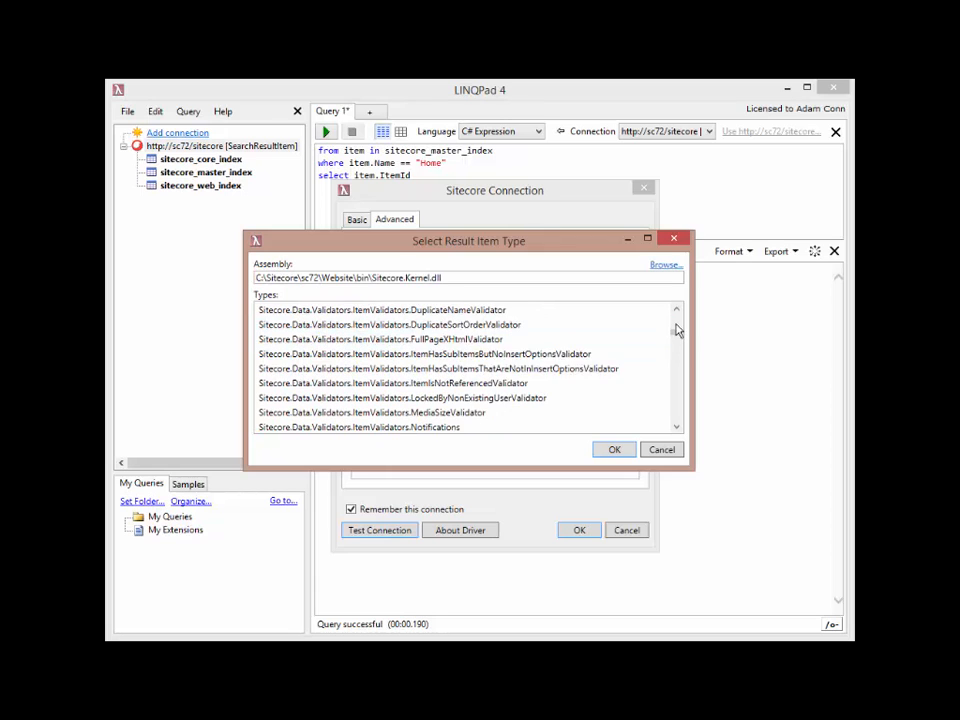
scroll("down", 3)
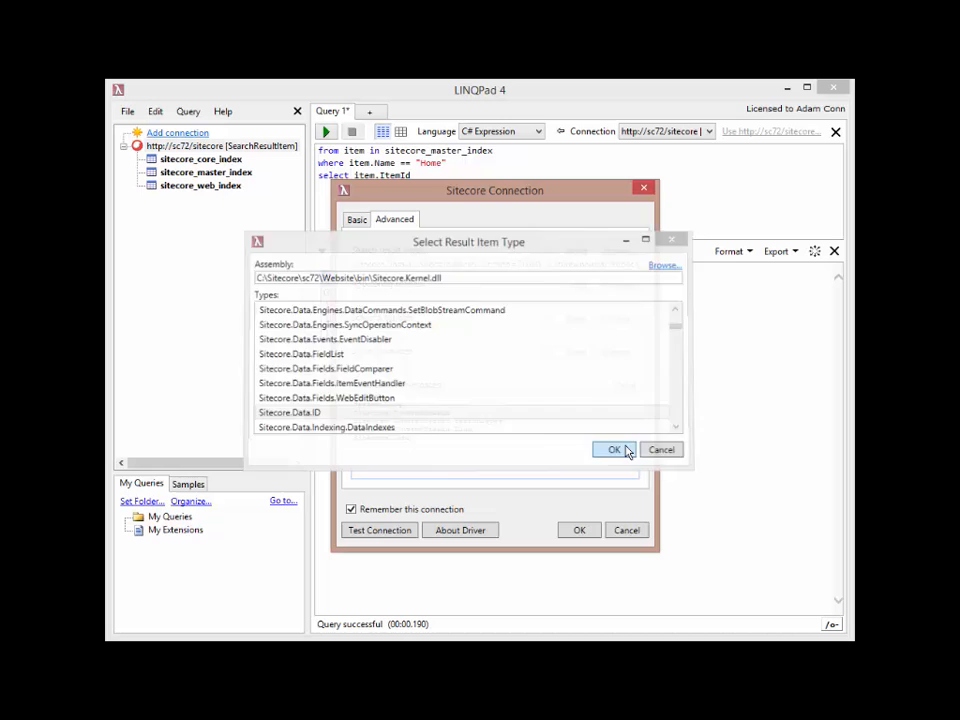
left_click(615, 449)
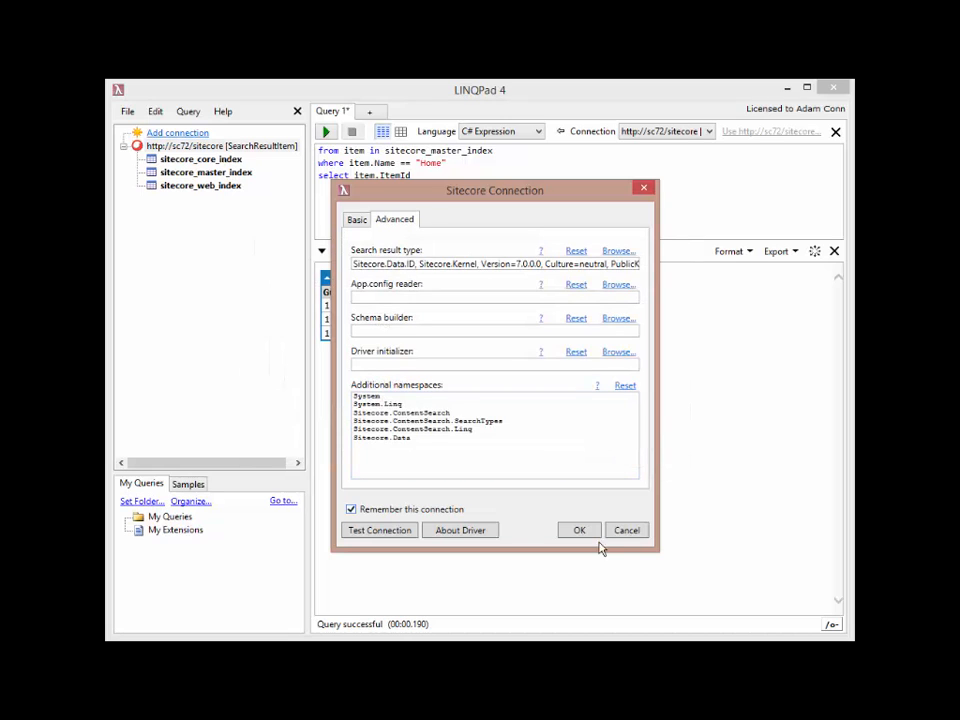
Save the ID result type setting, start the where clause with 'id', and show the connection's menu.
left_click(579, 530)
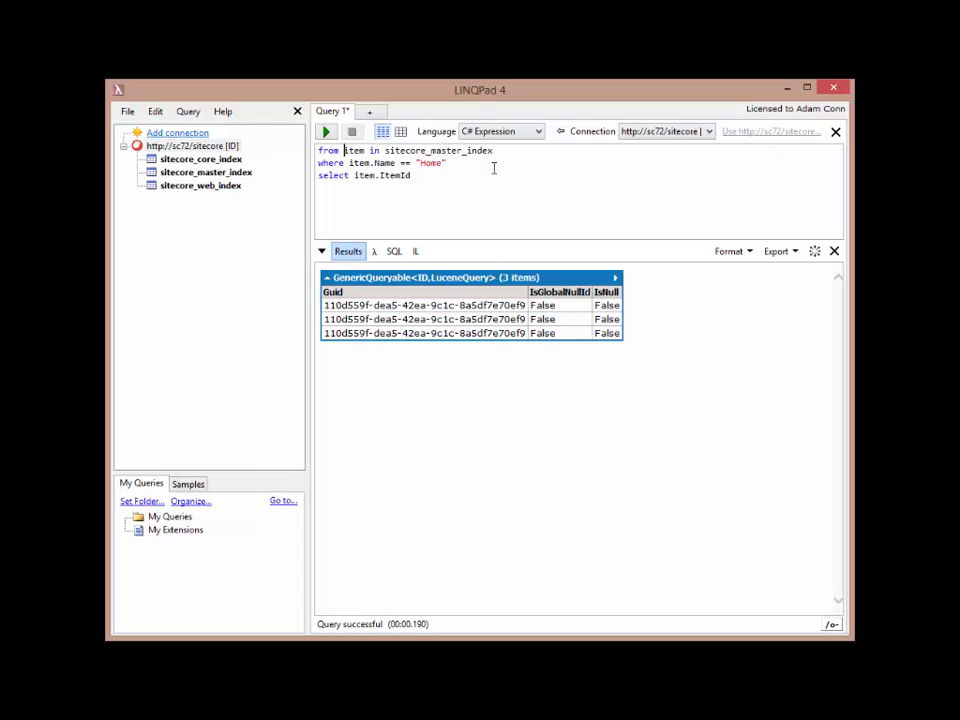
type("id.")
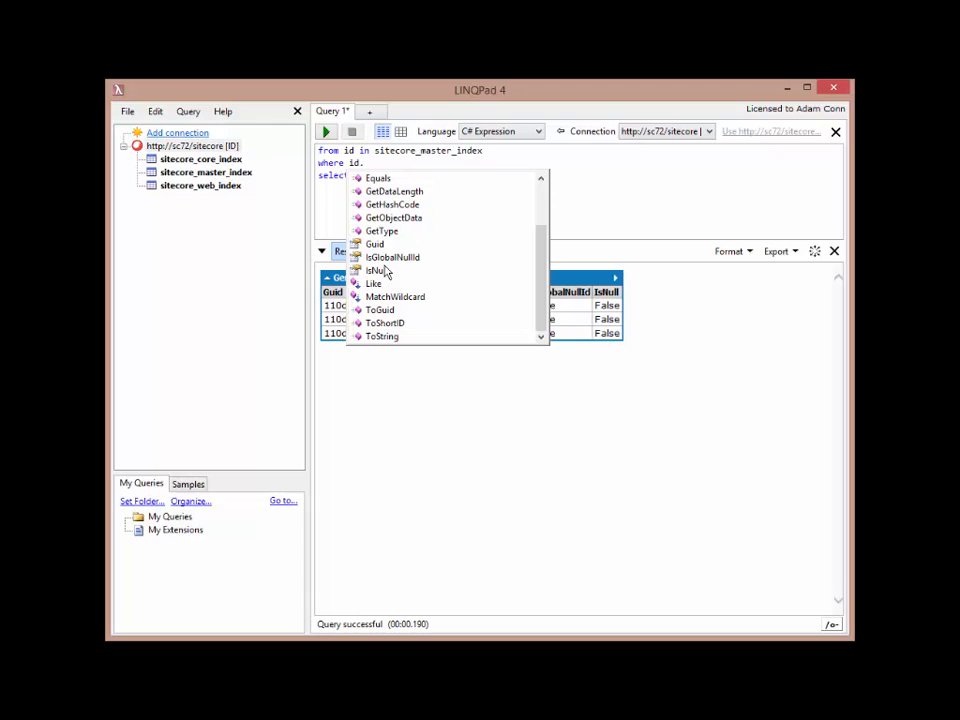
mouse_move(466, 271)
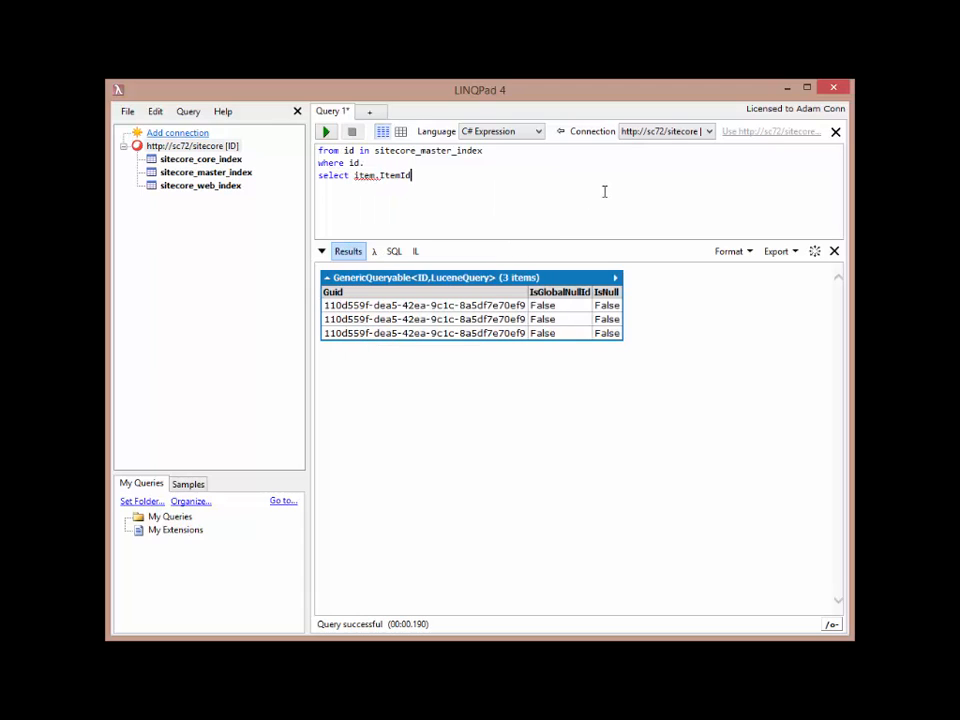
mouse_move(260, 165)
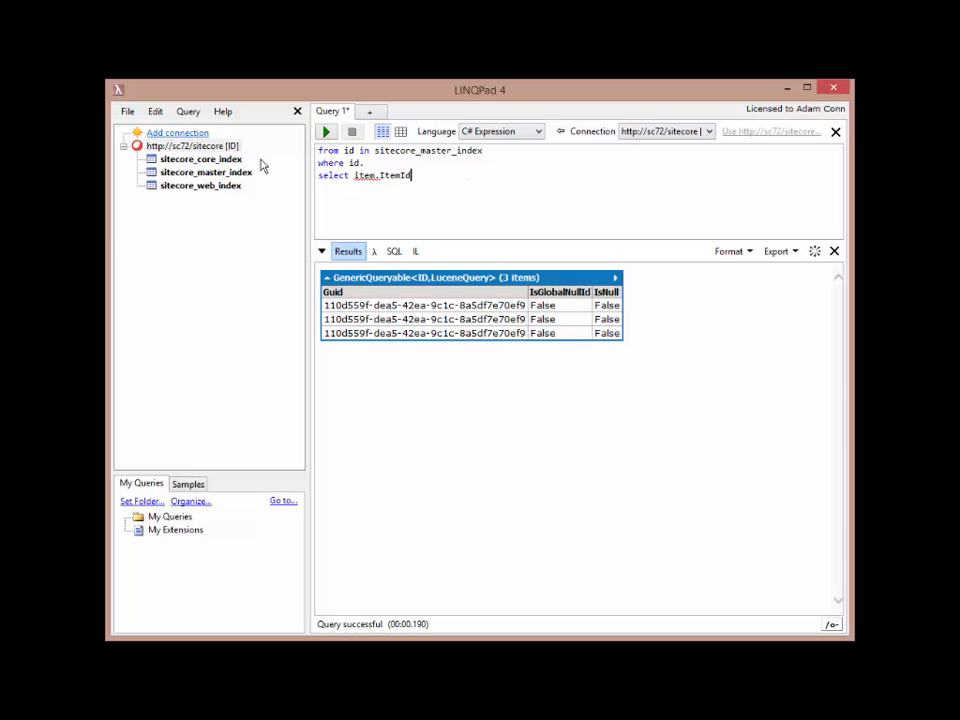
right_click(190, 145)
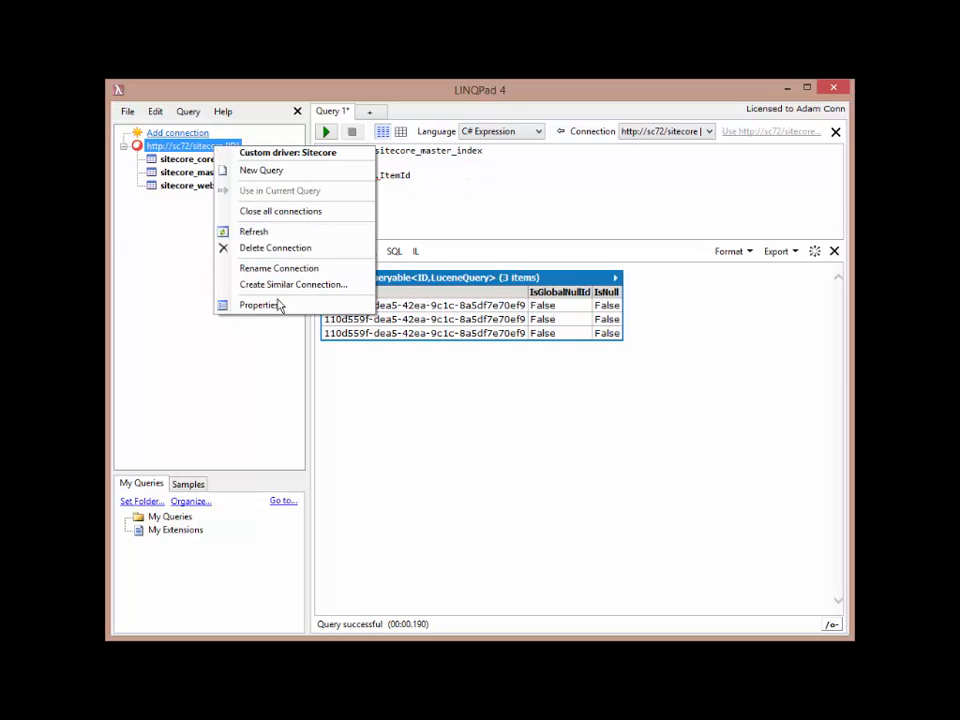
Reset the Sitecore connection's search result type to the default SearchResultItem.
left_click(260, 305)
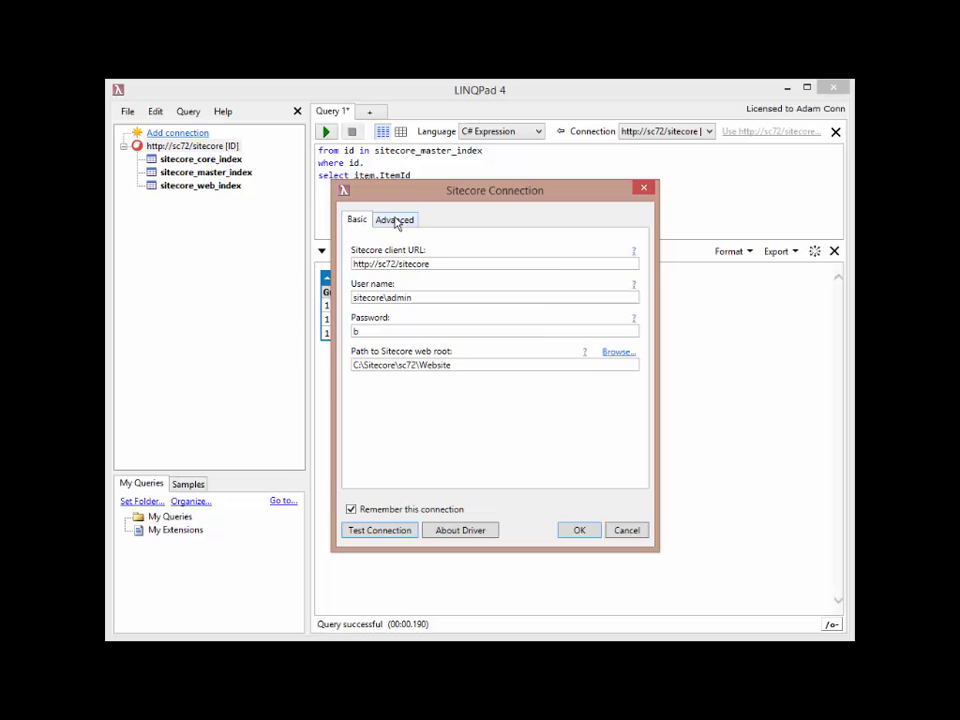
left_click(575, 251)
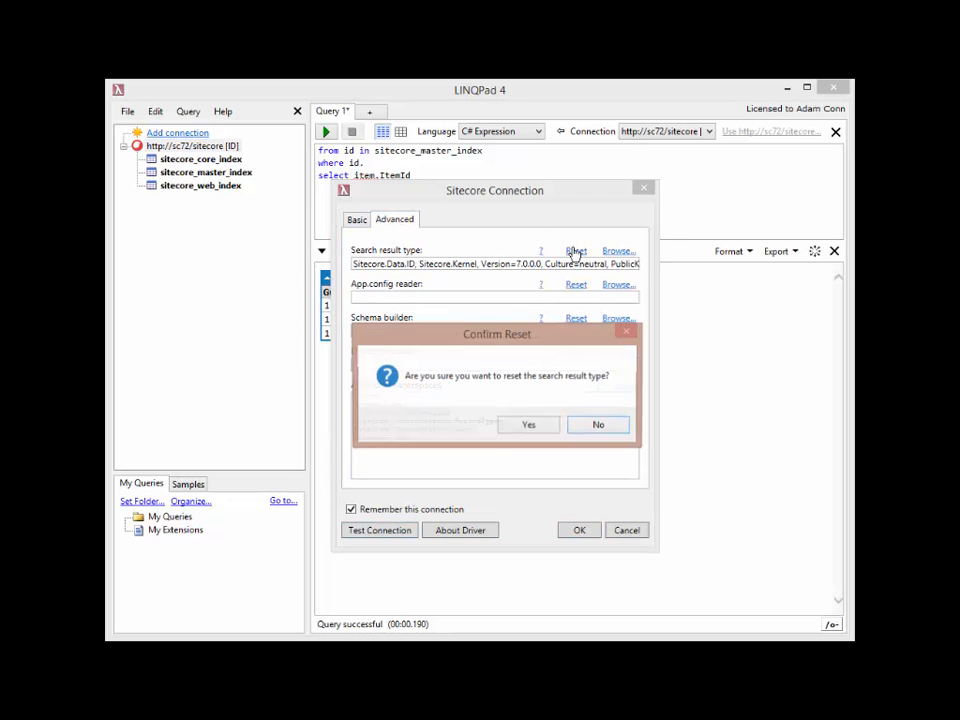
left_click(528, 424)
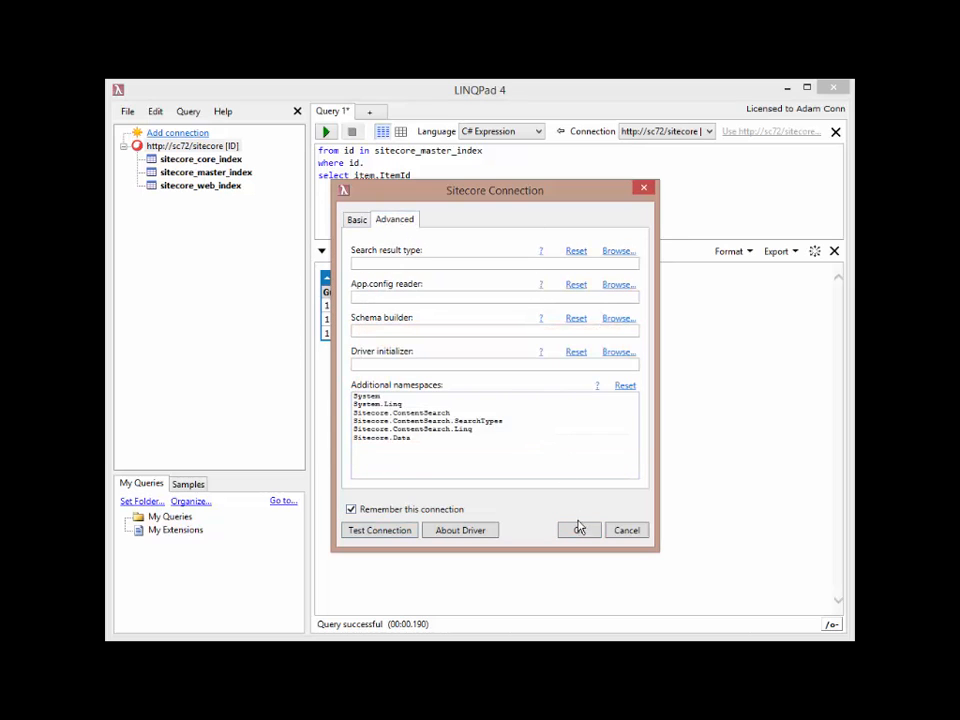
left_click(578, 530)
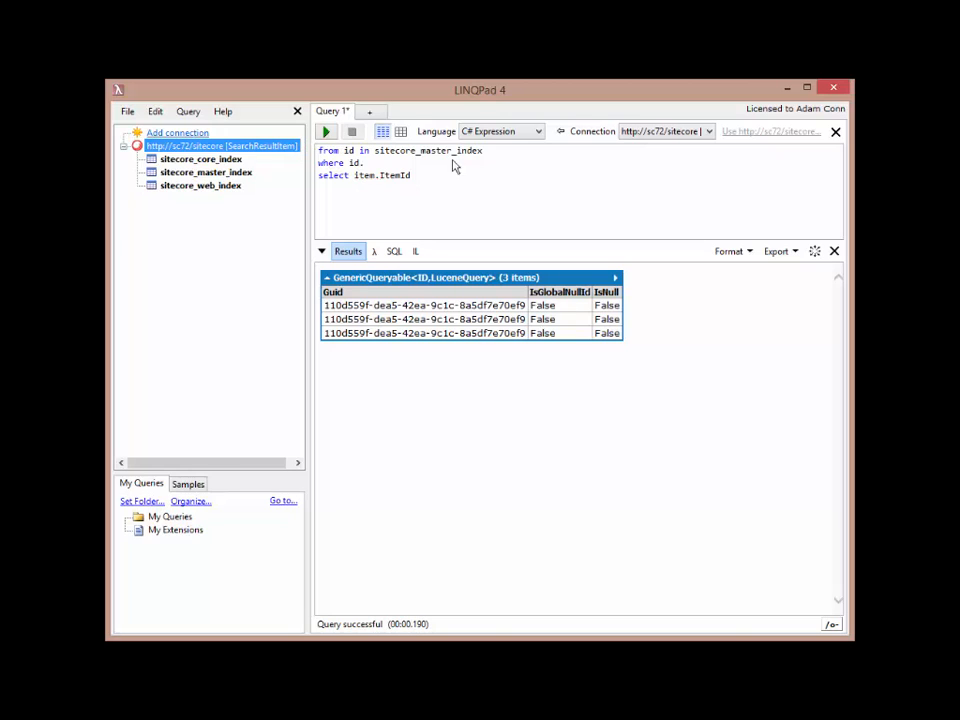
mouse_move(430, 150)
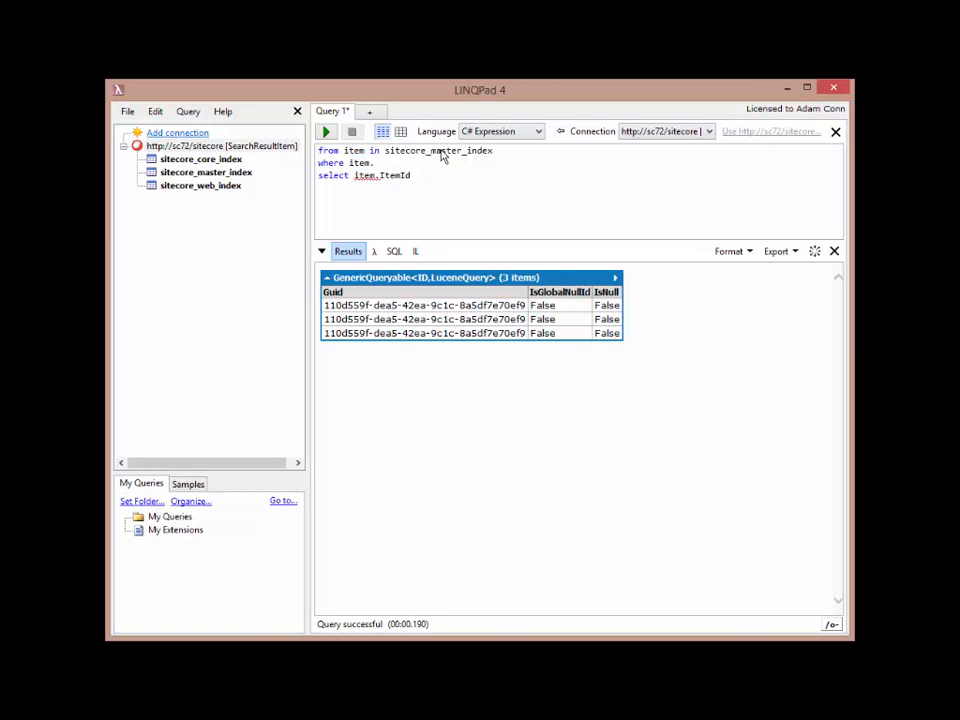
Filter the query on item.Name == "Home", rerun it, and close Query 1.
type(".")
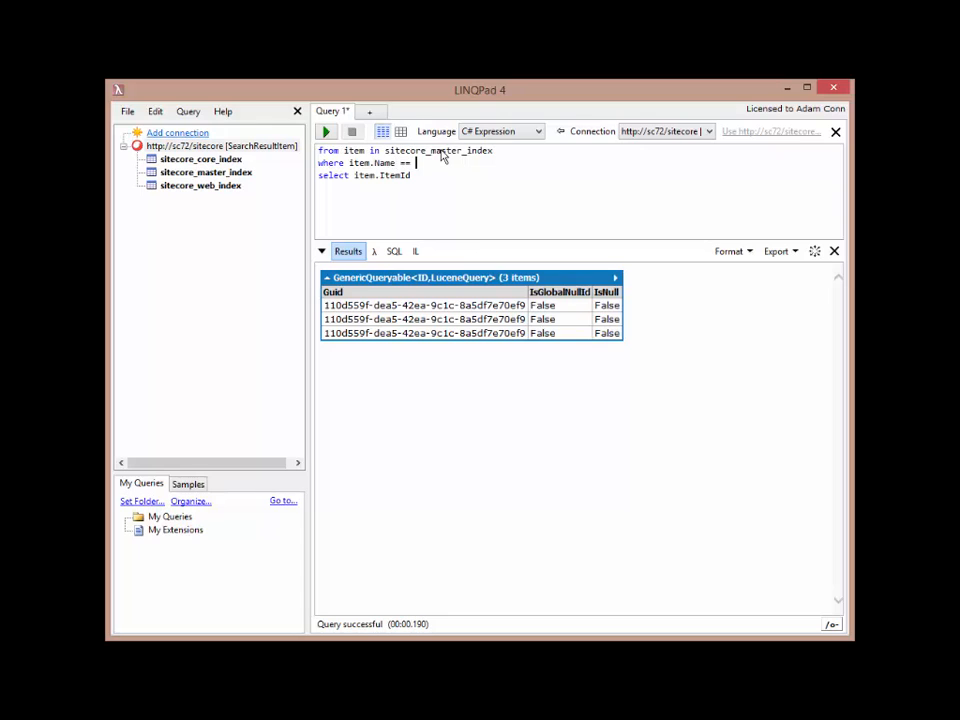
type("\"Home\"")
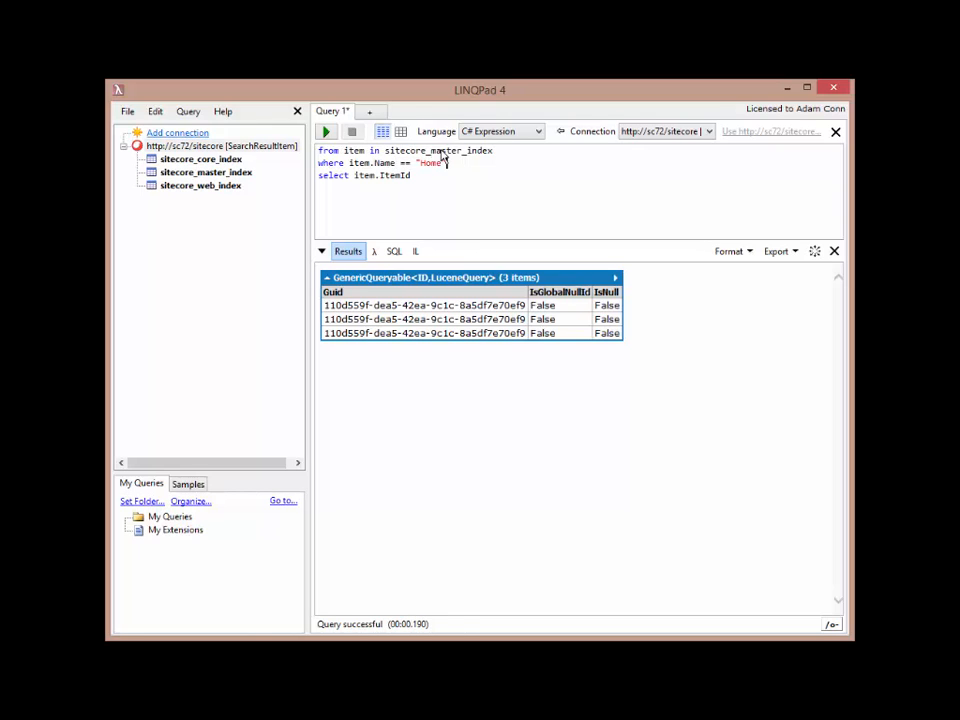
left_click(326, 131)
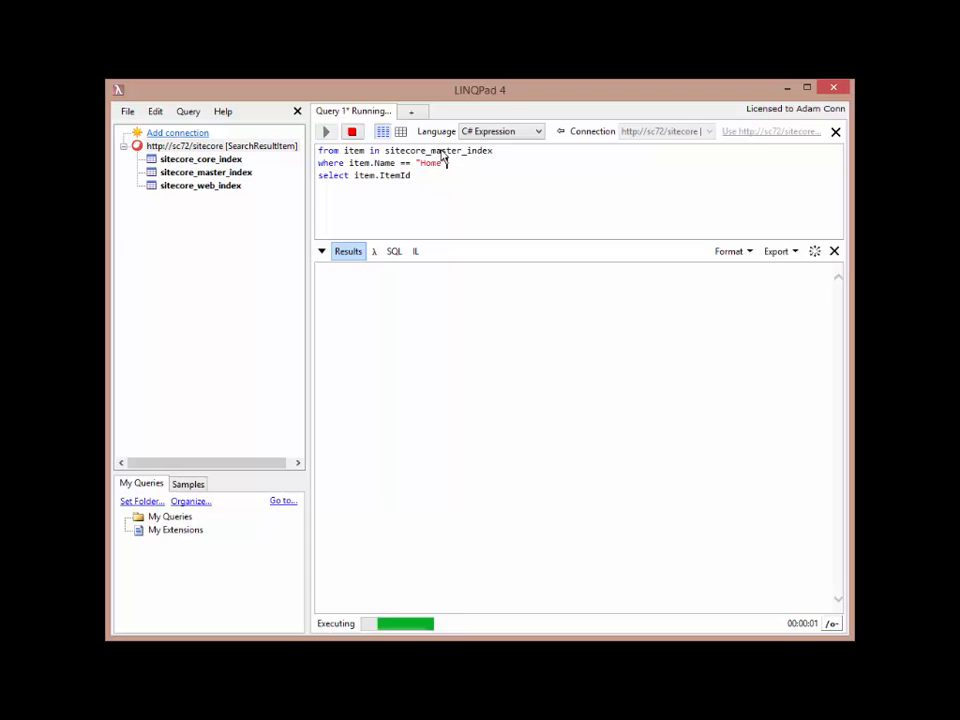
left_click(326, 131)
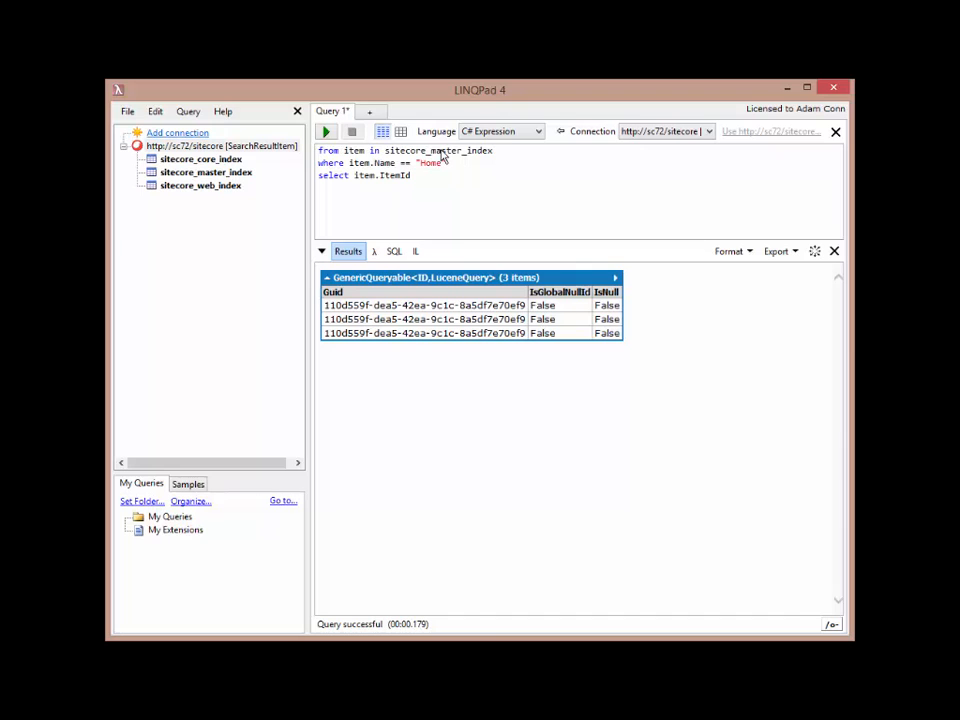
left_click(836, 131)
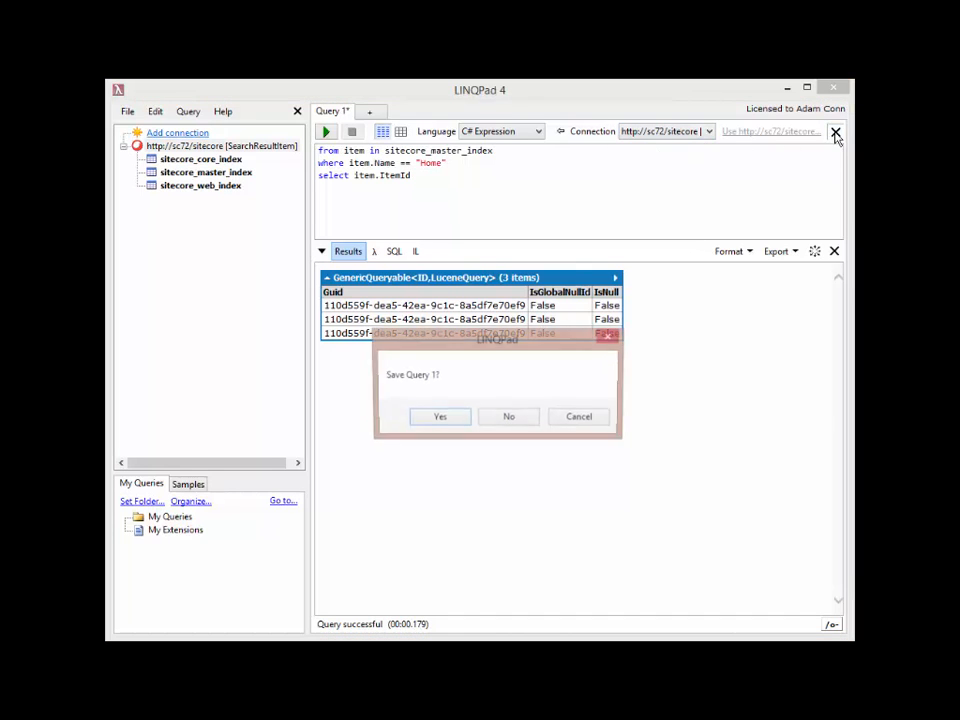
Discard Query 1 without saving and start a new query in the editor.
left_click(508, 416)
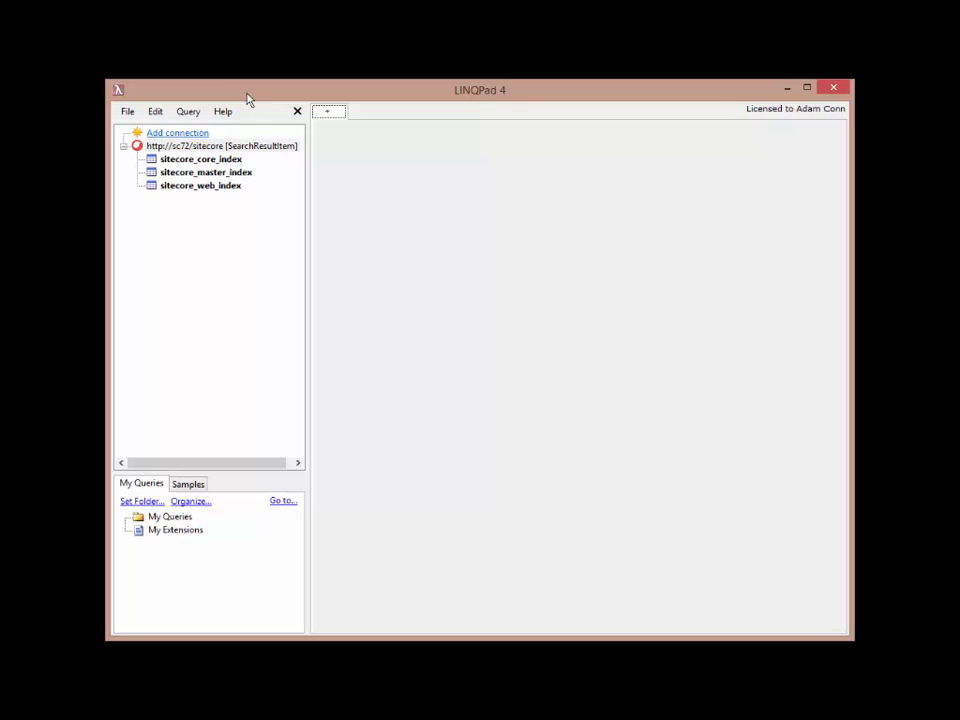
left_click(328, 110)
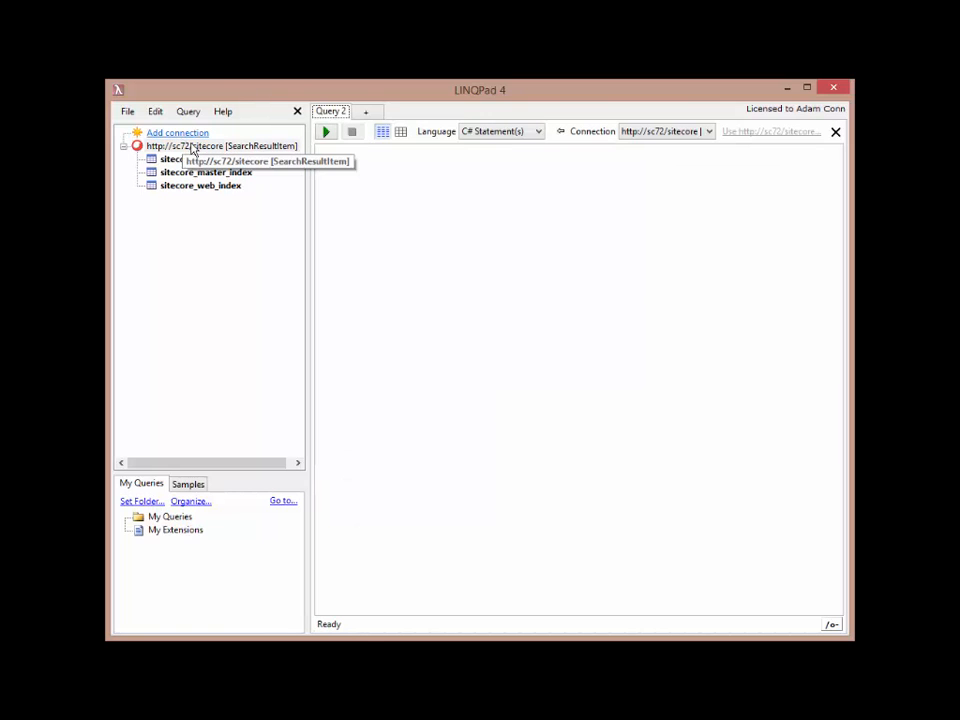
left_click(205, 172)
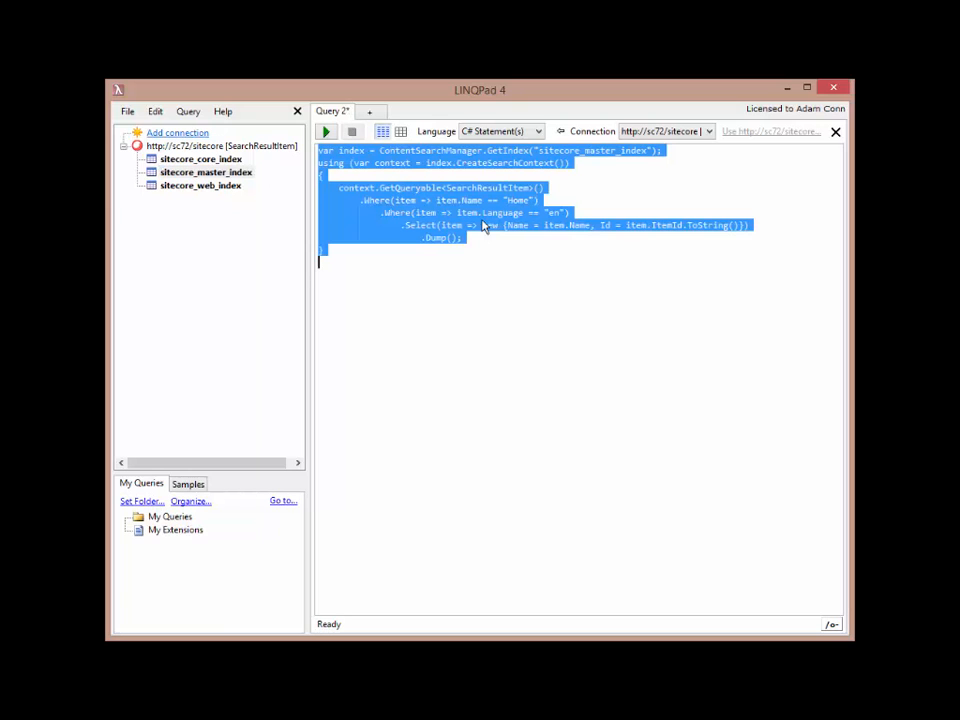
Run the pasted ContentSearch code against the Sitecore connection and select SearchResultItem in it.
left_click(709, 131)
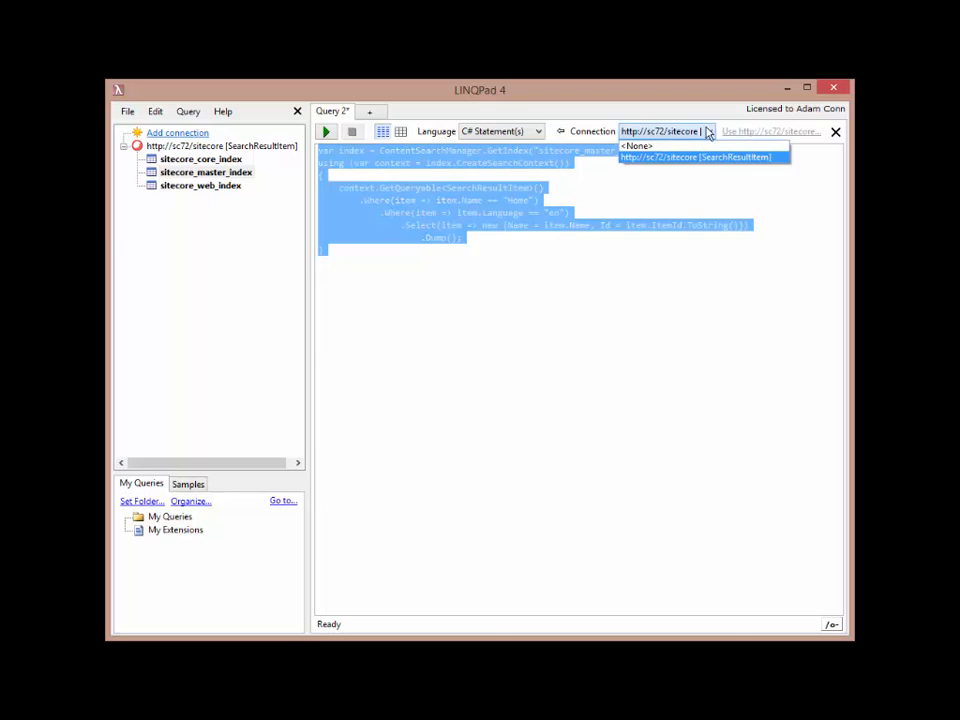
left_click(695, 157)
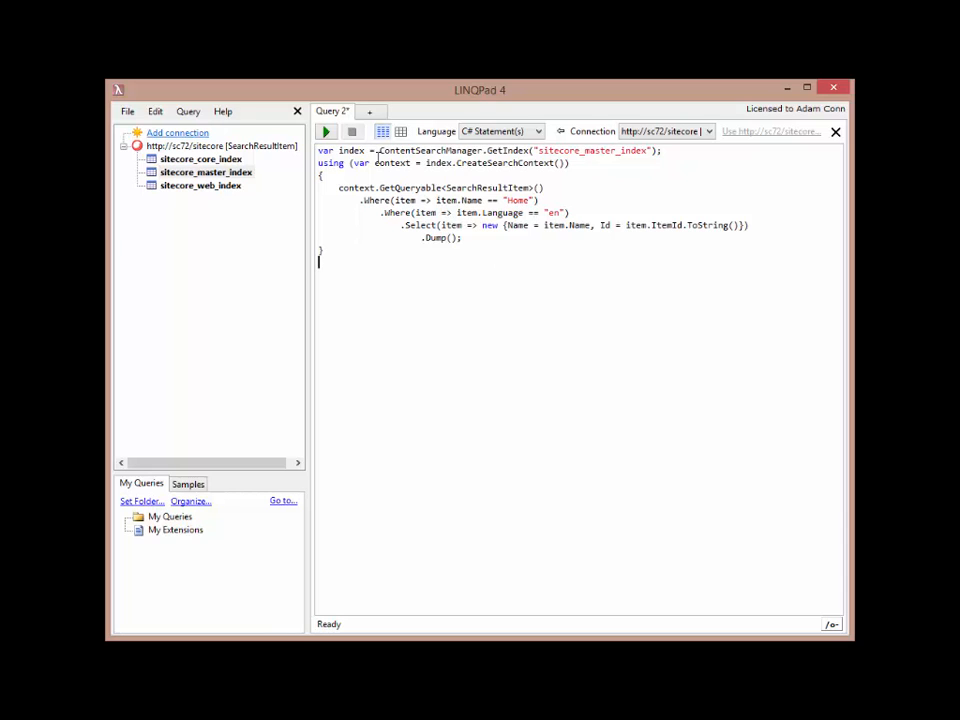
left_click(325, 131)
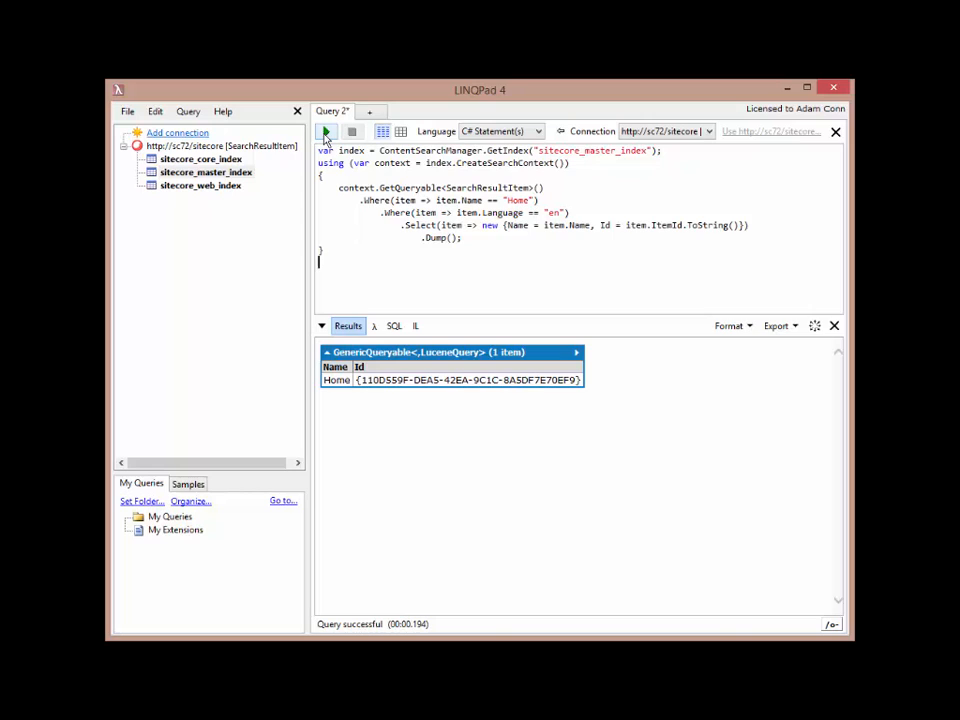
double_click(487, 188)
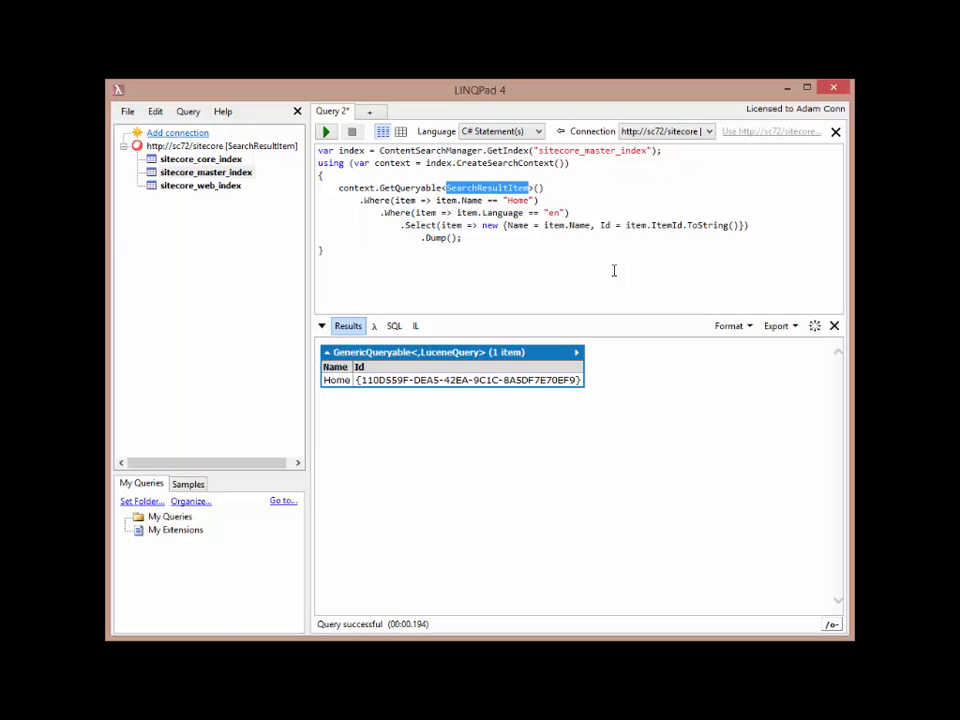
mouse_move(253, 152)
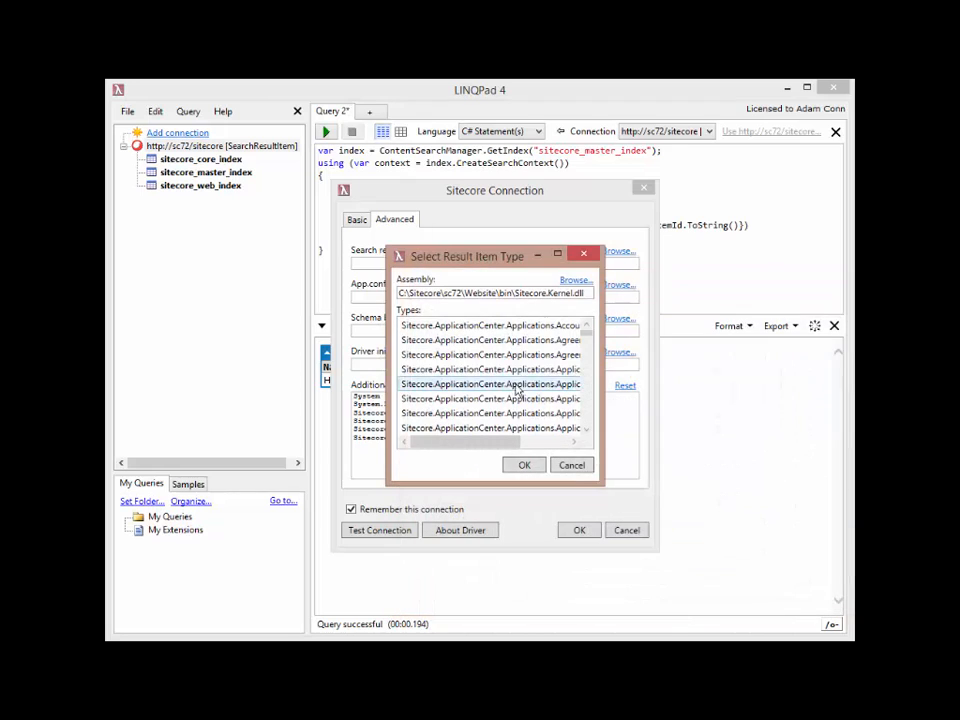
Choose Sitecore.Data.ID as the connection's search result type and save the connection.
left_click(492, 325)
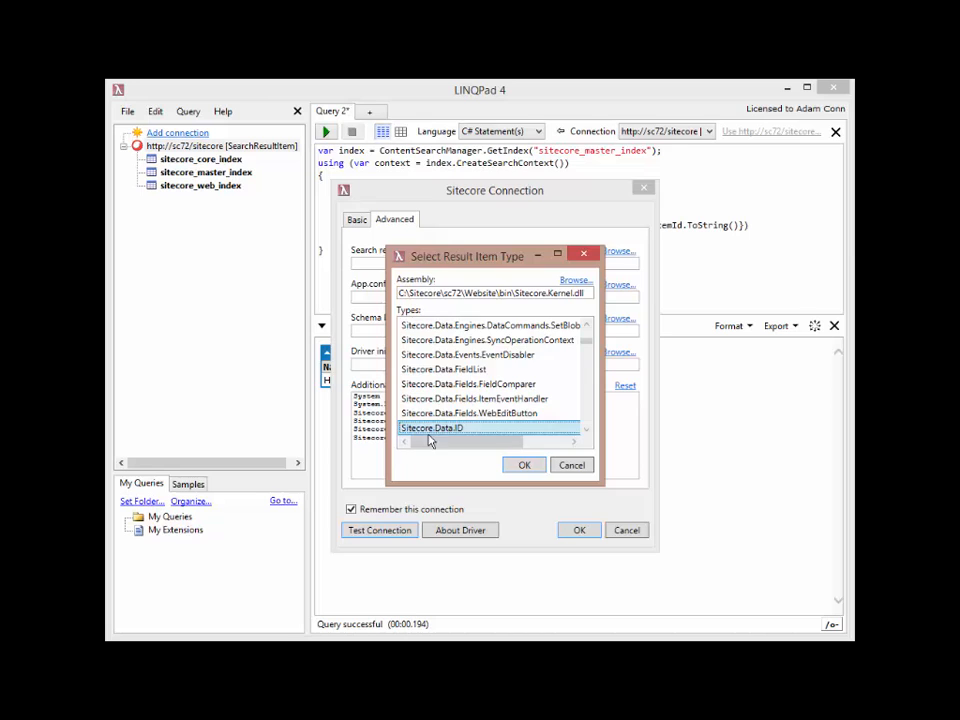
left_click(524, 464)
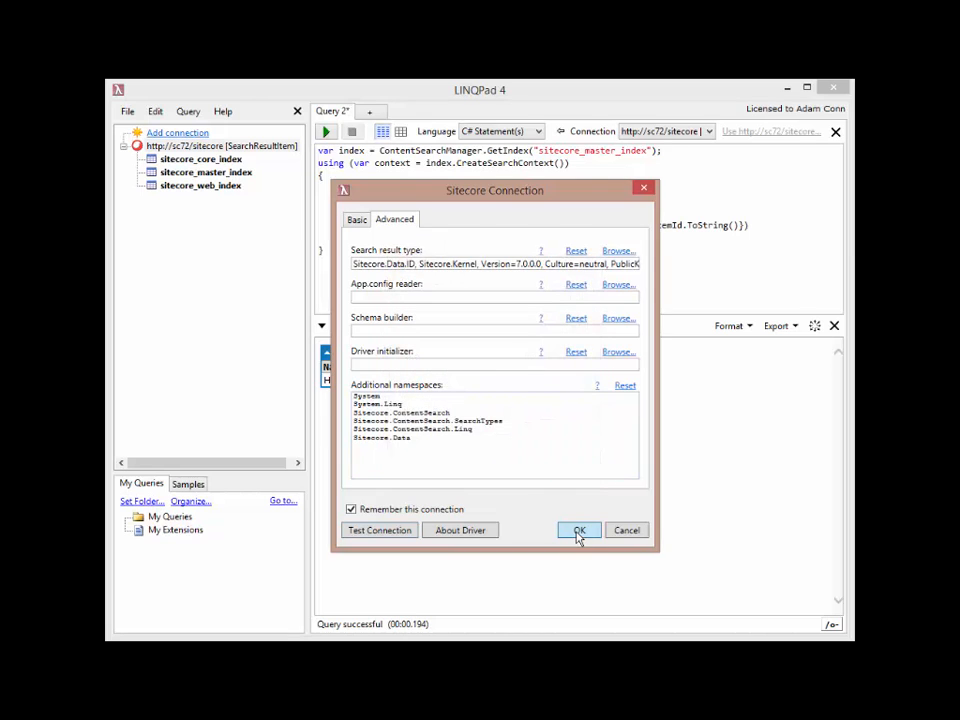
left_click(580, 530)
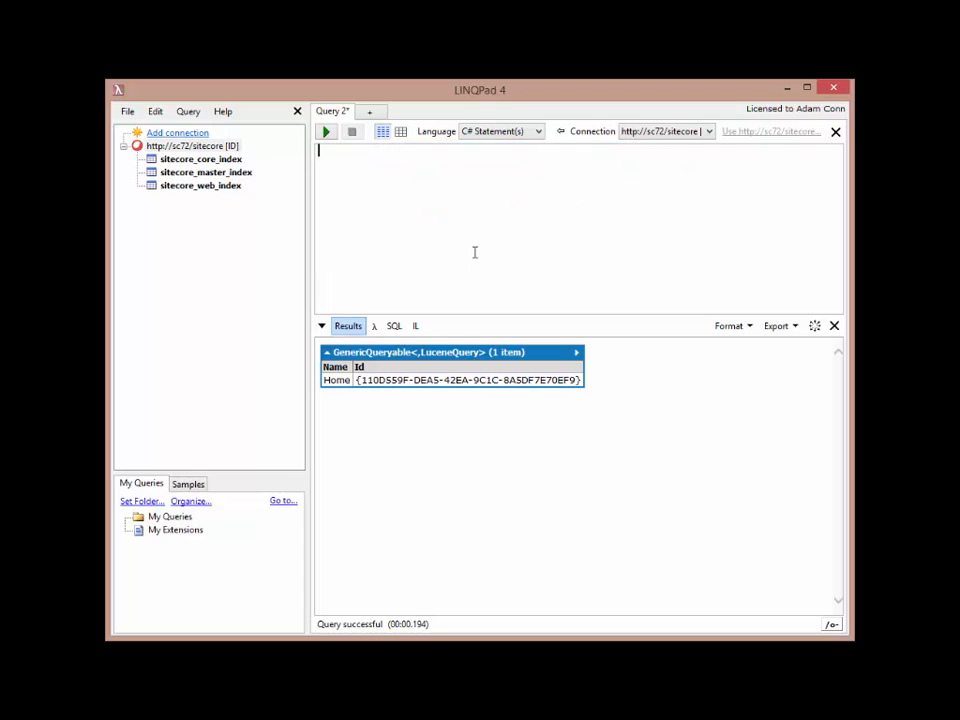
Paste the GetQueryable<ID>() code and run it, hitting the missing Name compile error.
left_click(205, 172)
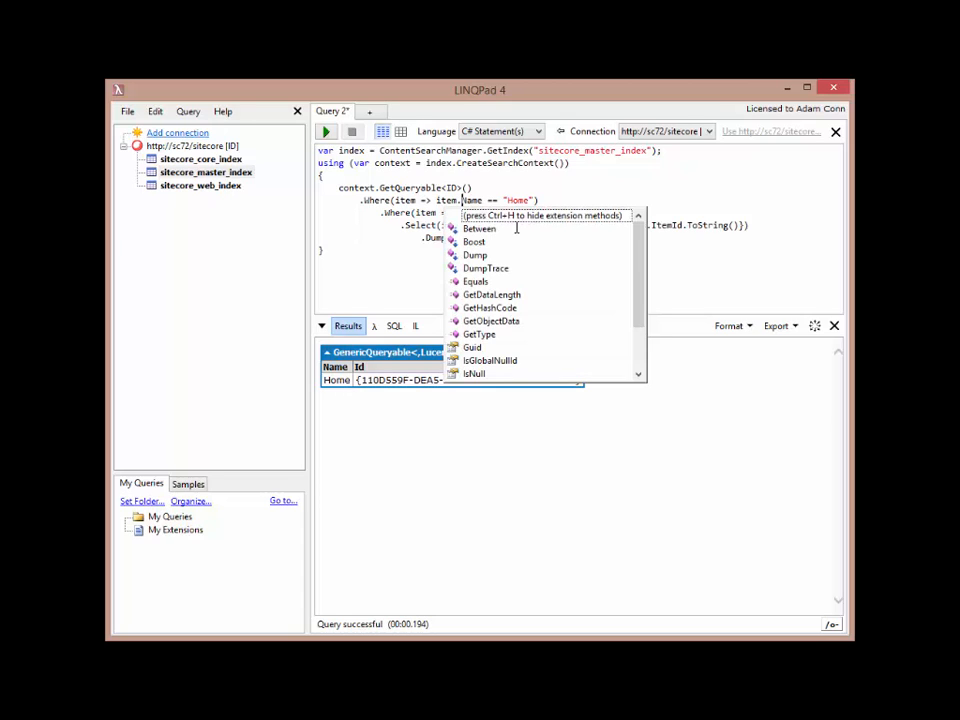
left_click(325, 131)
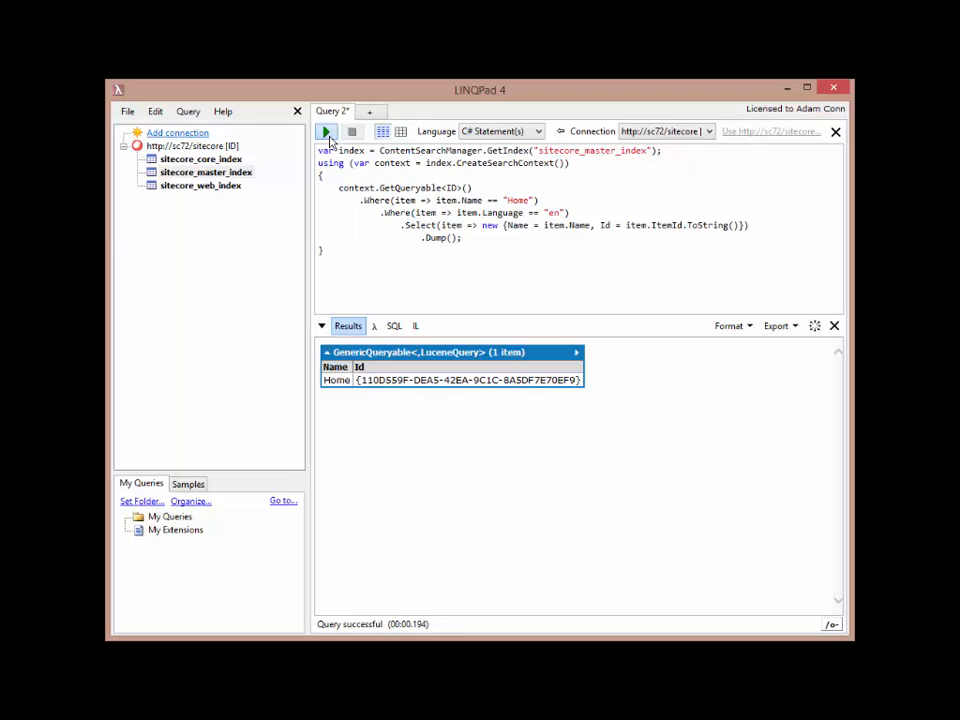
left_click(325, 131)
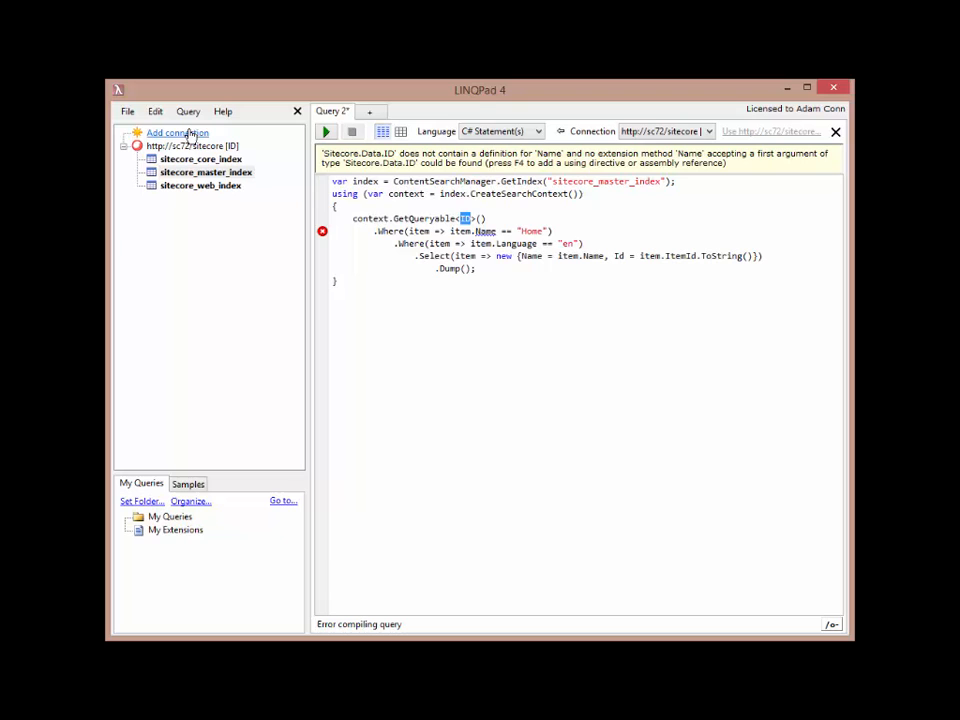
Reset the connection's search result type back to SearchResultItem and save.
left_click(192, 145)
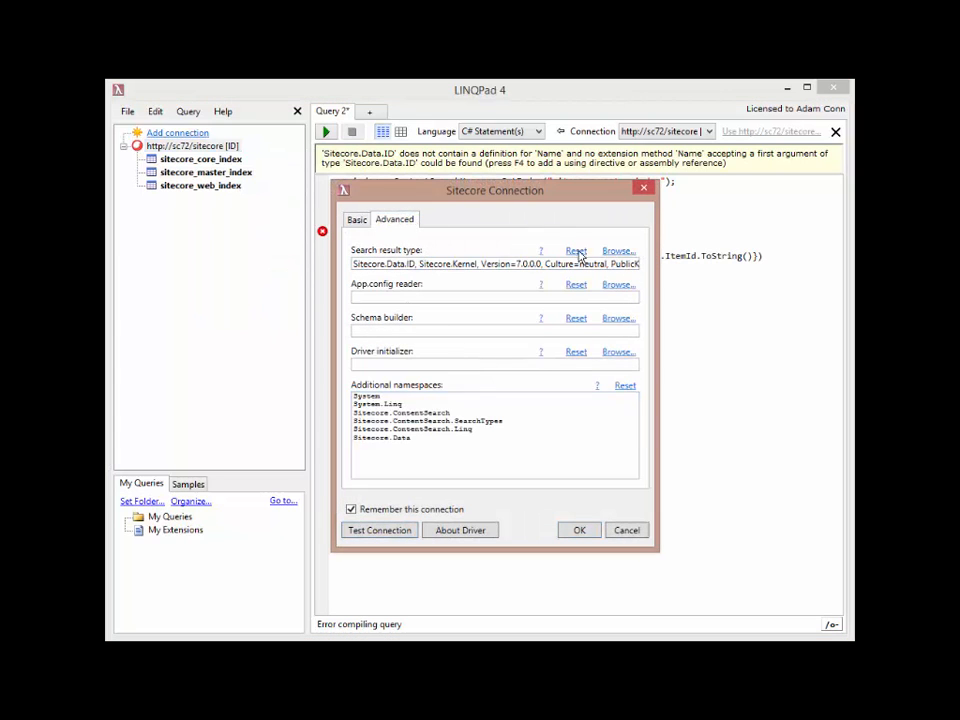
left_click(575, 251)
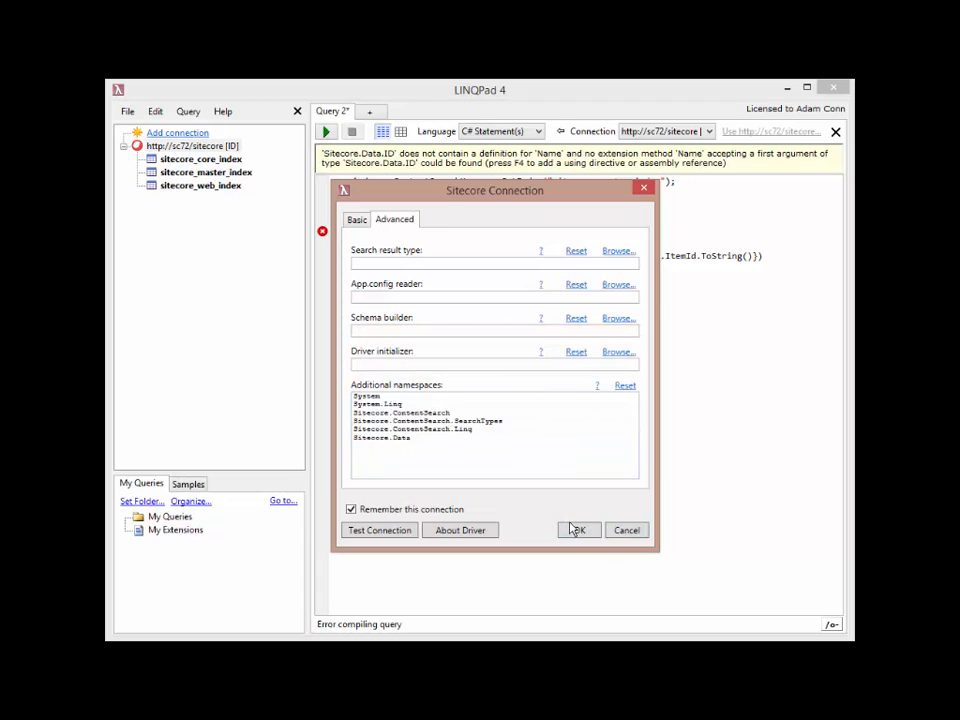
left_click(577, 530)
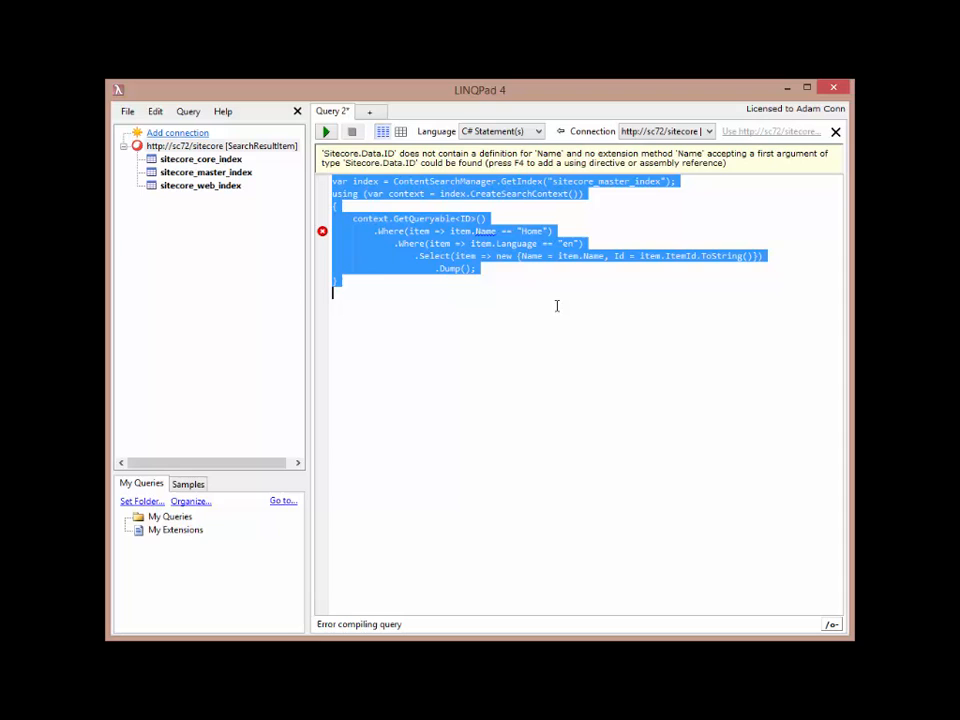
Clear the code, then rerun the content search query to list the Home item.
key("Delete")
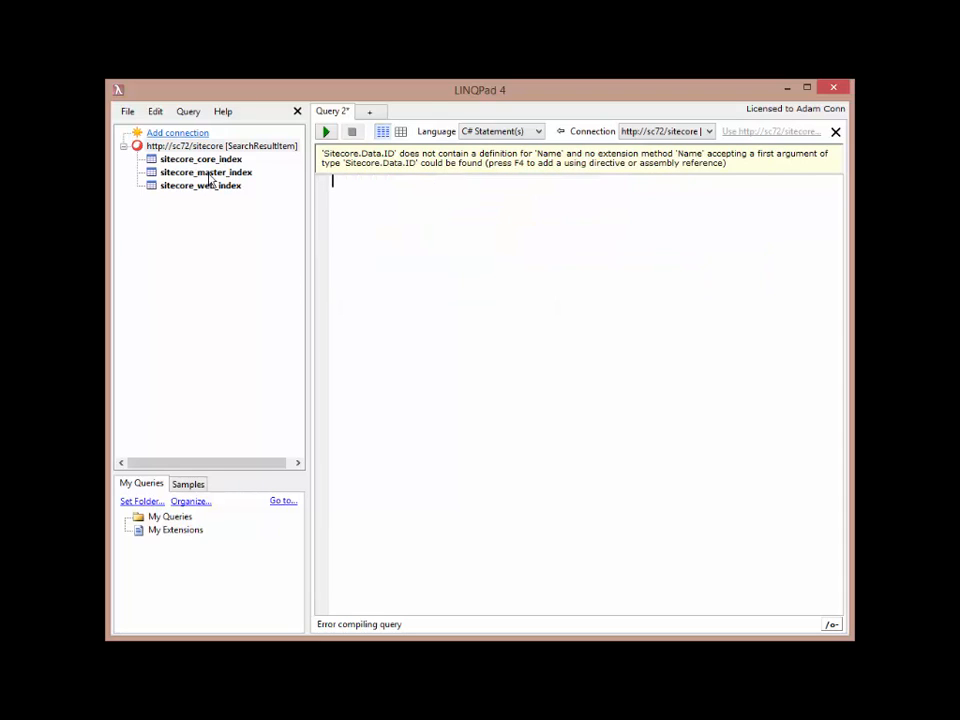
left_click(325, 131)
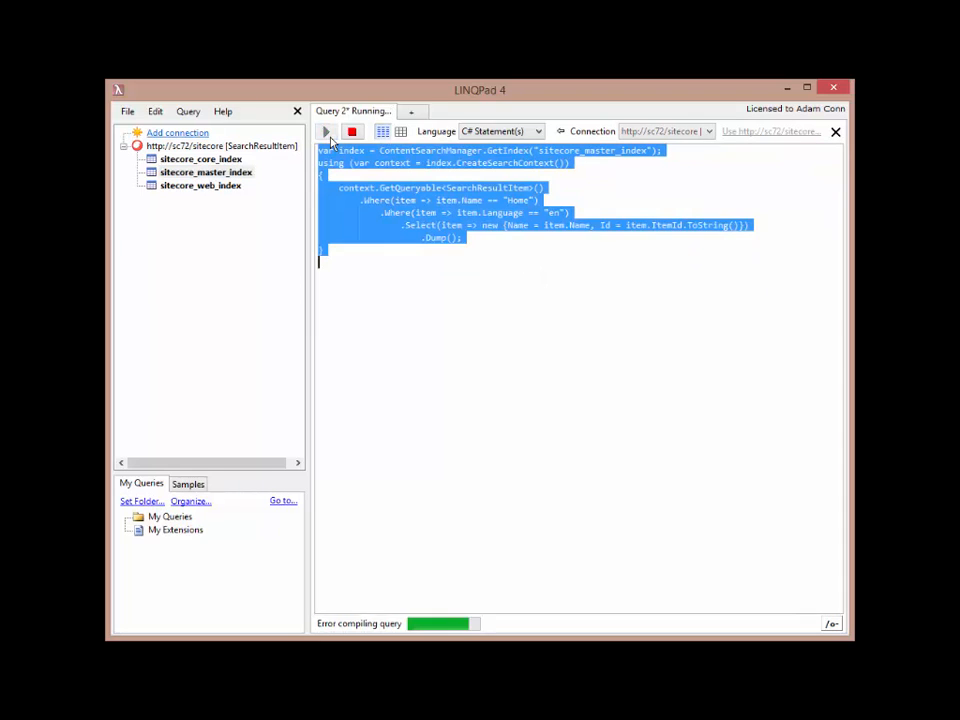
left_click(324, 131)
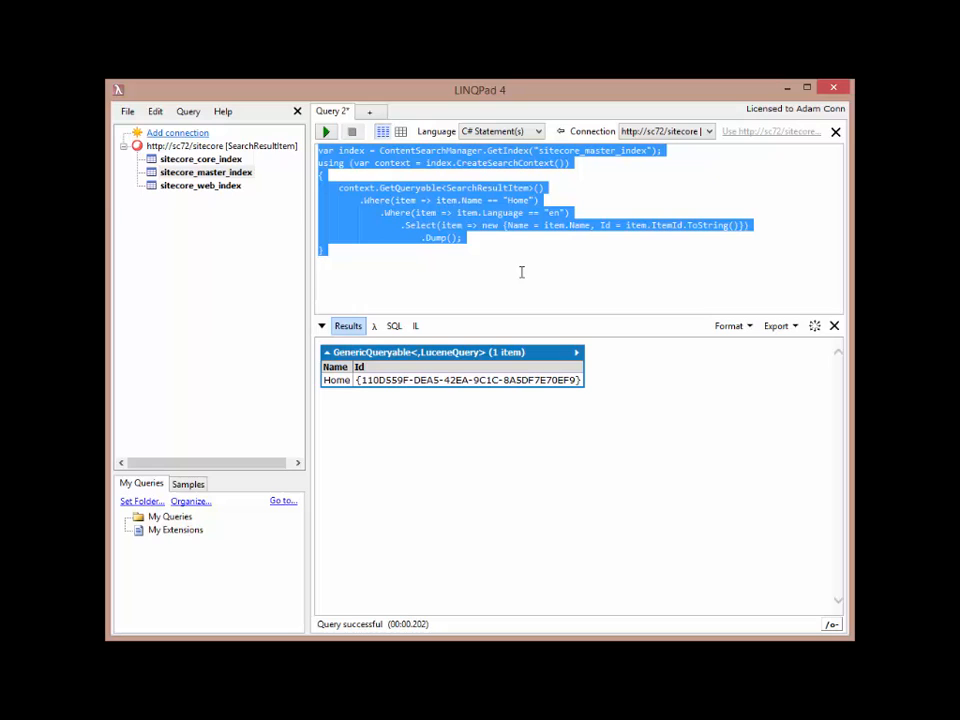
left_click(320, 262)
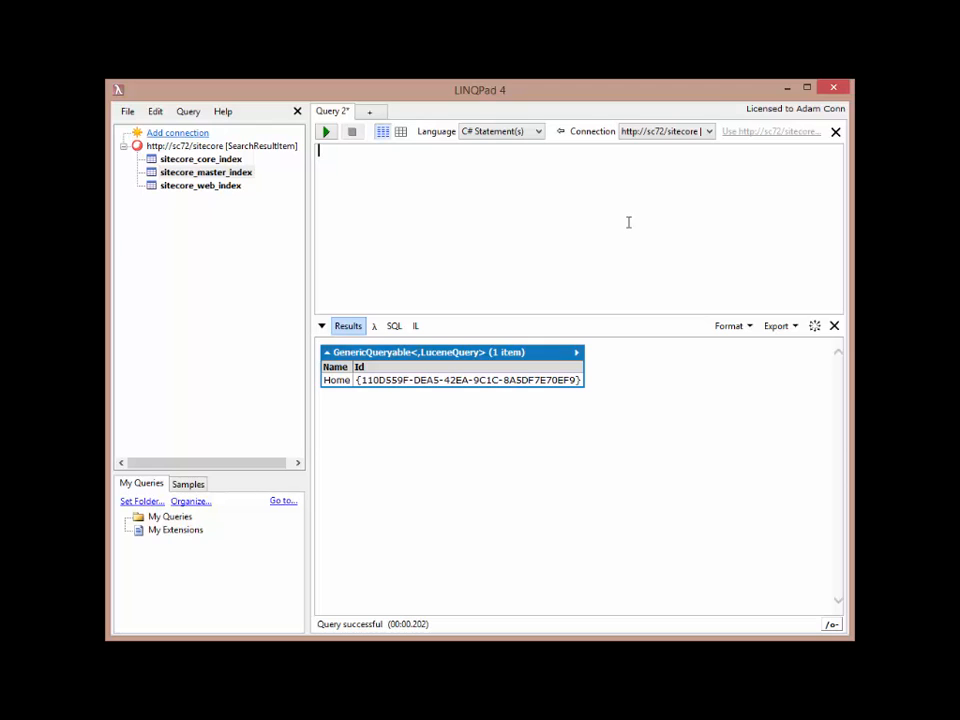
Write code selecting master's /sitecore/content/Home item and dumping its Name and ID when not null.
type("var")
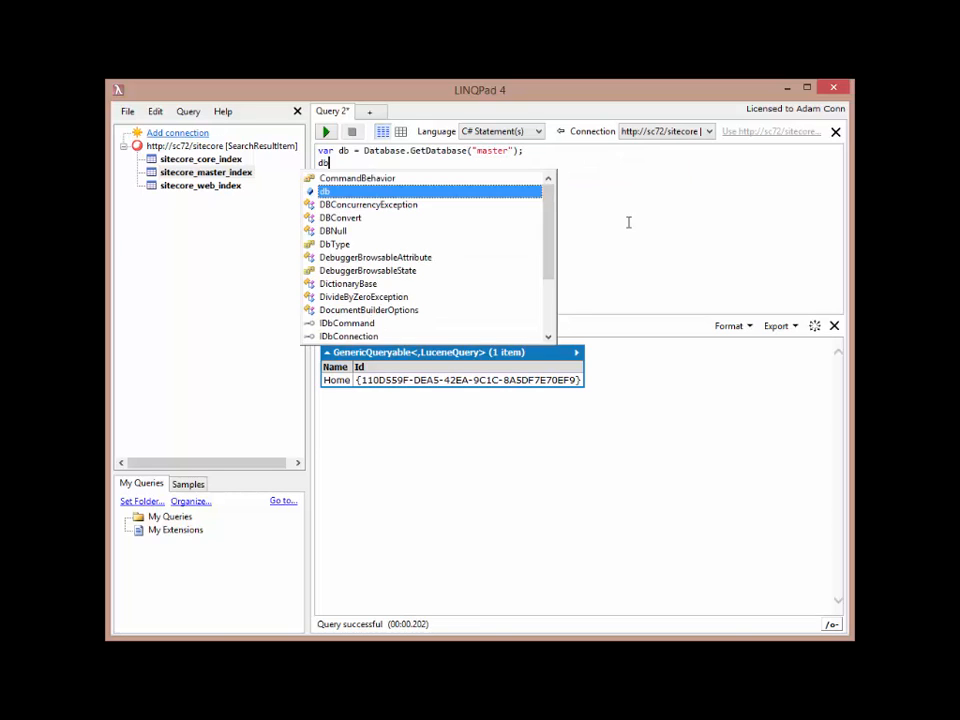
type(".SelectSingleItem(\"")
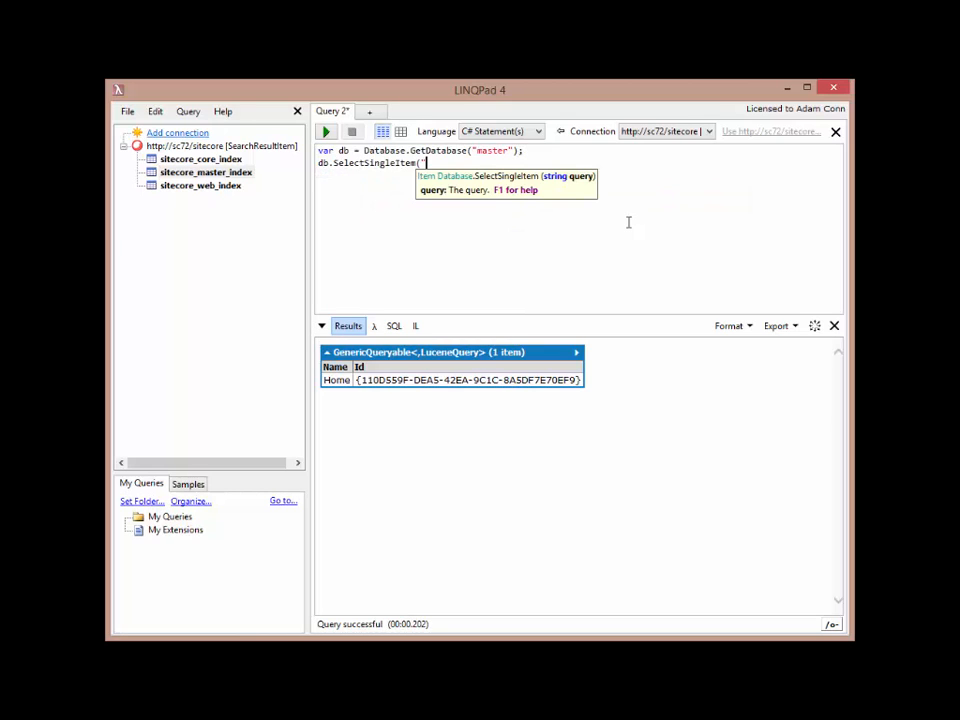
type("/sitecore/")
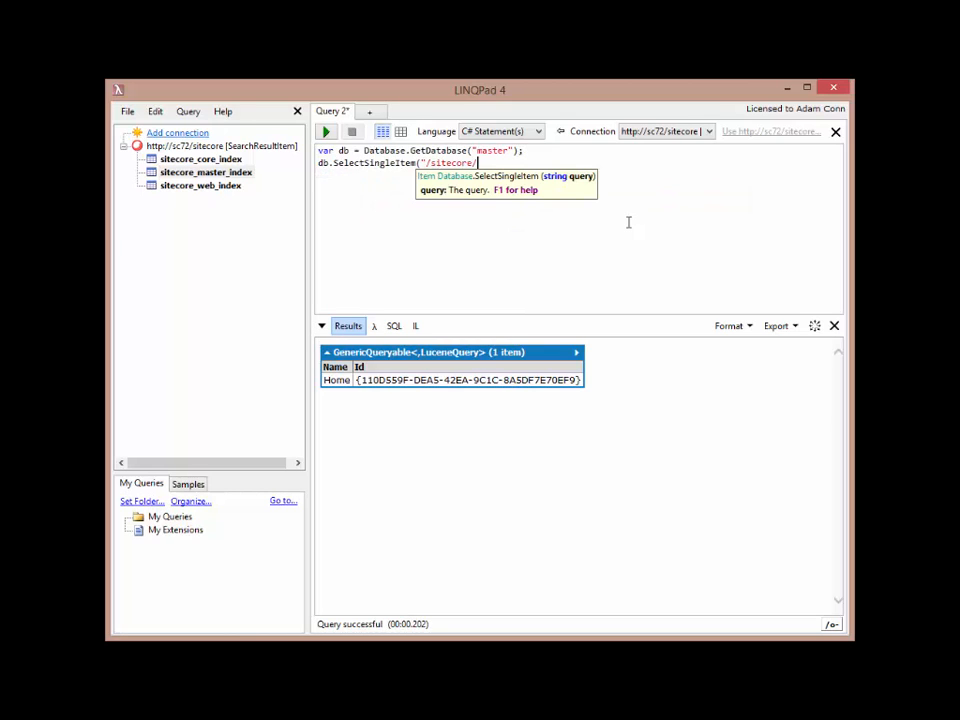
type("content/Home\");")
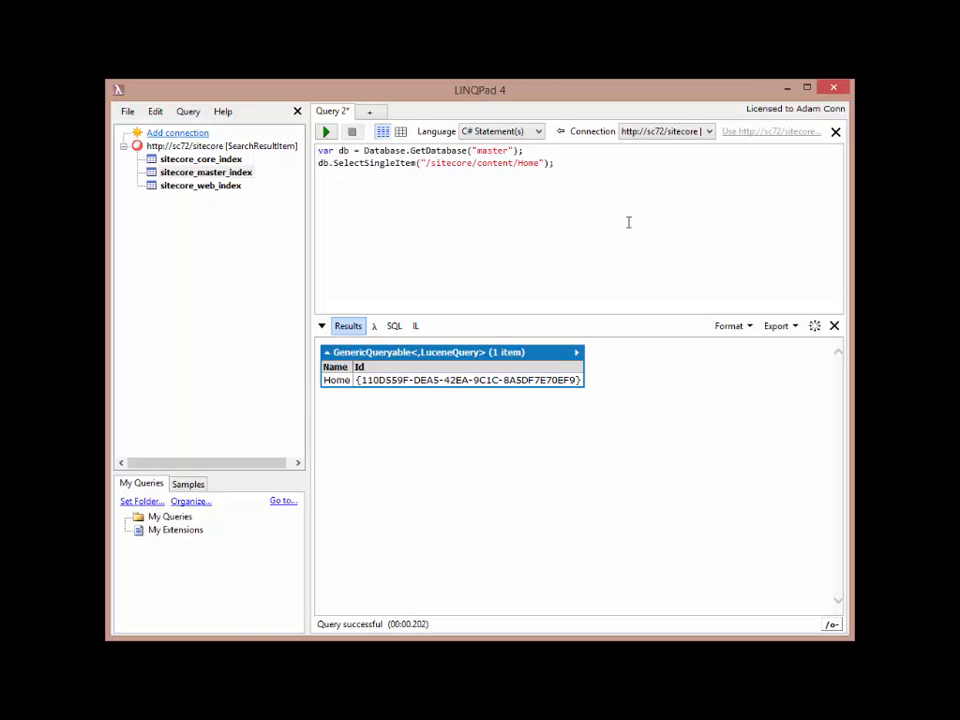
type("var item =")
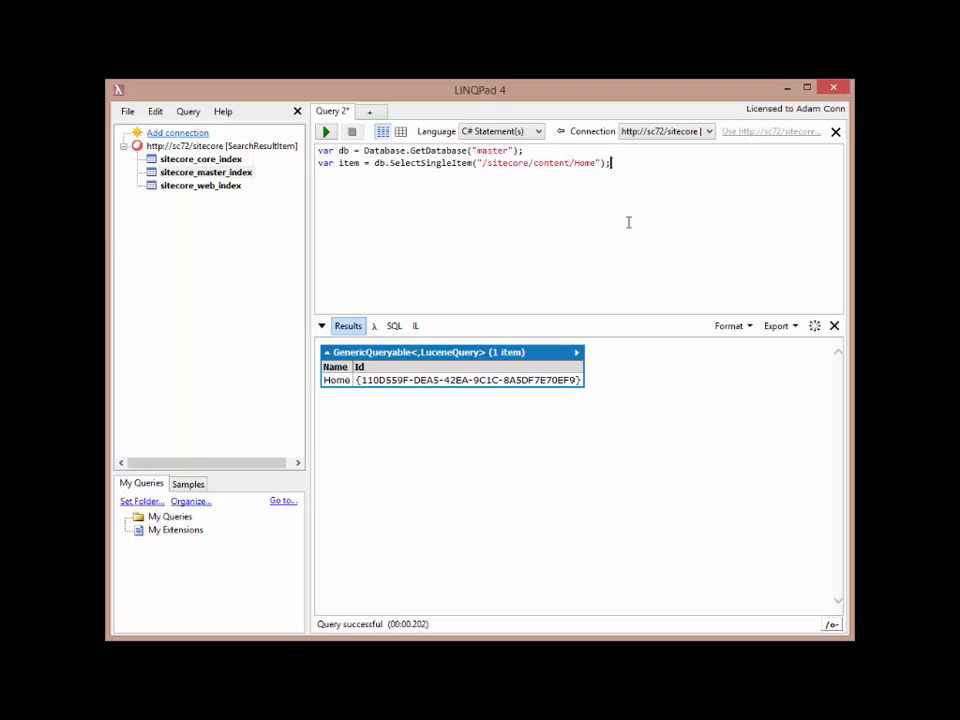
type("if")
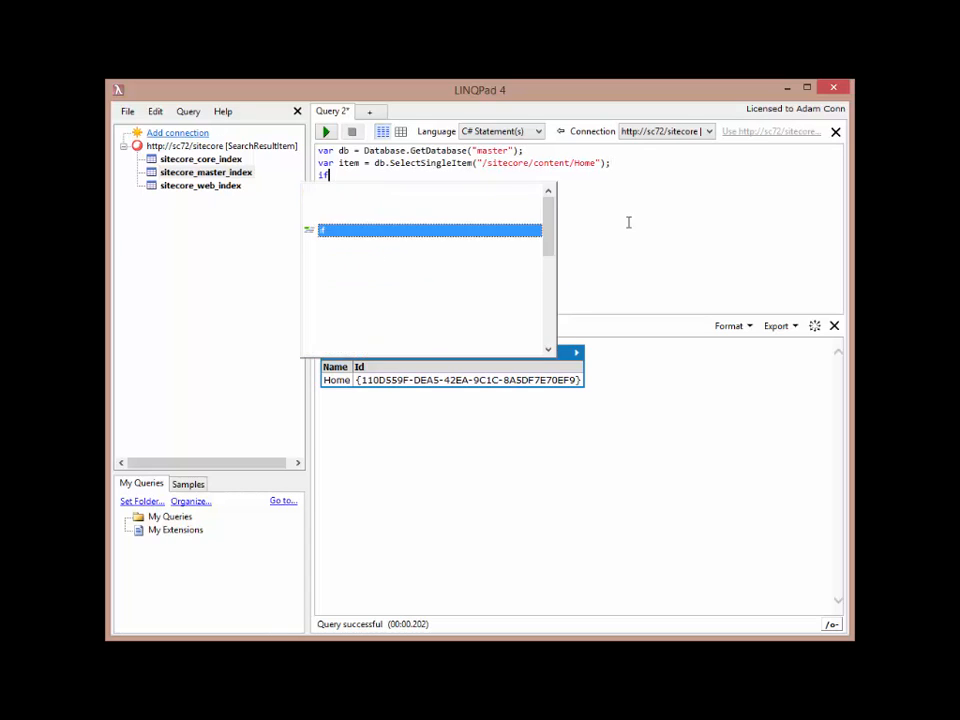
type("(item =")
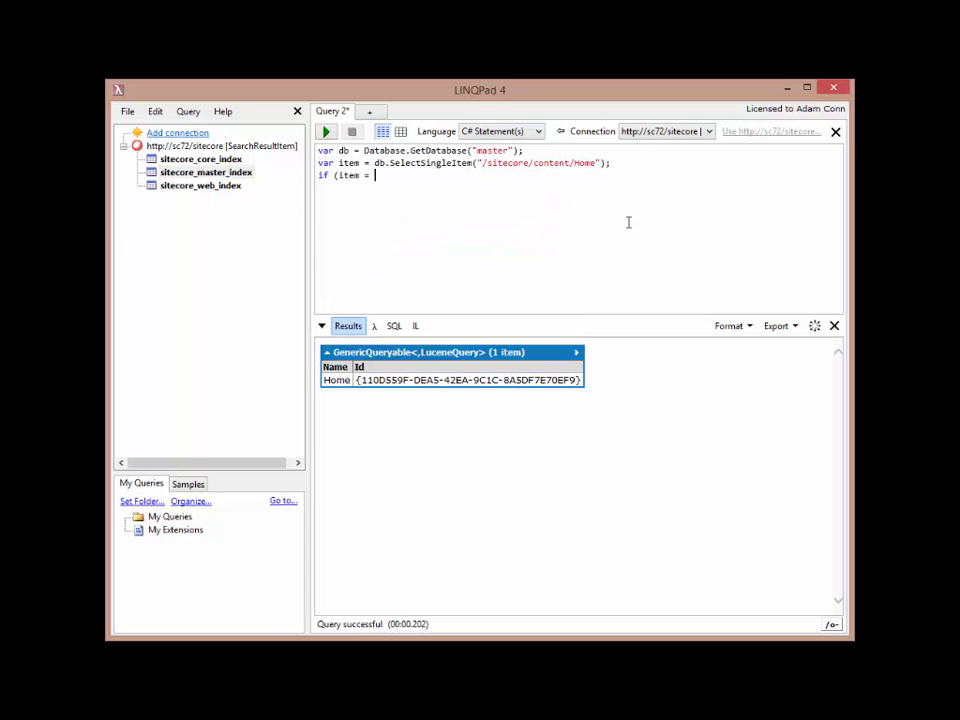
type("!= null)")
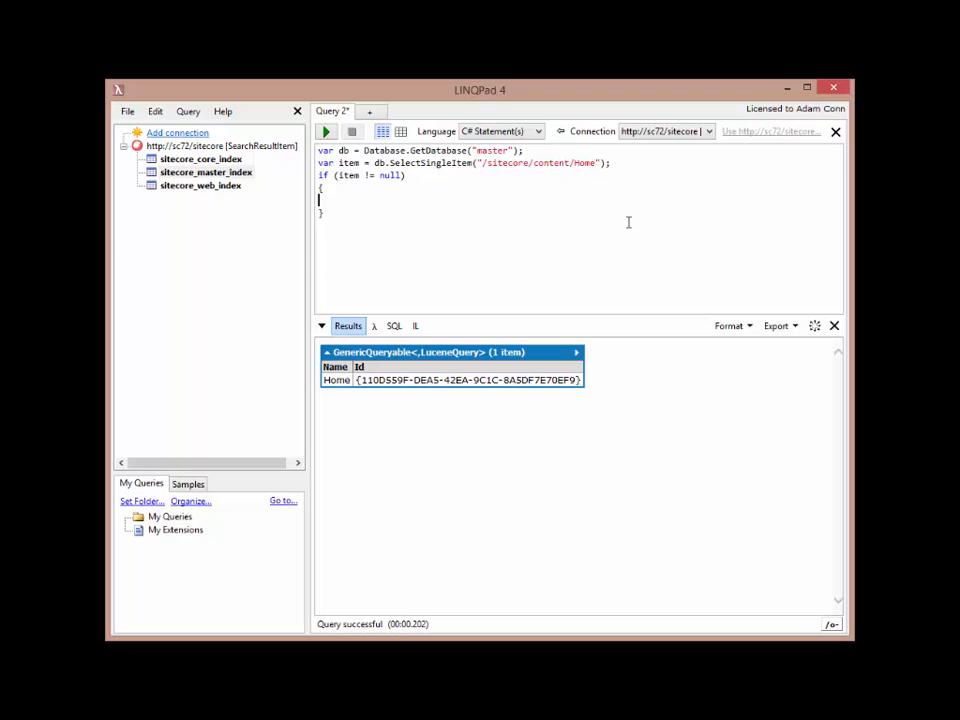
type("item.")
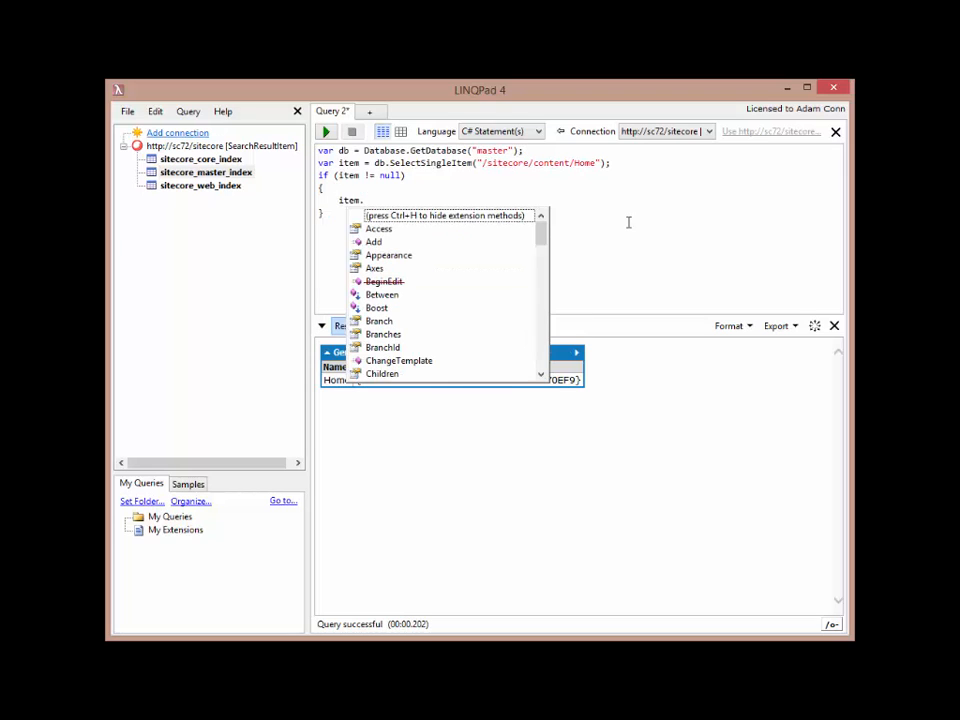
type("Name")
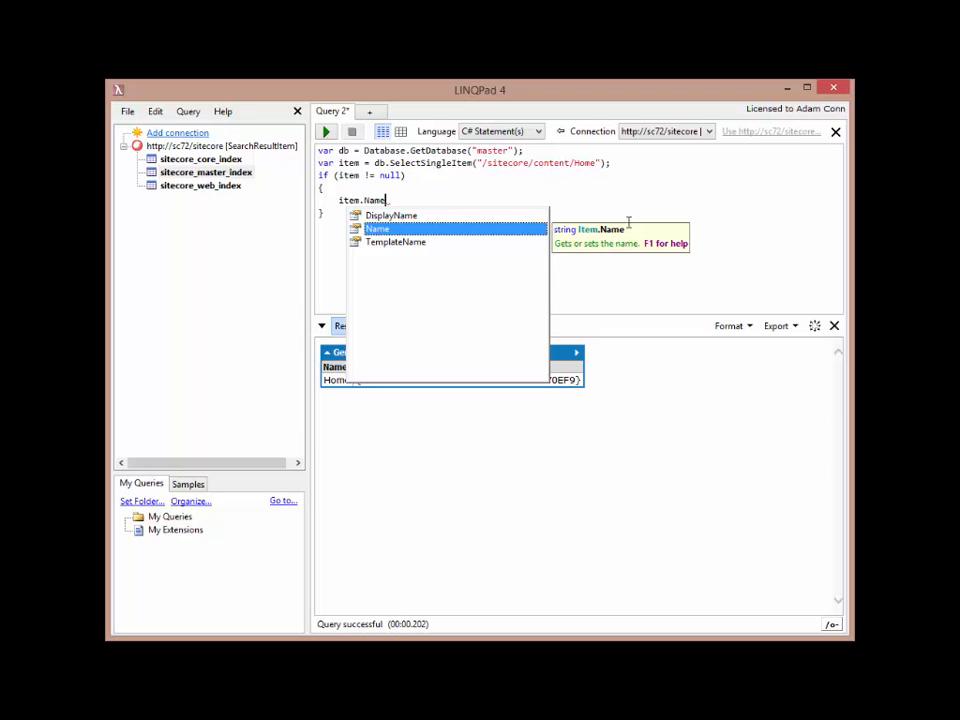
type(".Di")
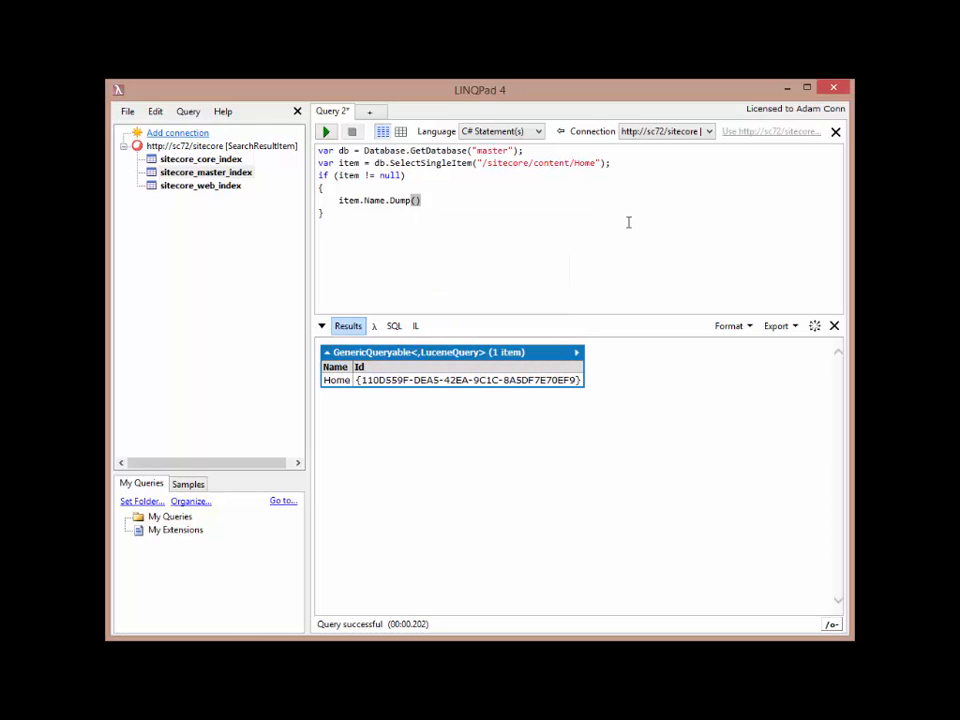
type("item.Name.Dump();")
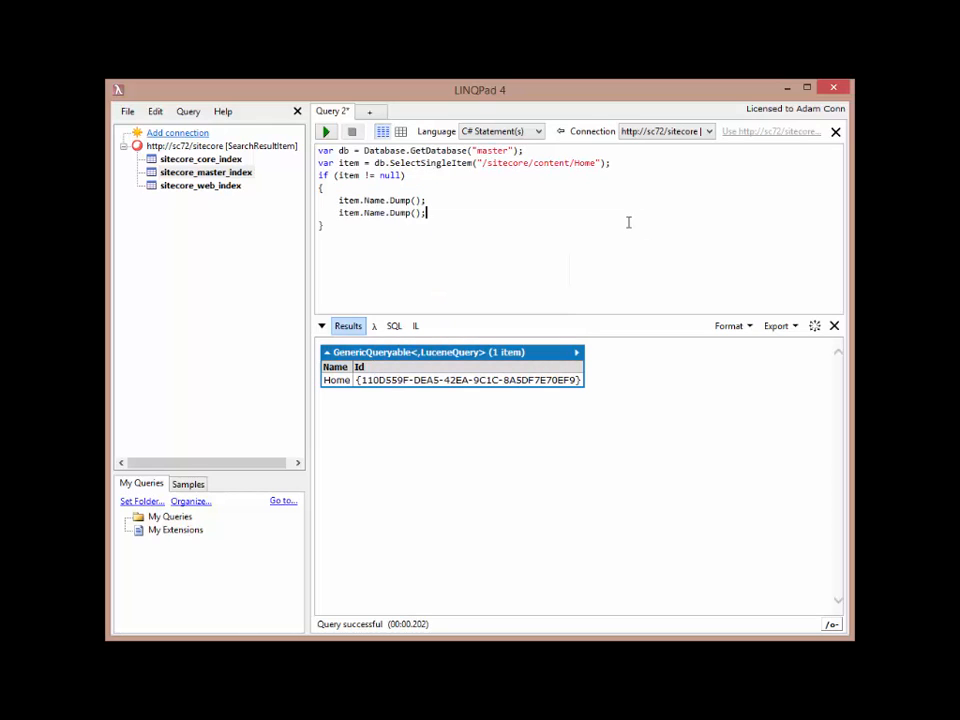
type("ID")
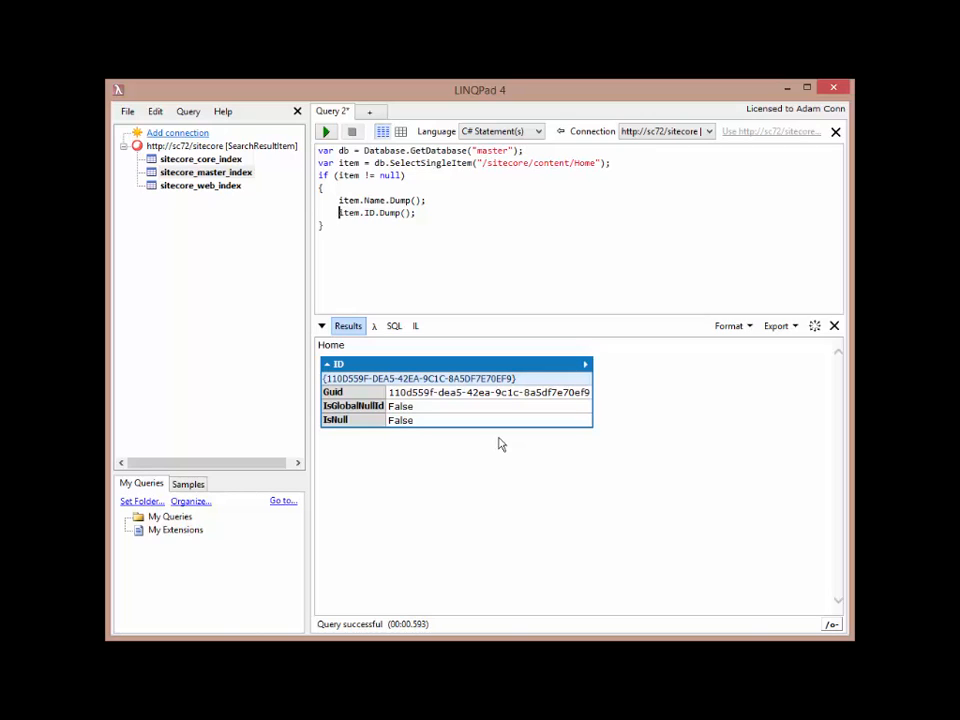
mouse_move(489, 415)
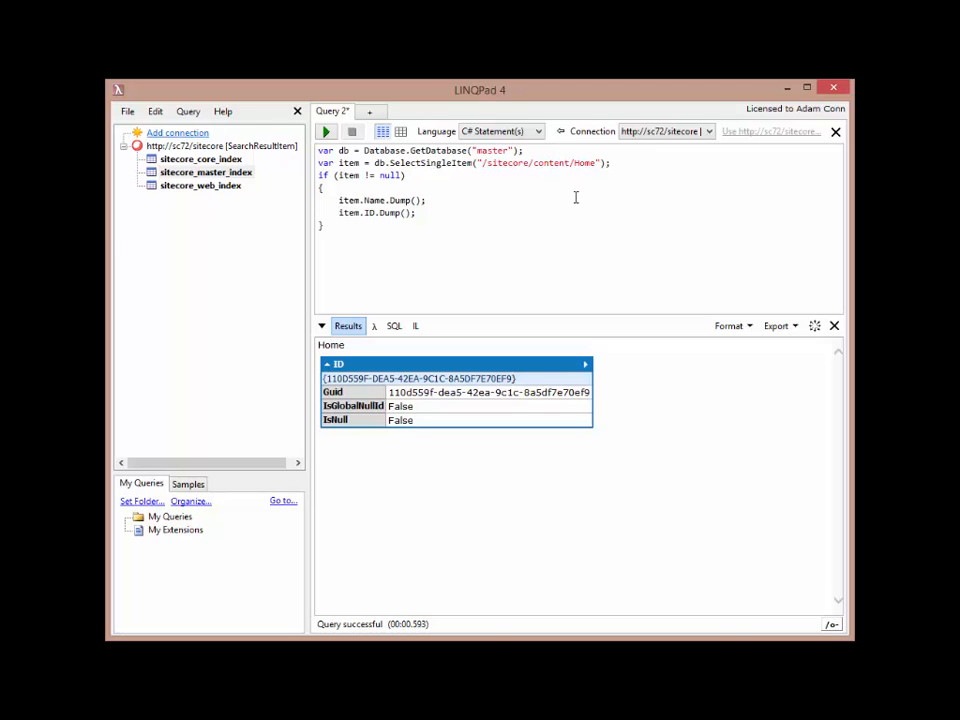
Open and close the connection settings, then type Database on a new first line.
left_click(220, 146)
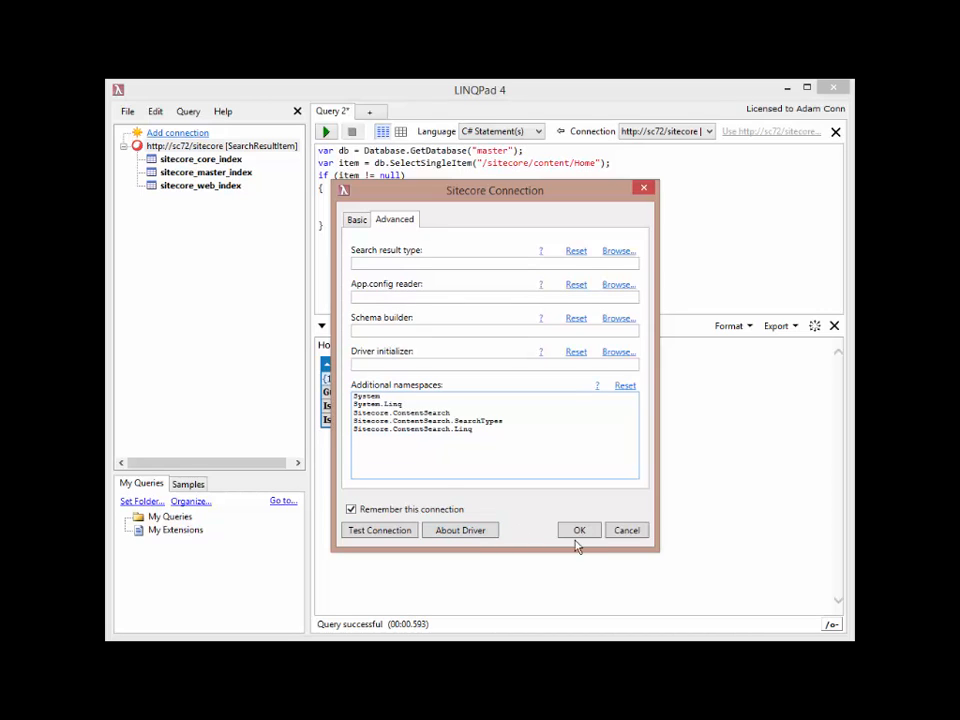
left_click(579, 530)
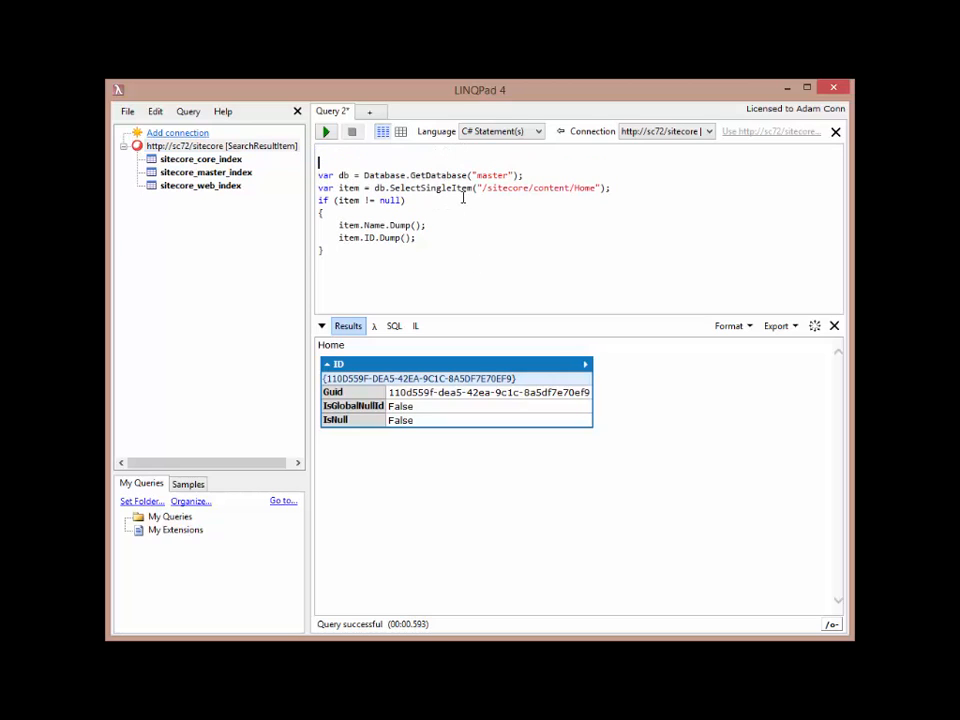
type("Database")
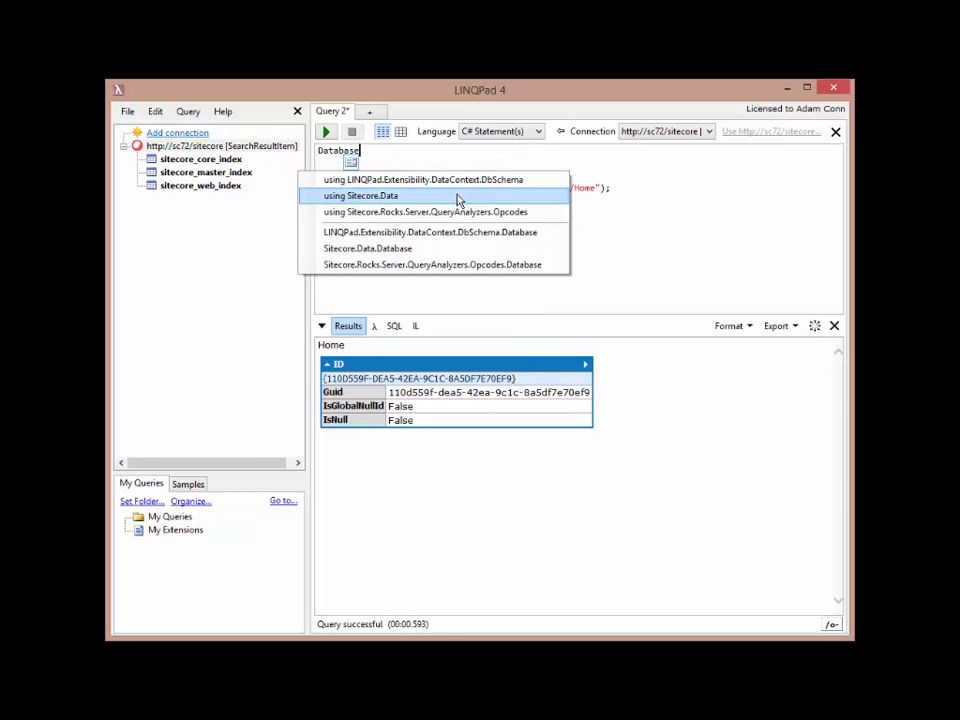
mouse_move(470, 200)
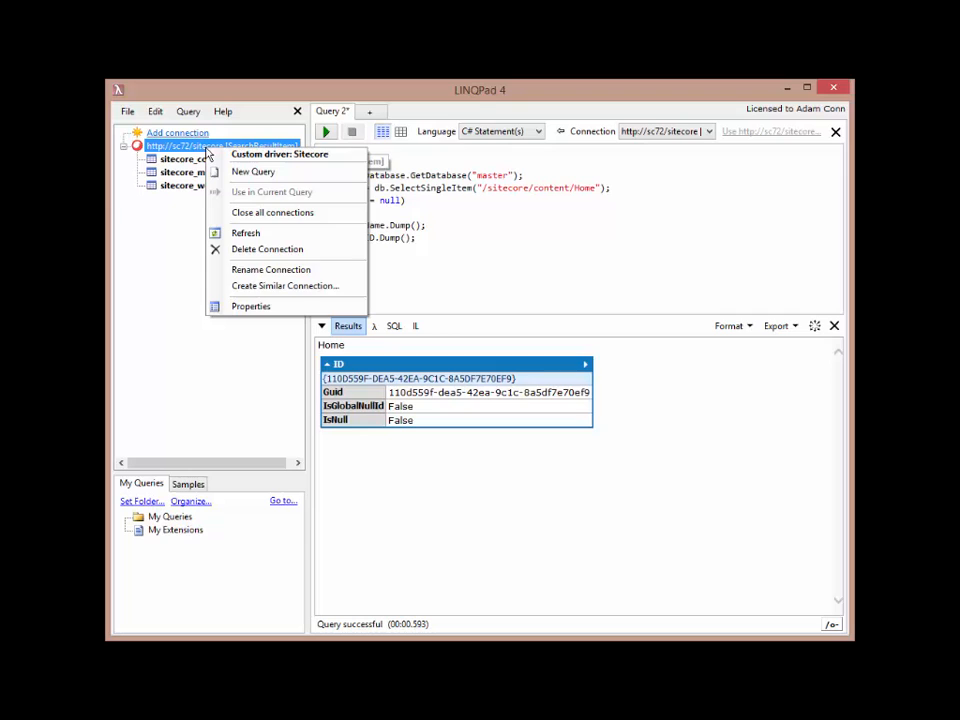
Add Sitecore.Data to the connection's additional namespaces, then type a dot after Database.
left_click(250, 306)
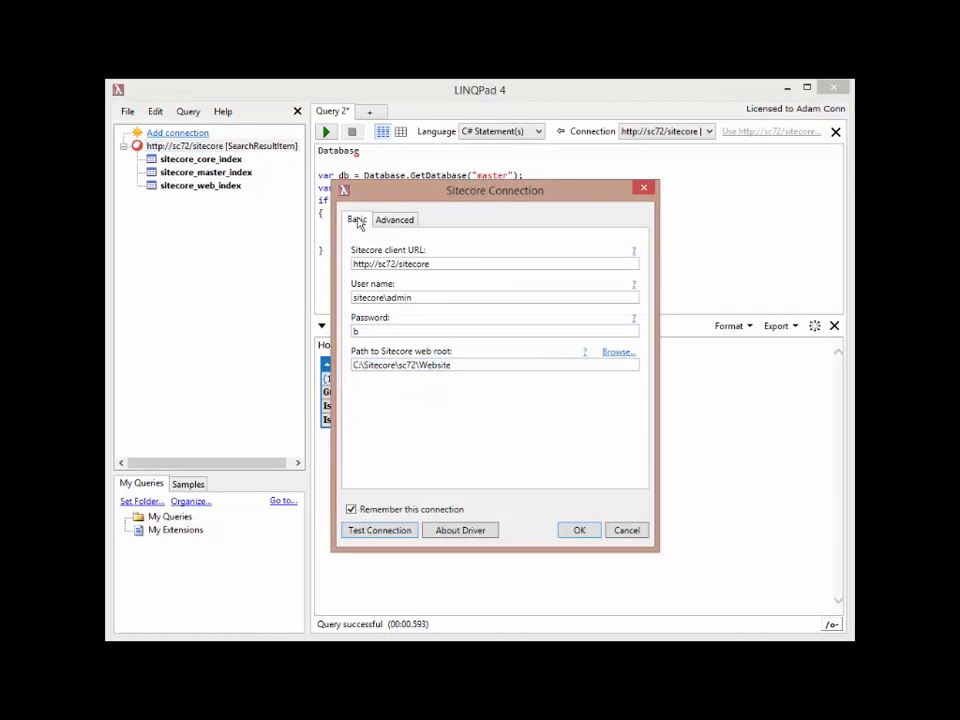
left_click(394, 219)
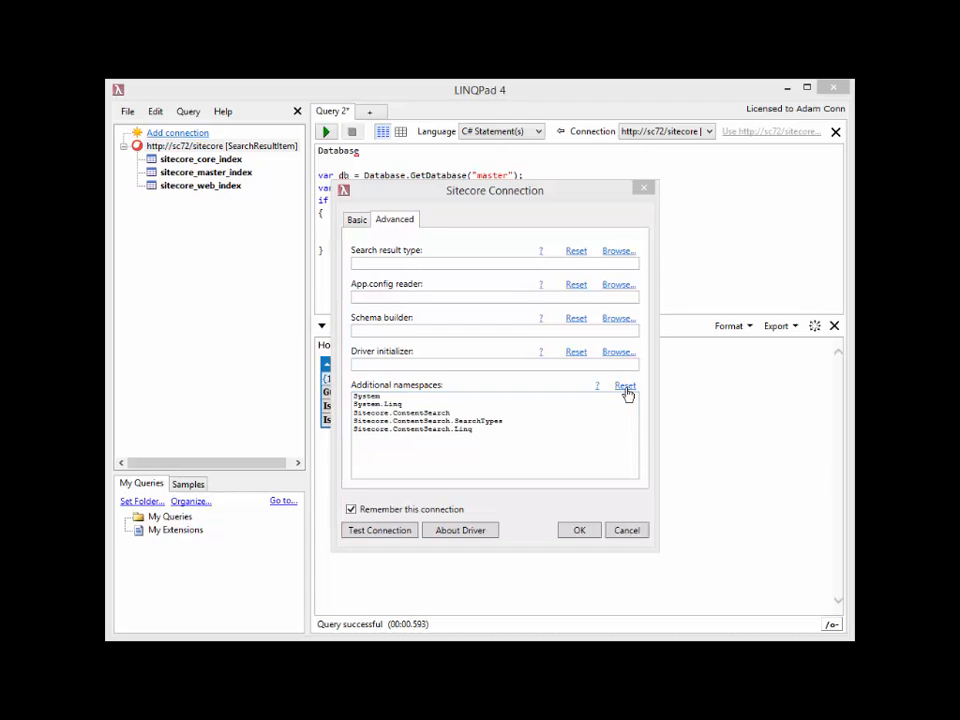
type("Sitecore.Data")
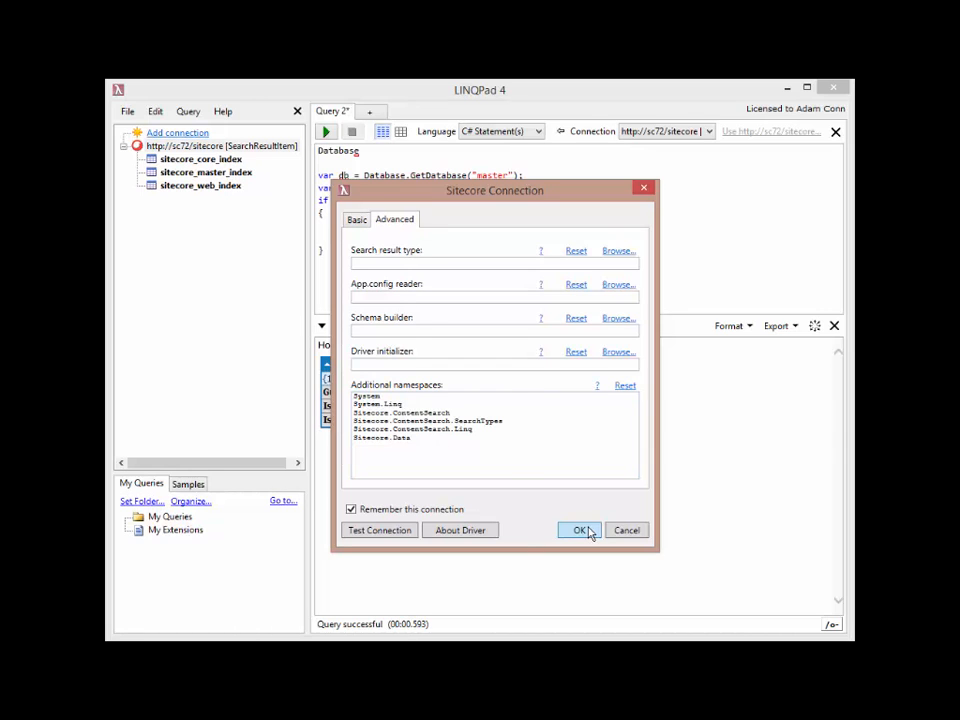
left_click(581, 530)
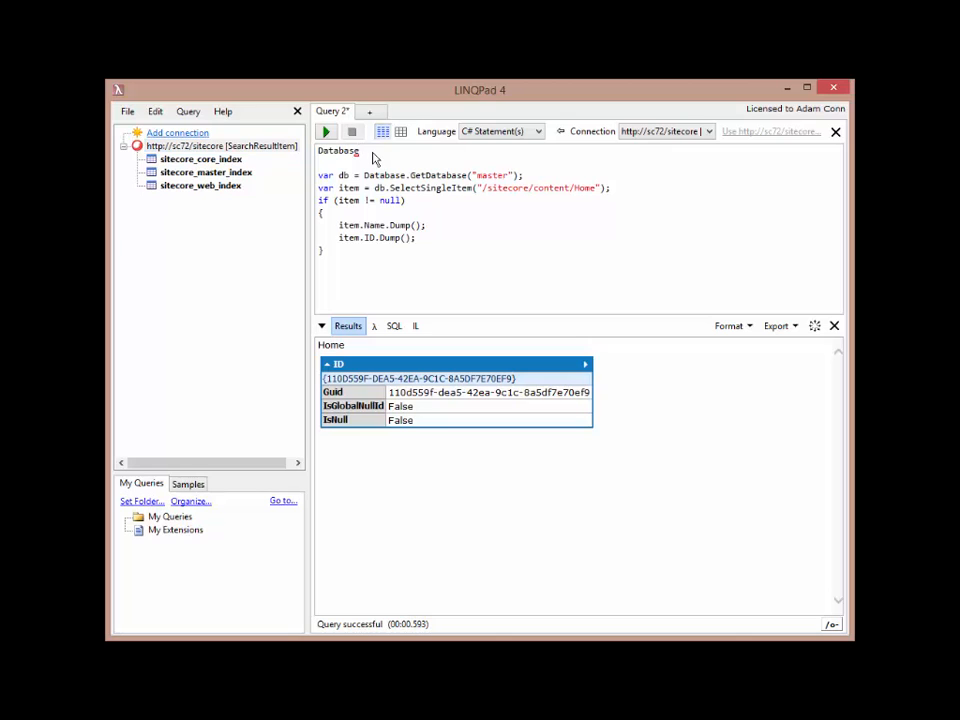
type(".")
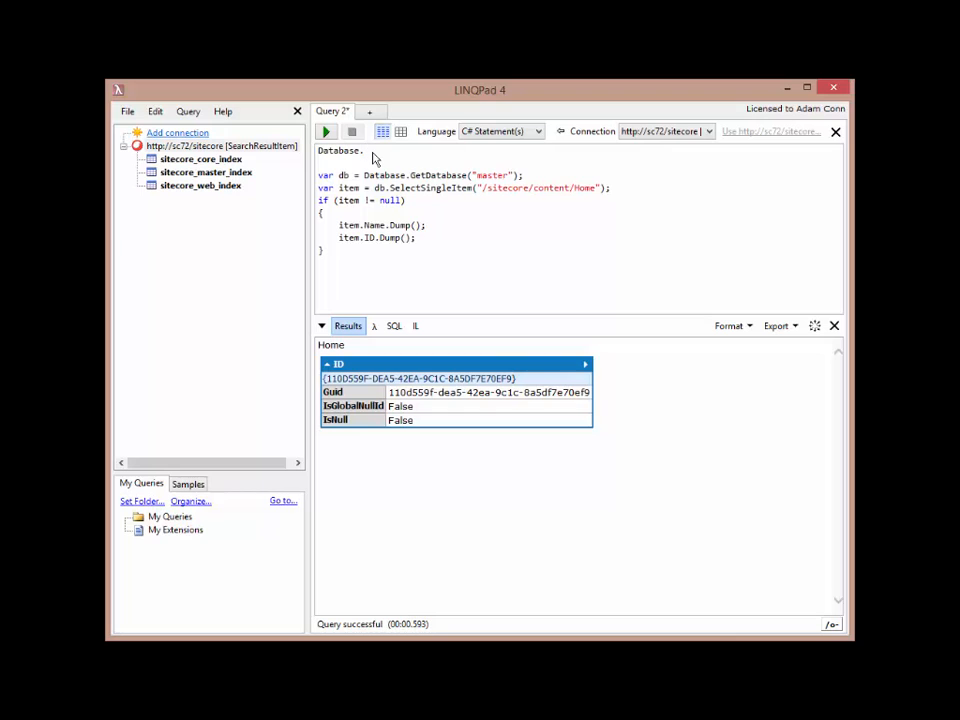
key("ctrl+a")
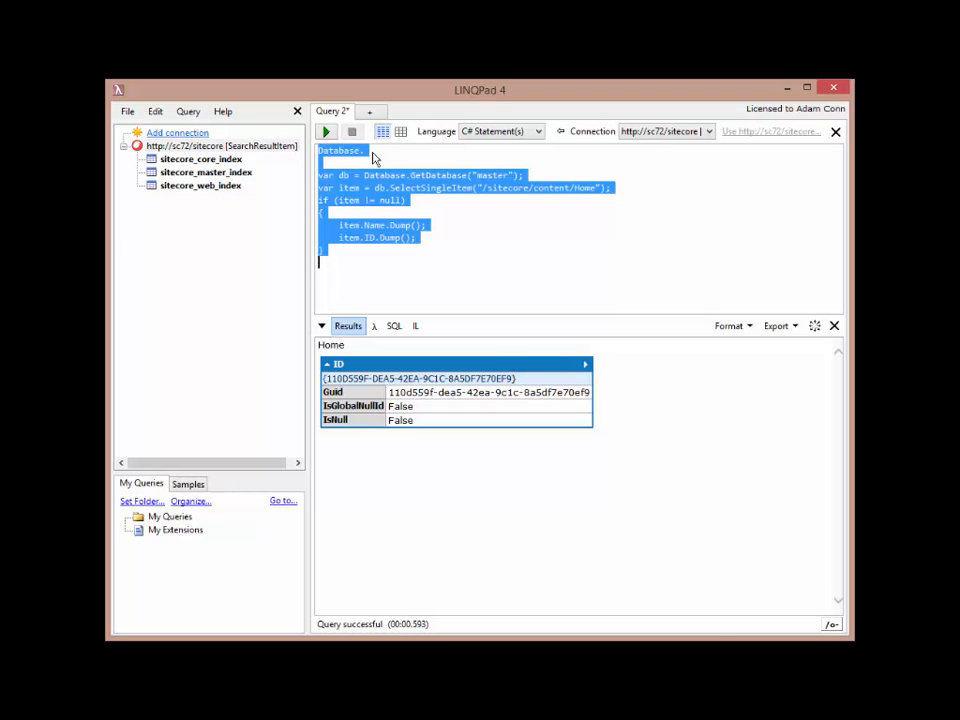
type("Getting to know Site")
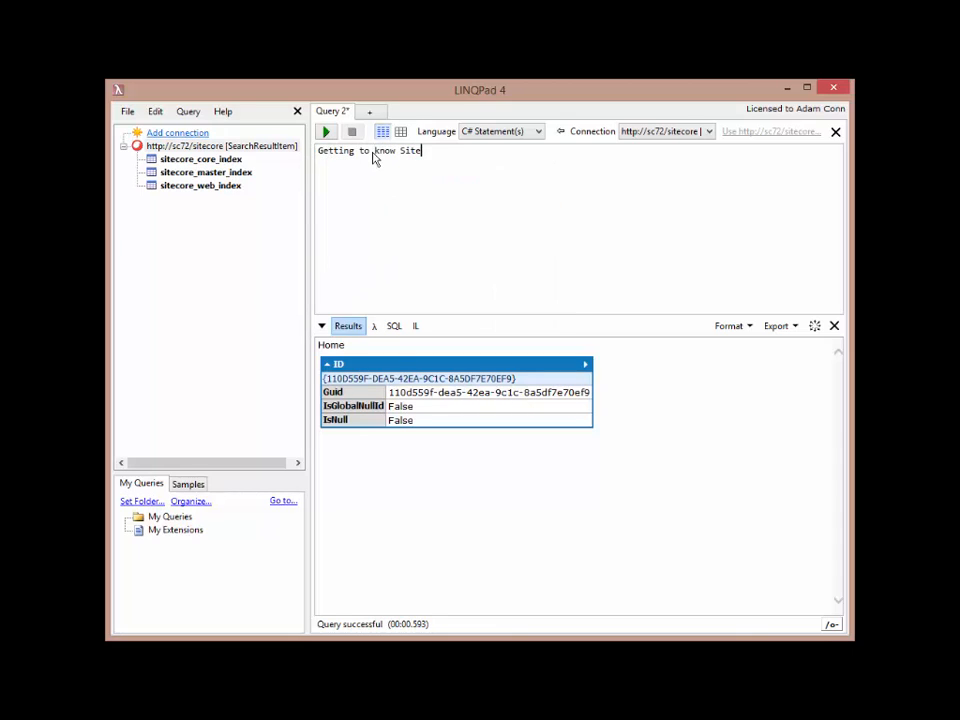
type("core")
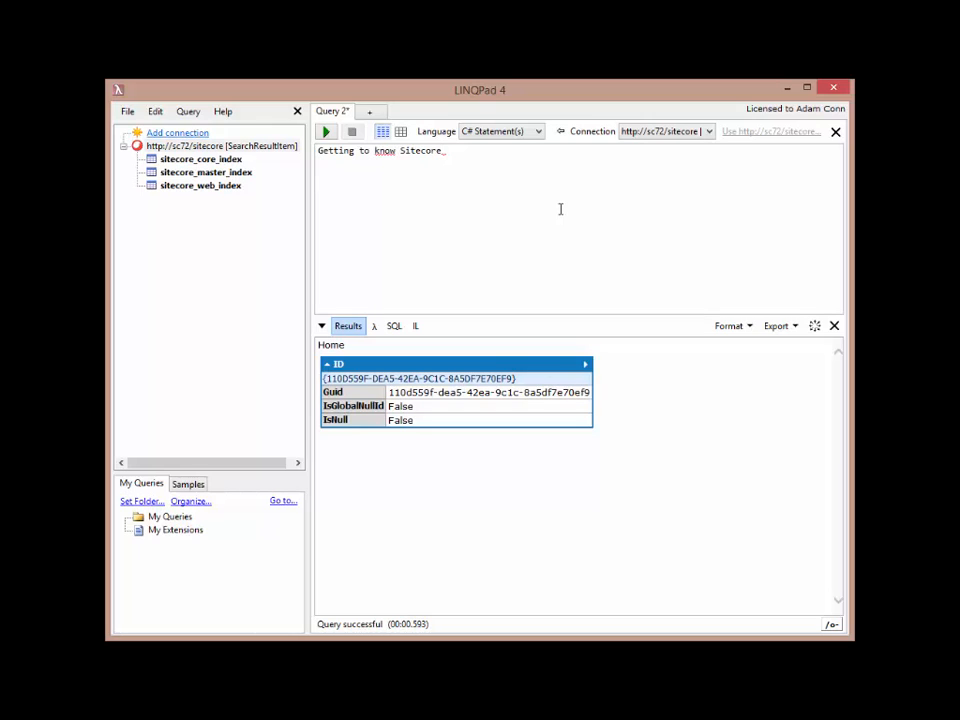
type("@adc_site")
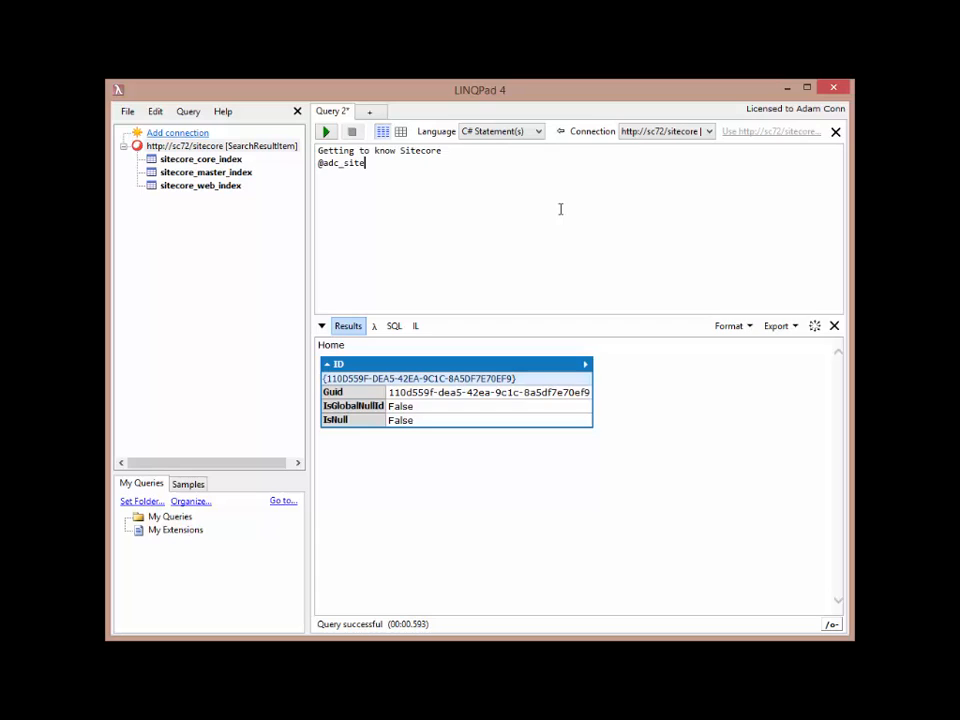